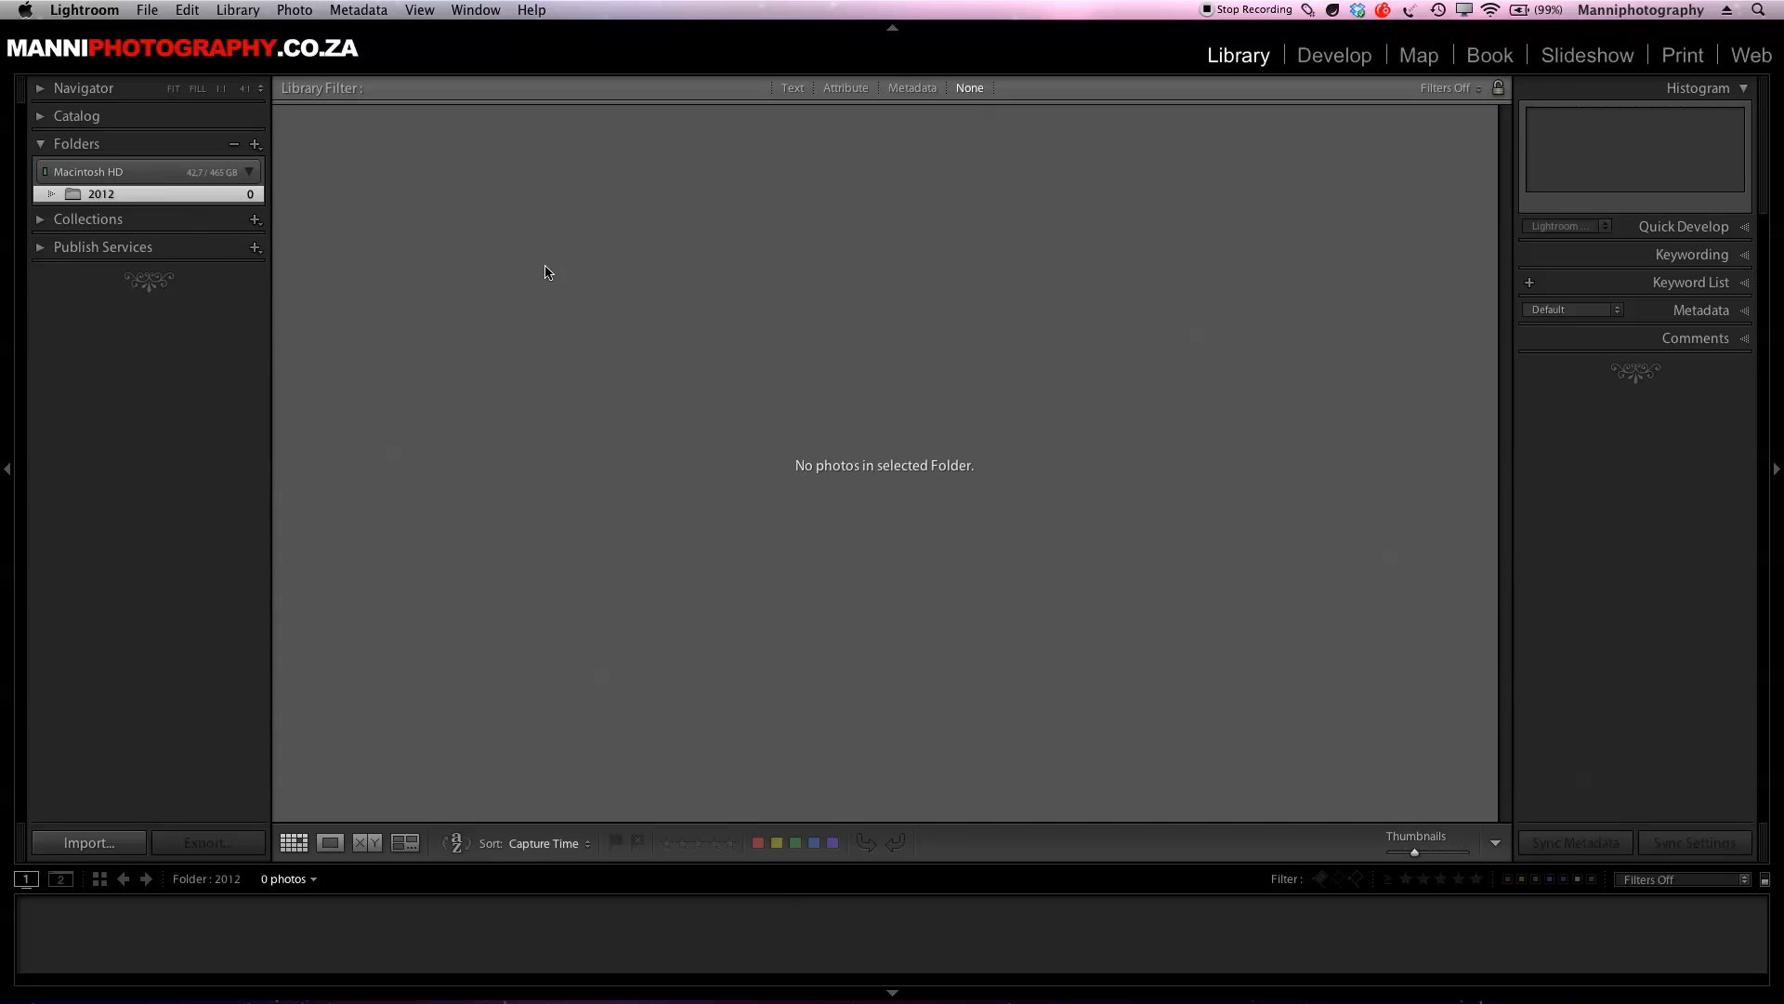
{"action": "mouse_move", "coordinate": [553, 304]}
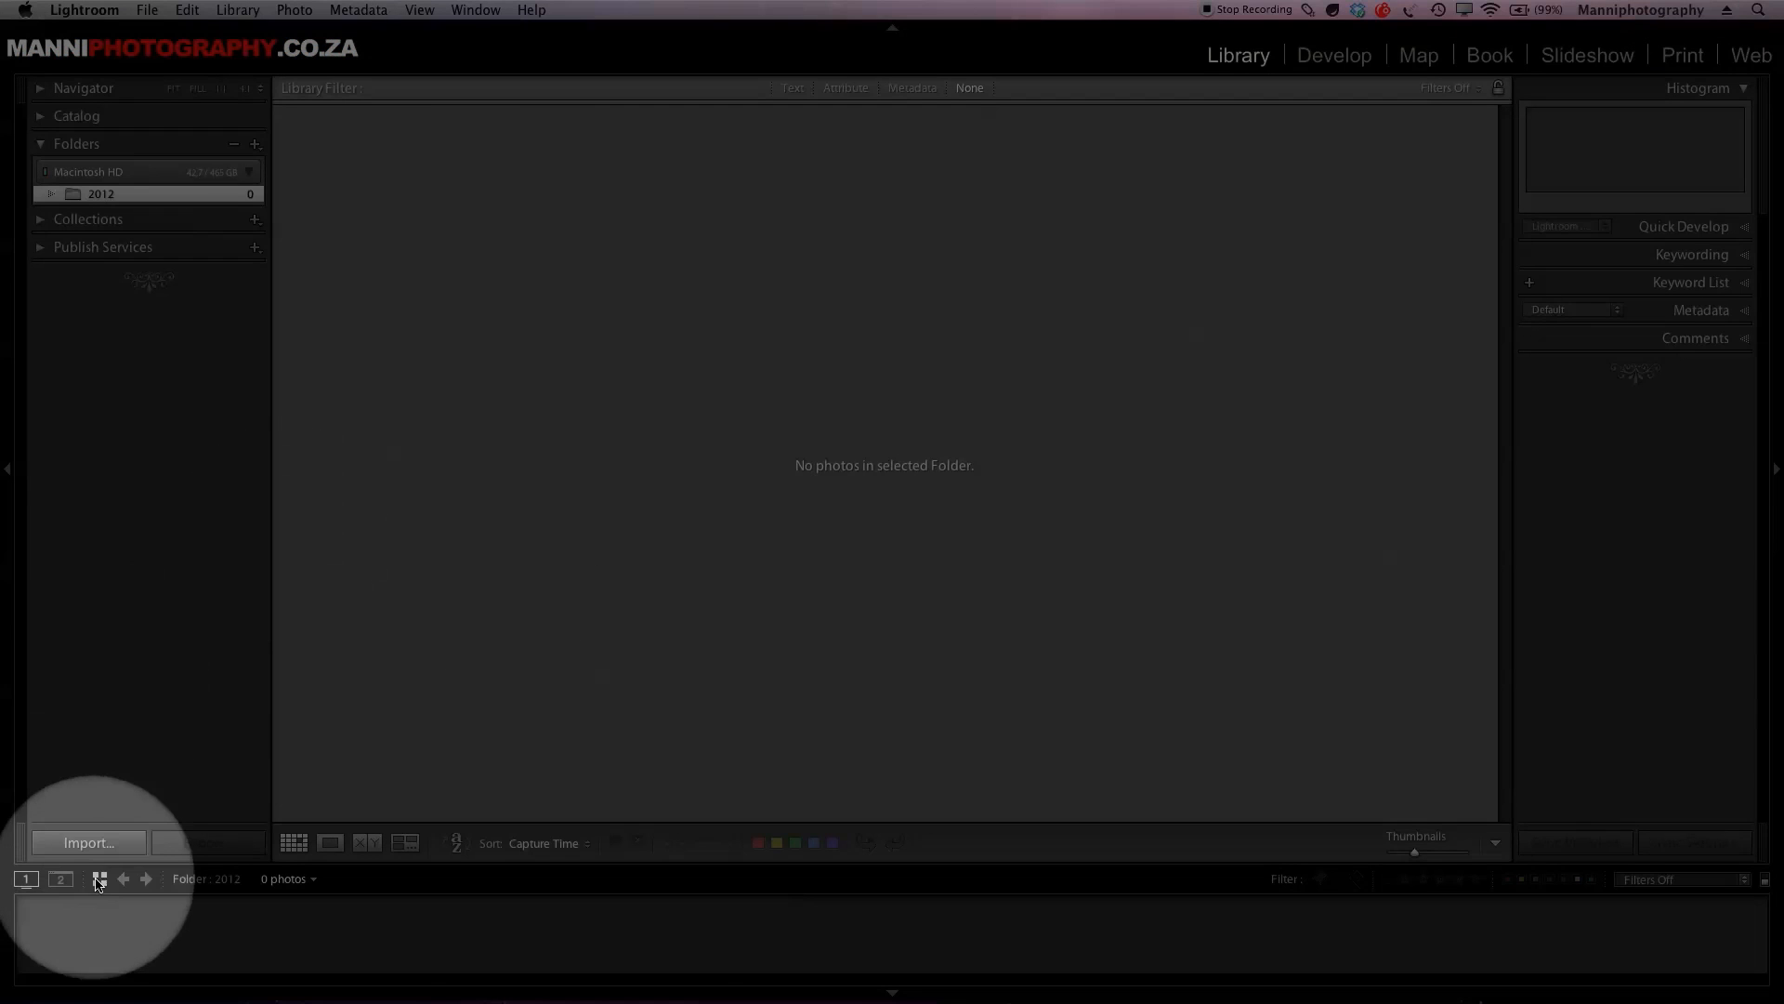
- Start an import and browse the Source panel to Work > 2012 > Private > 2012-10-17
{"action": "left_click", "coordinate": [87, 842]}
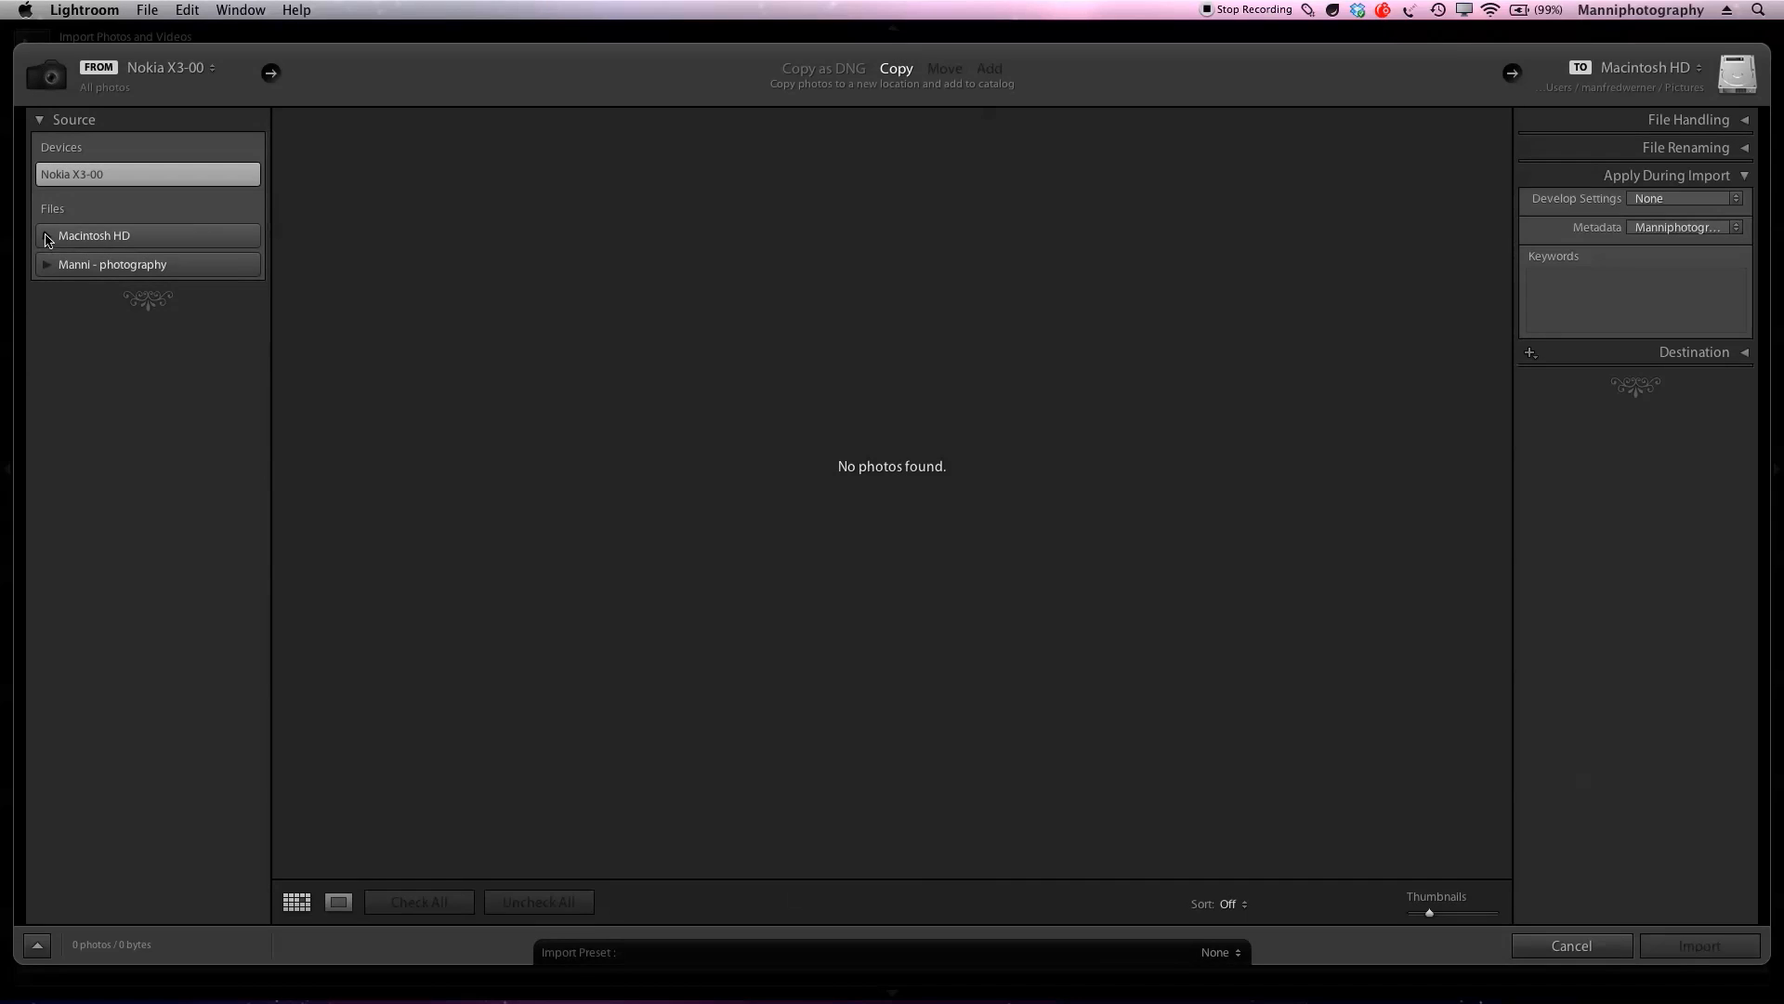
{"action": "left_click", "coordinate": [46, 235]}
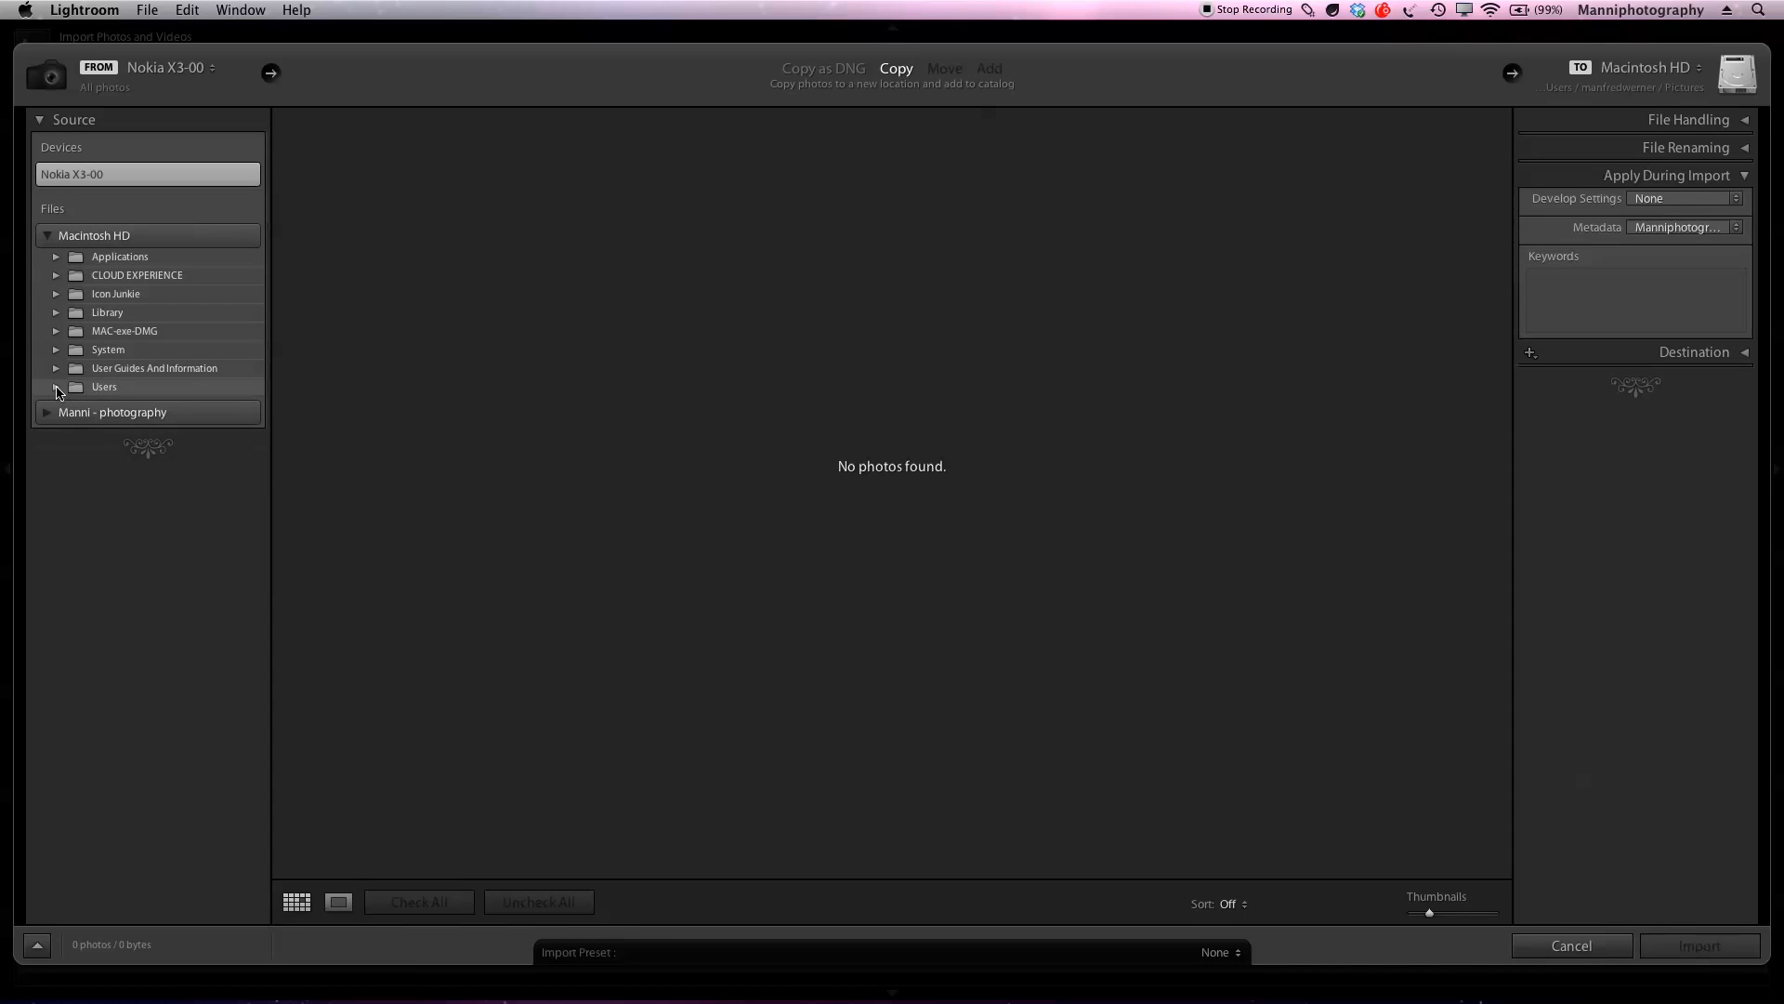
{"action": "left_click", "coordinate": [56, 387]}
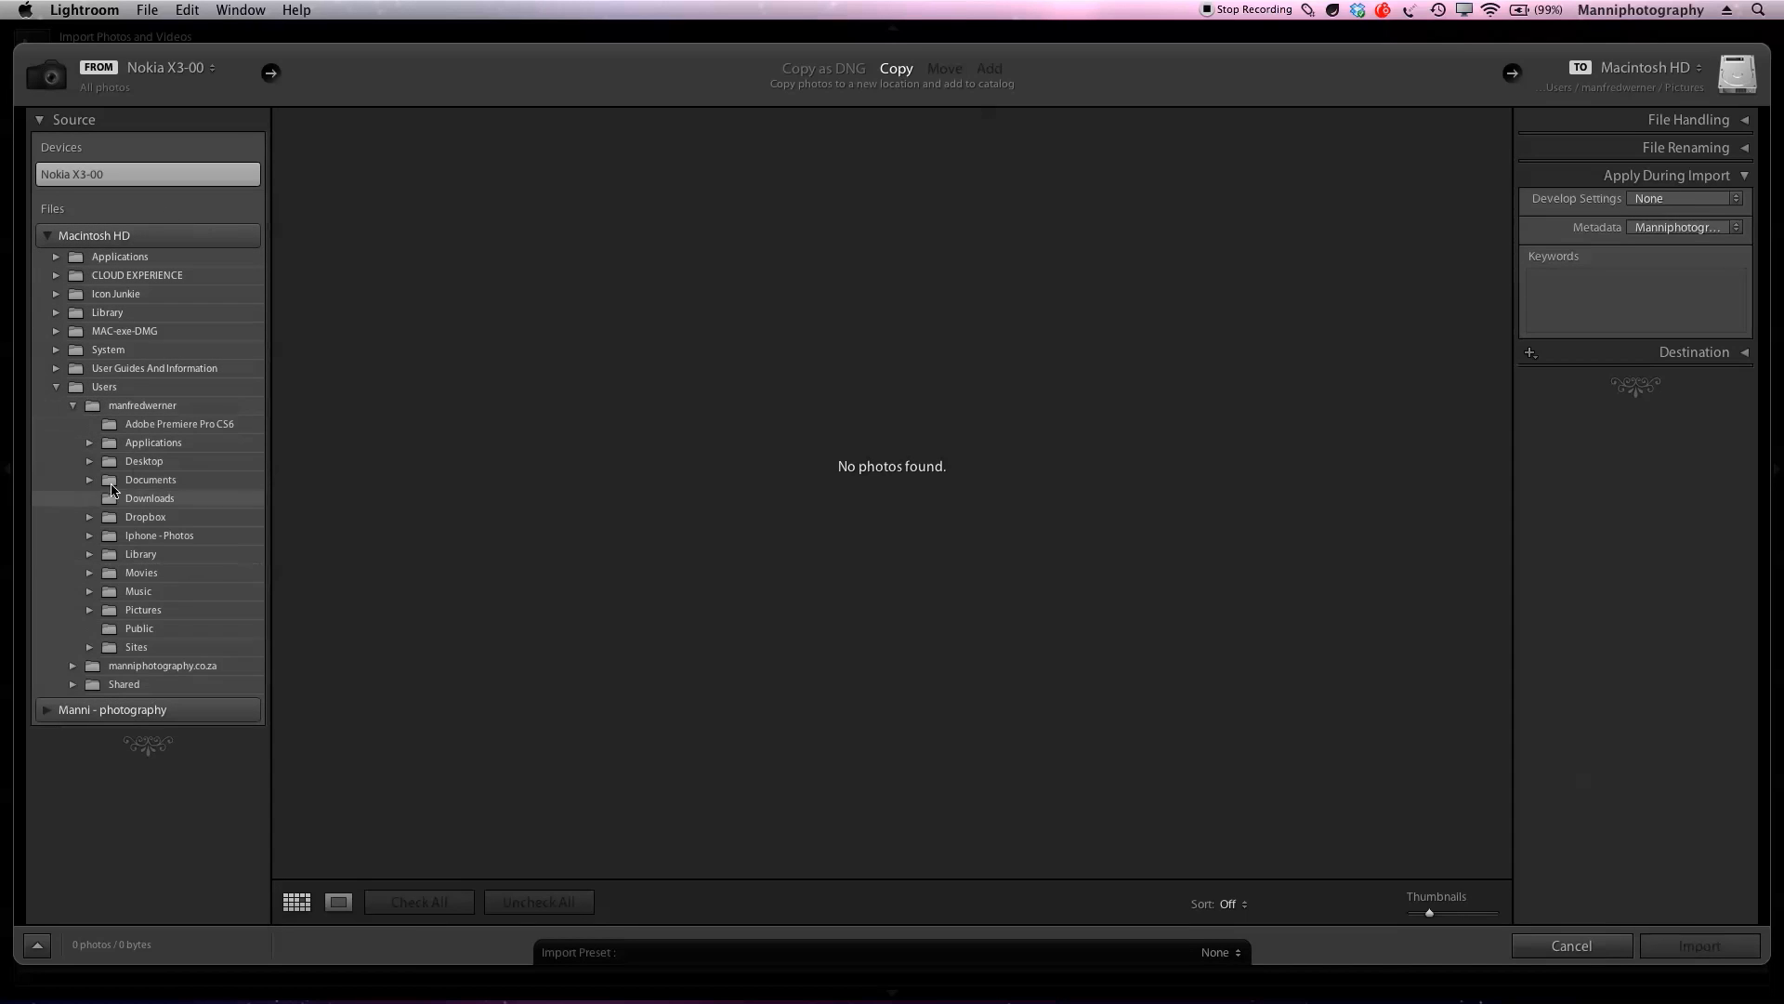
{"action": "left_click", "coordinate": [90, 461]}
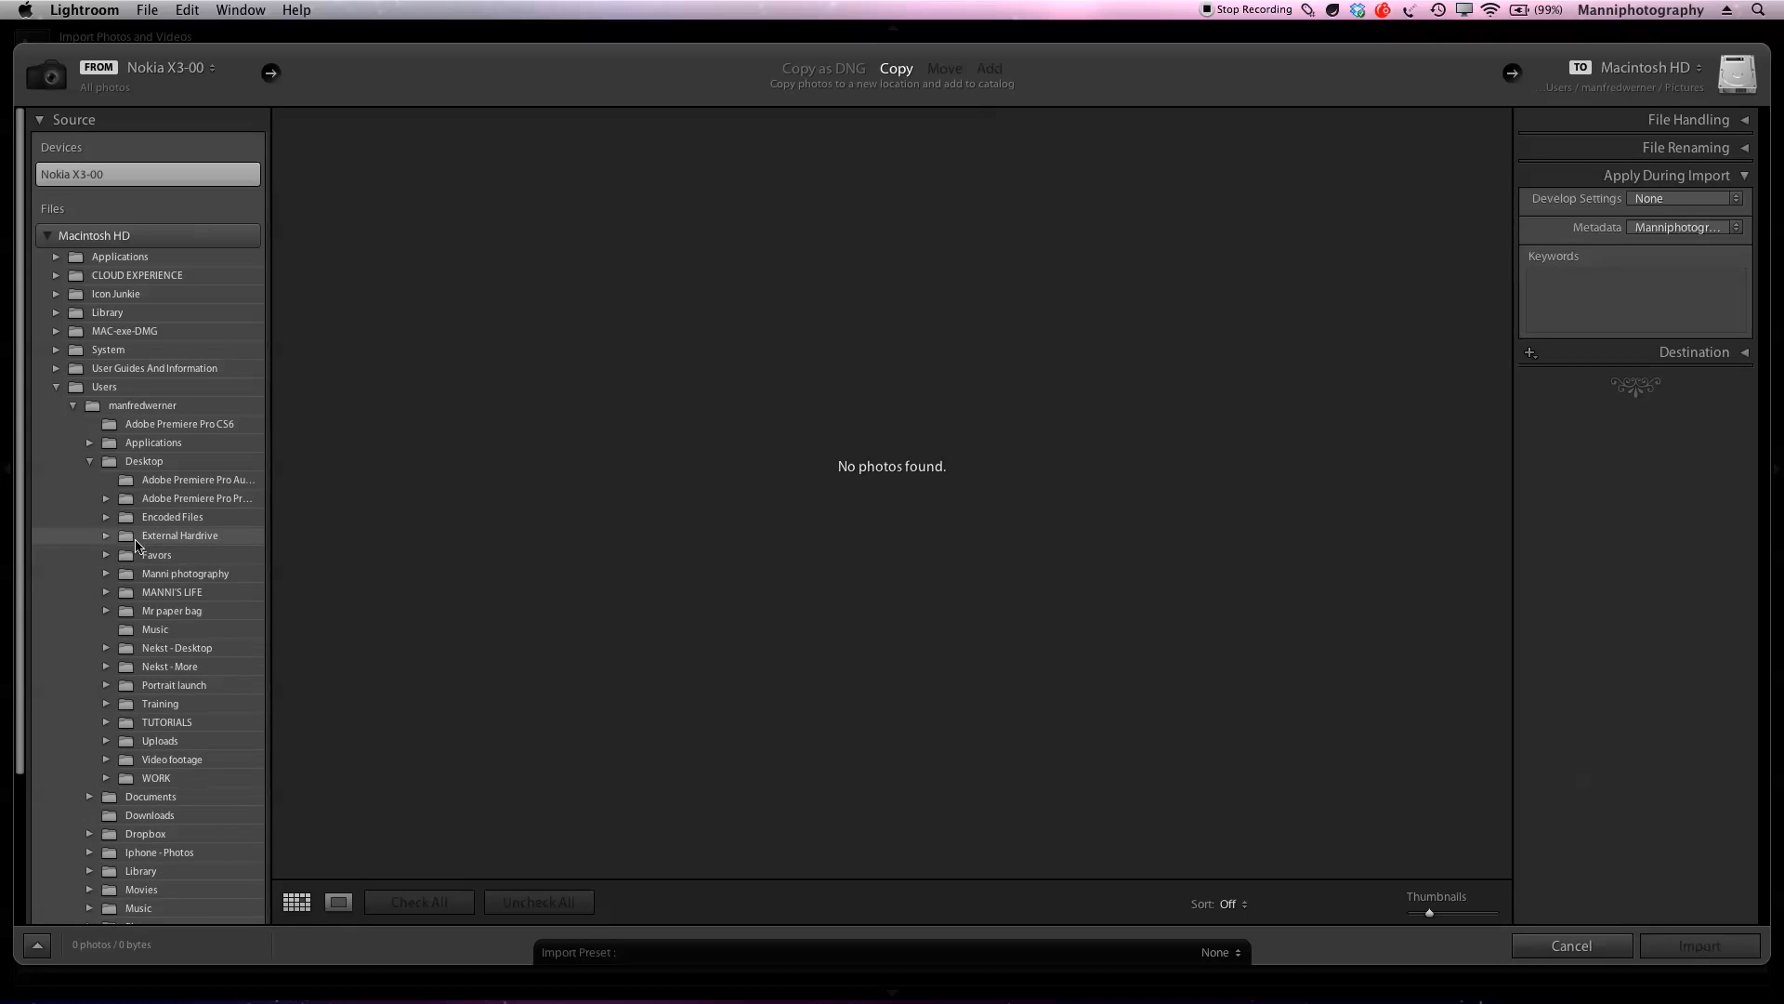
{"action": "left_click", "coordinate": [105, 535]}
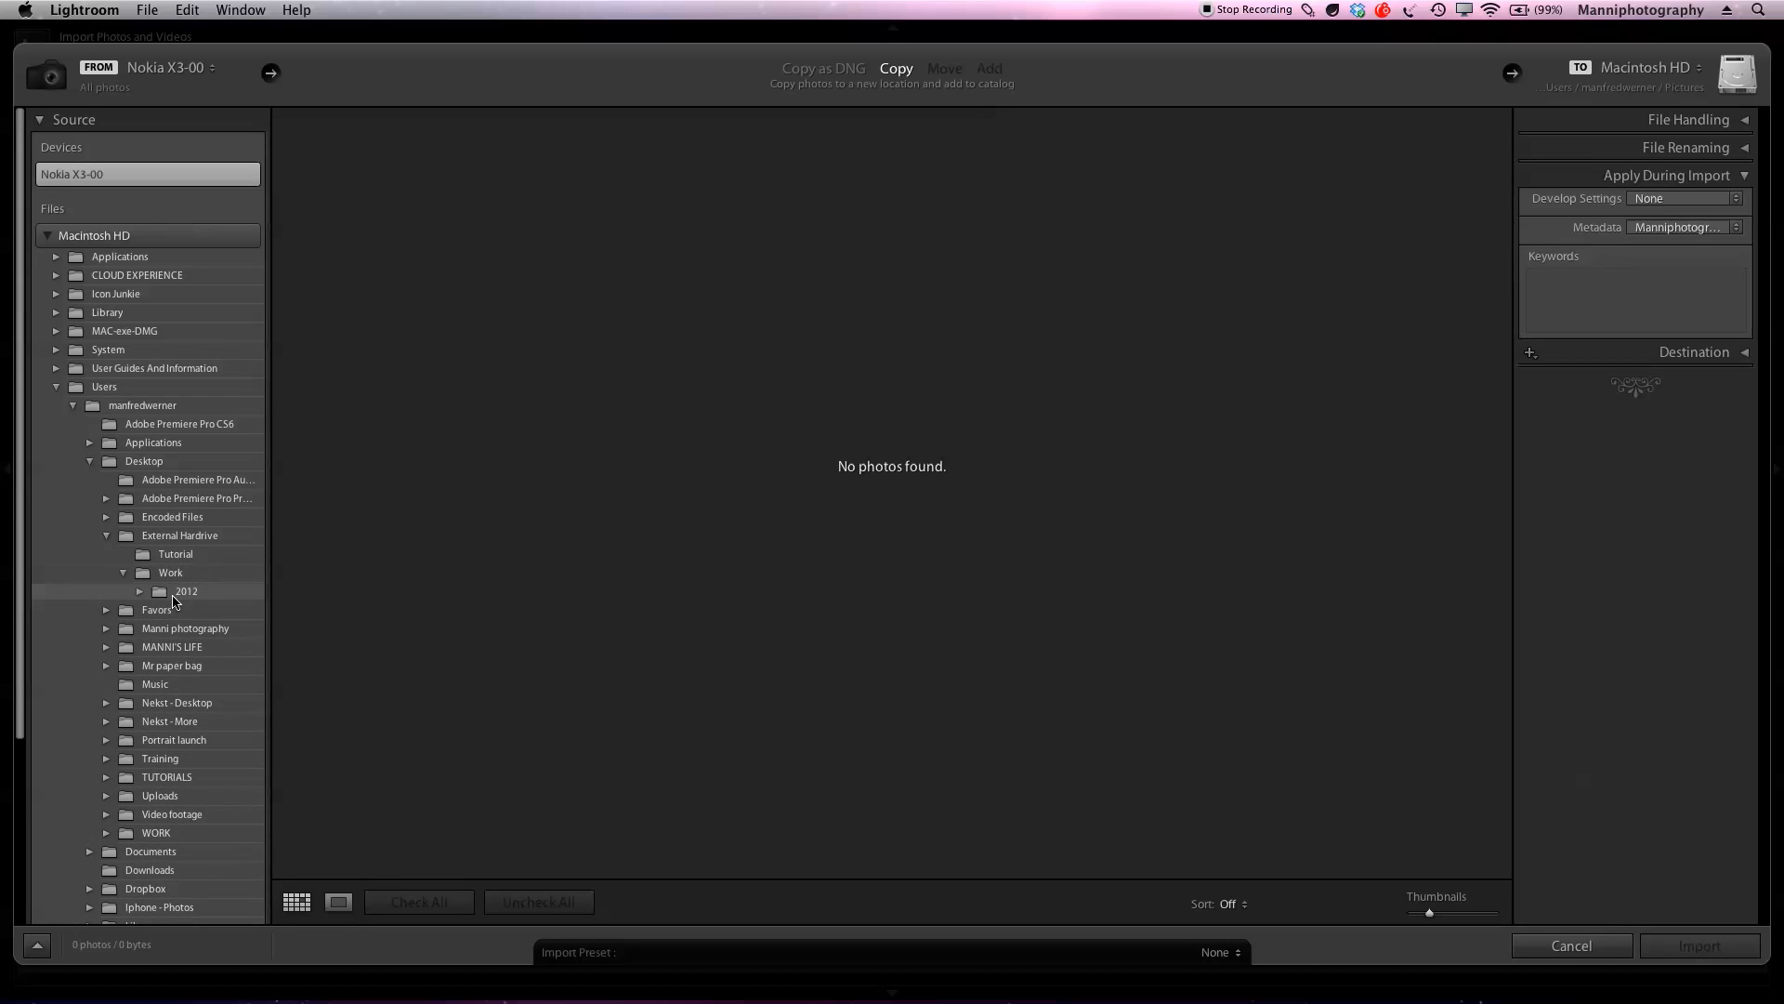
{"action": "left_click", "coordinate": [141, 591]}
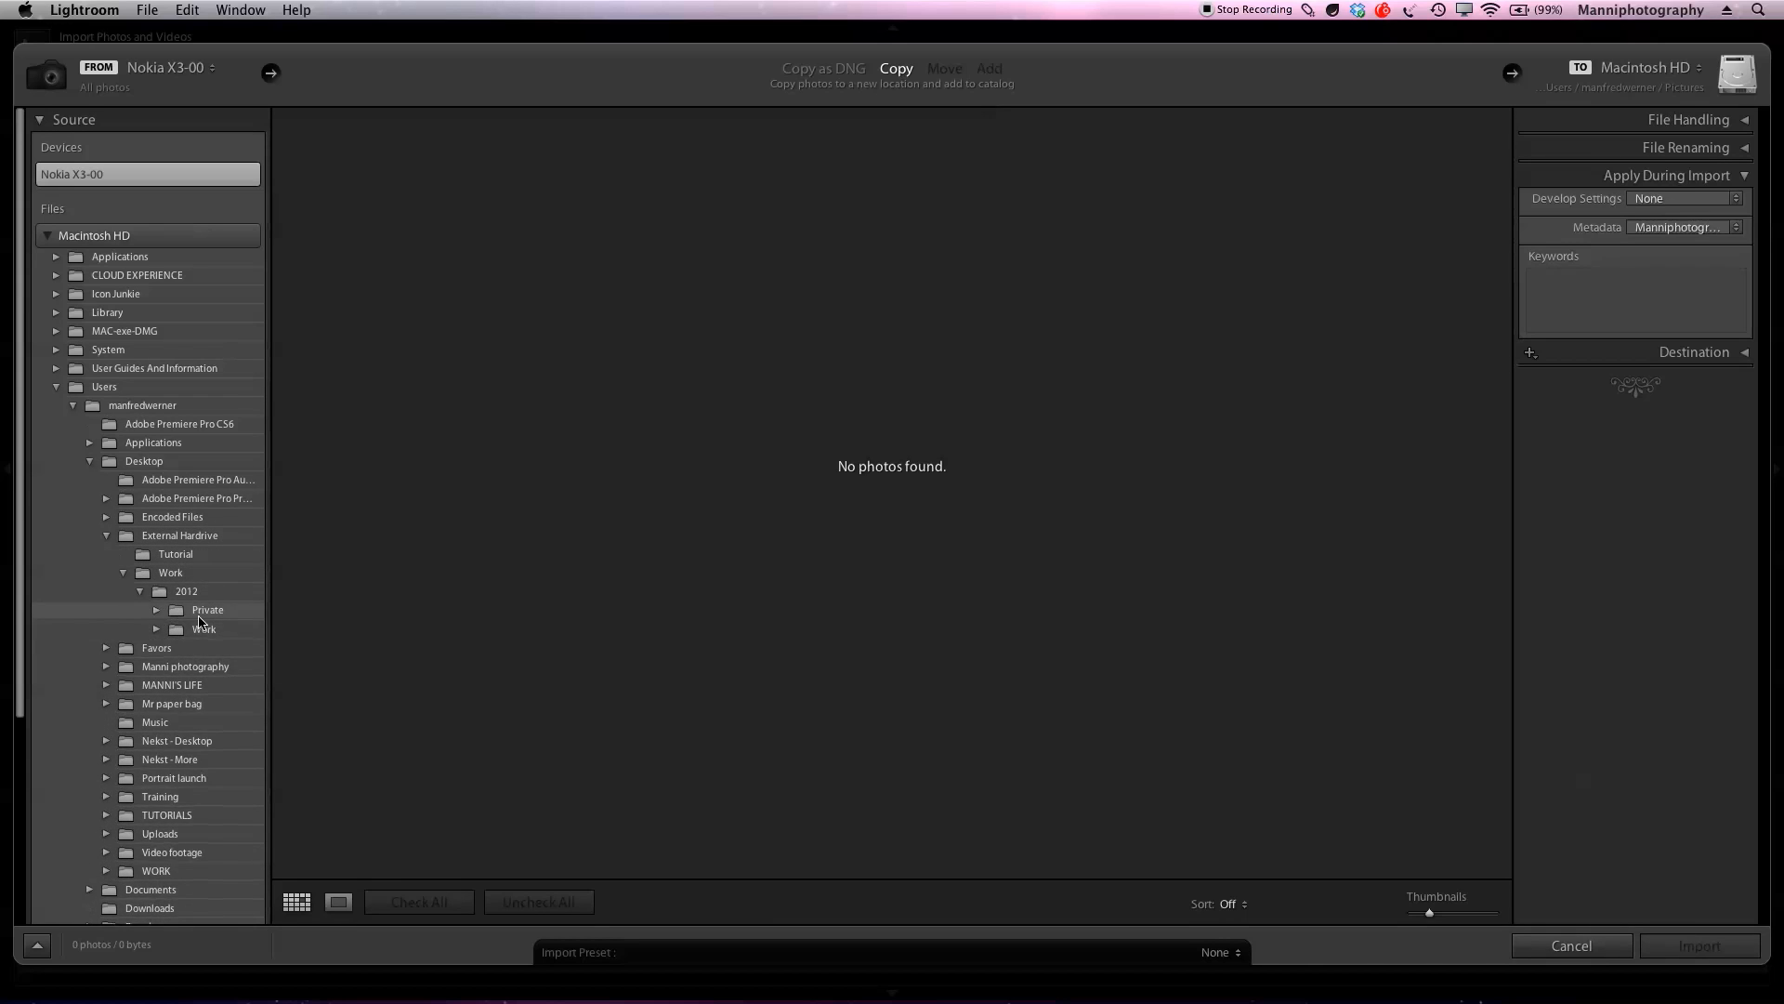
{"action": "left_click", "coordinate": [208, 609]}
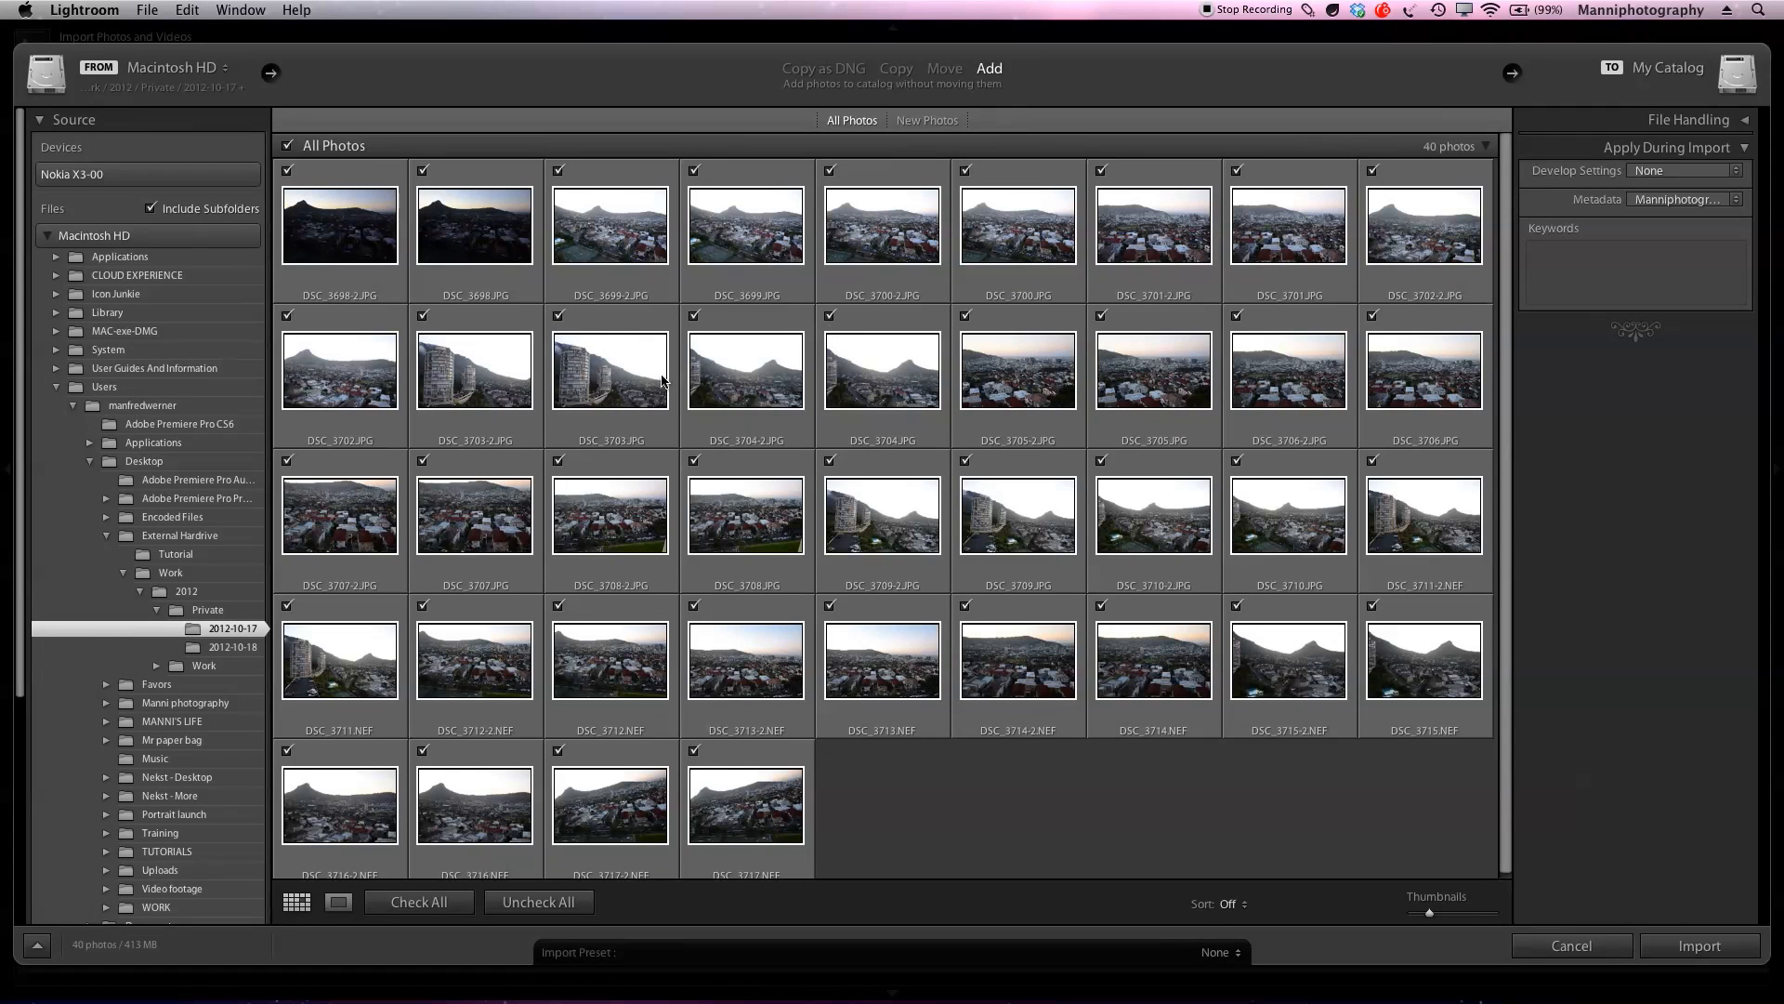
{"action": "mouse_move", "coordinate": [539, 745]}
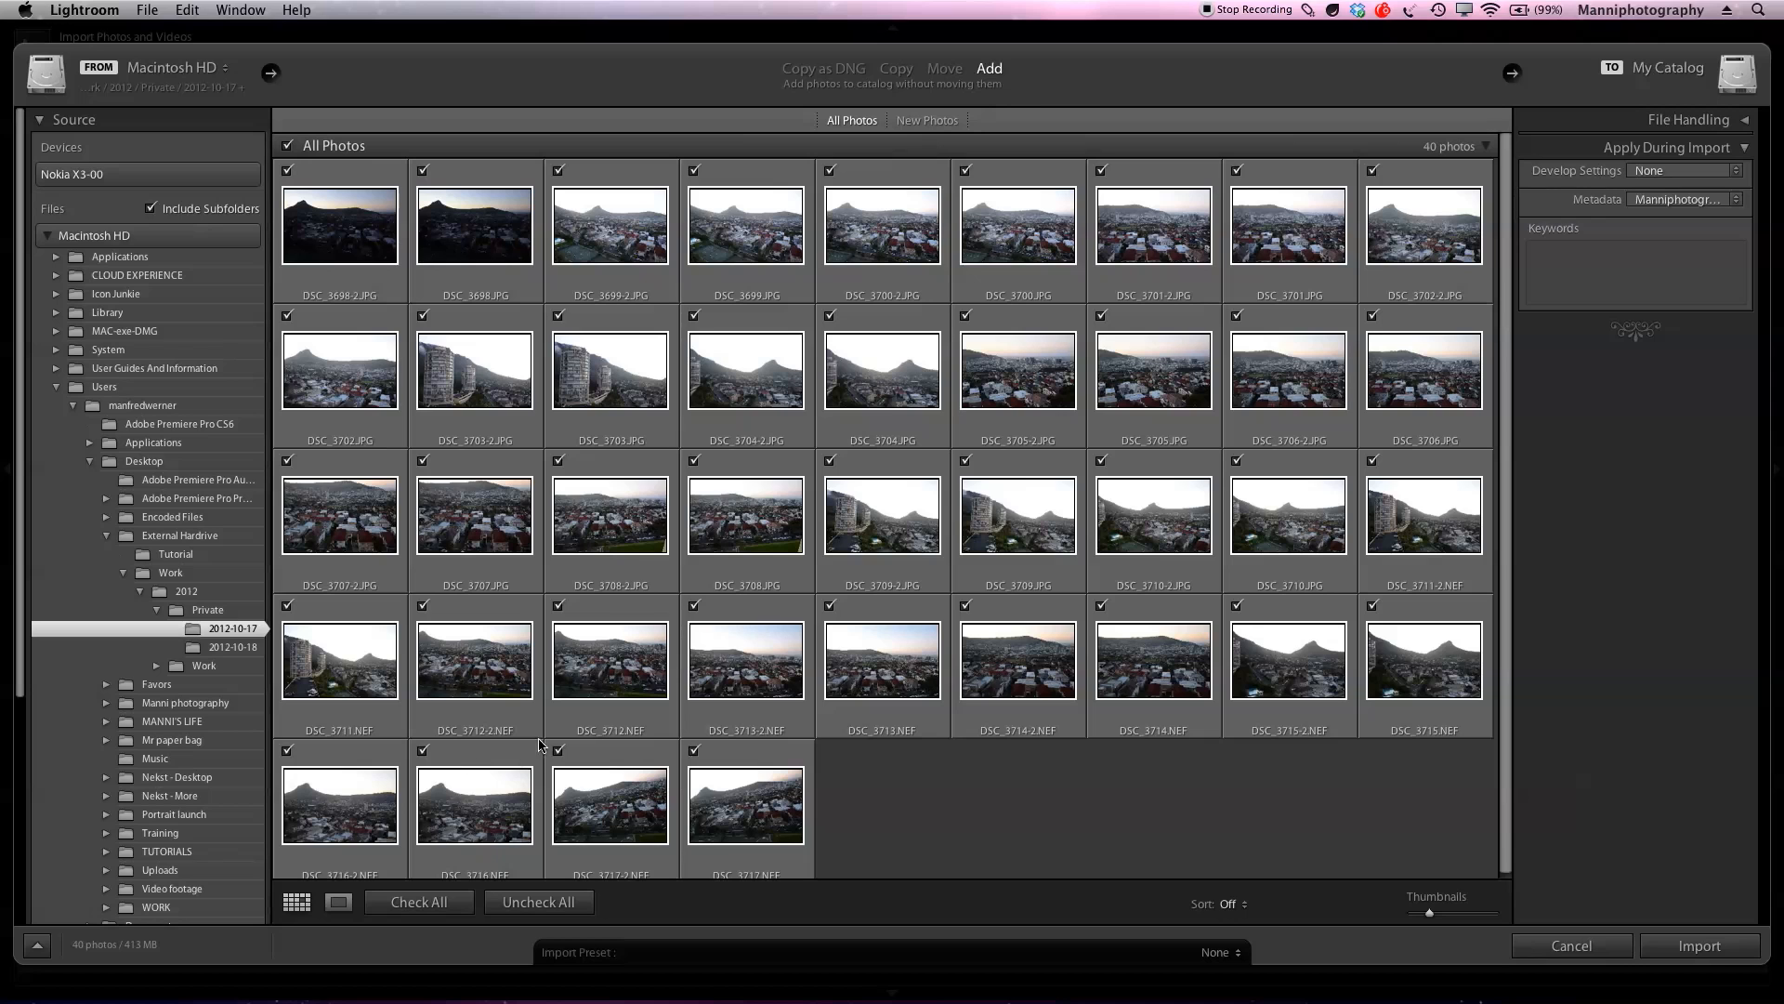
{"action": "mouse_move", "coordinate": [983, 553]}
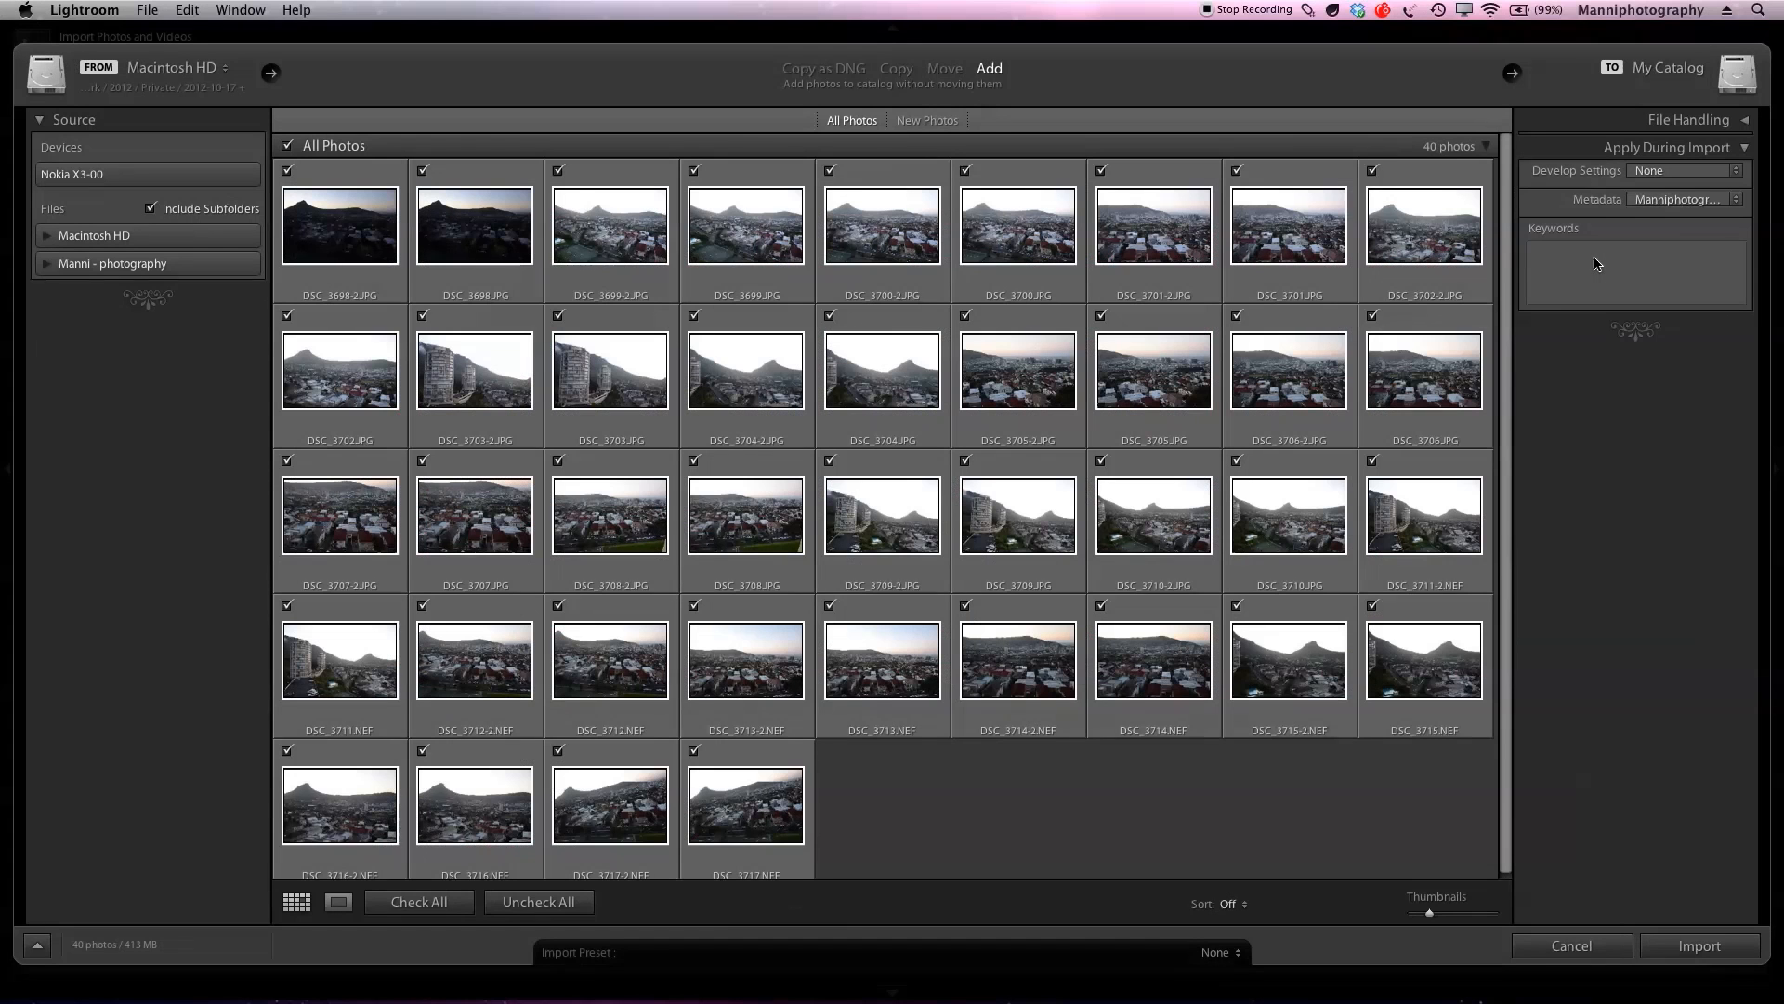
- Enter import keywords Cape Town, City, Towers, mountain and lionshead, using autocomplete suggestions
{"action": "left_click", "coordinate": [1633, 270]}
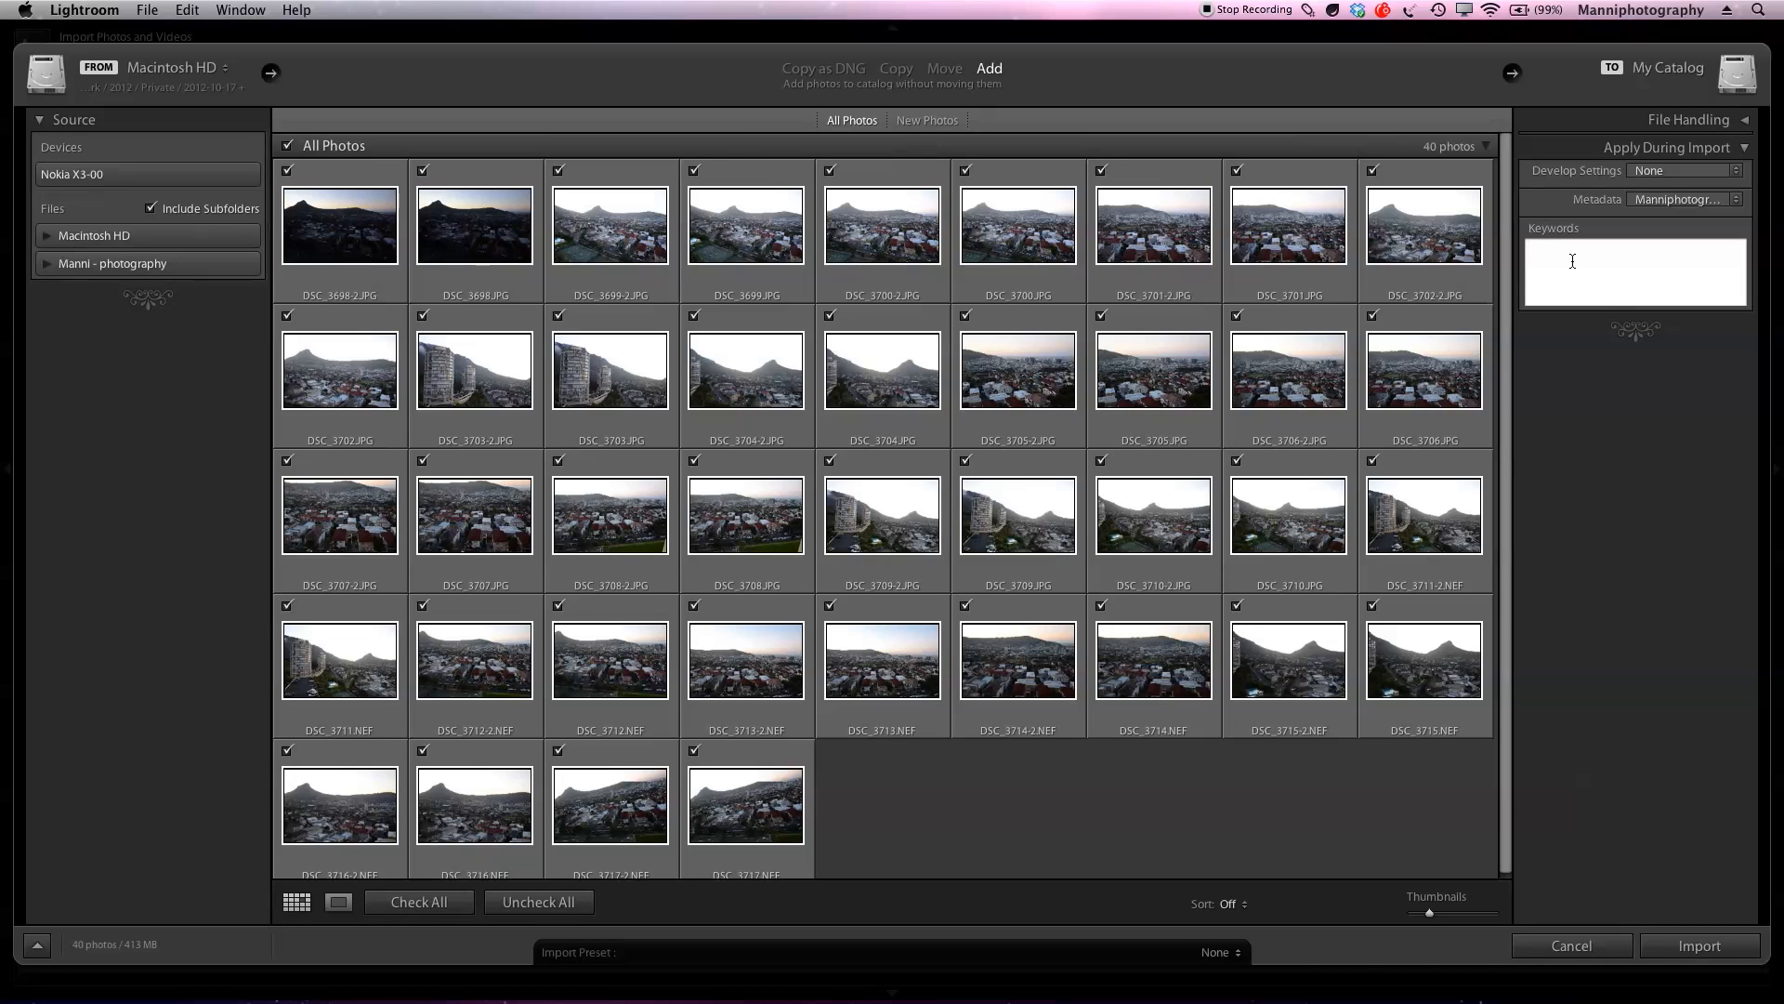
{"action": "type", "text": "City"}
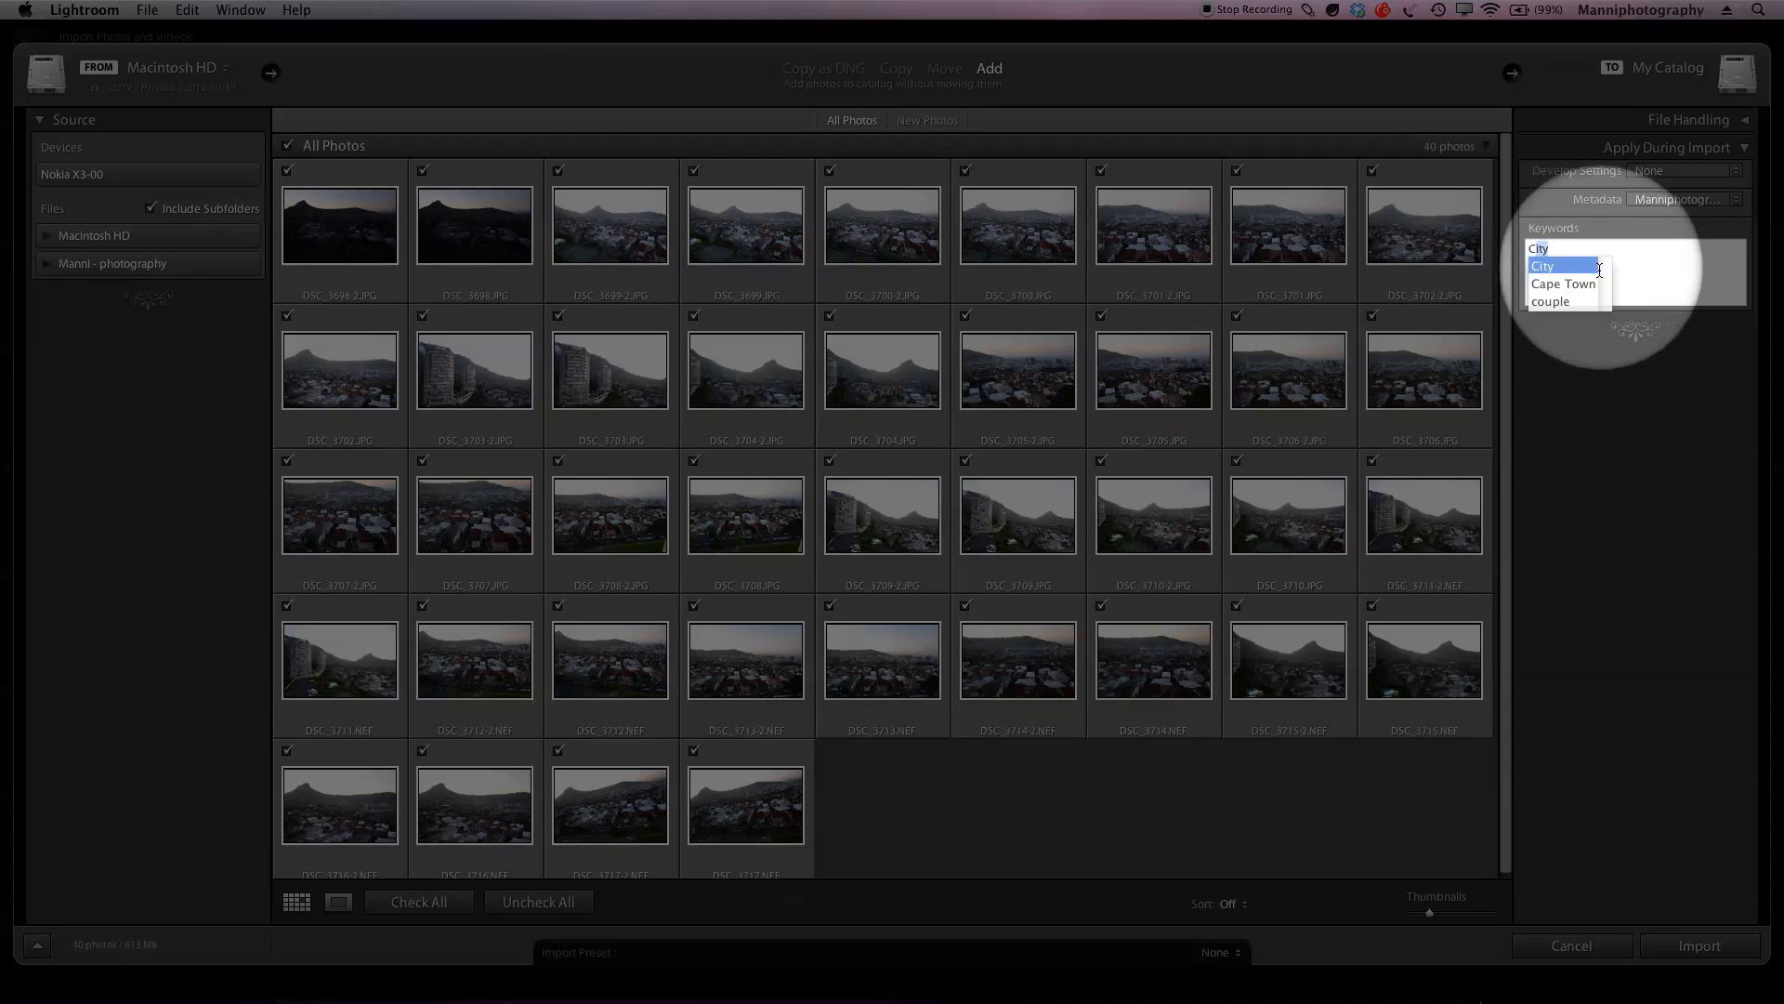
{"action": "left_click", "coordinate": [1564, 283]}
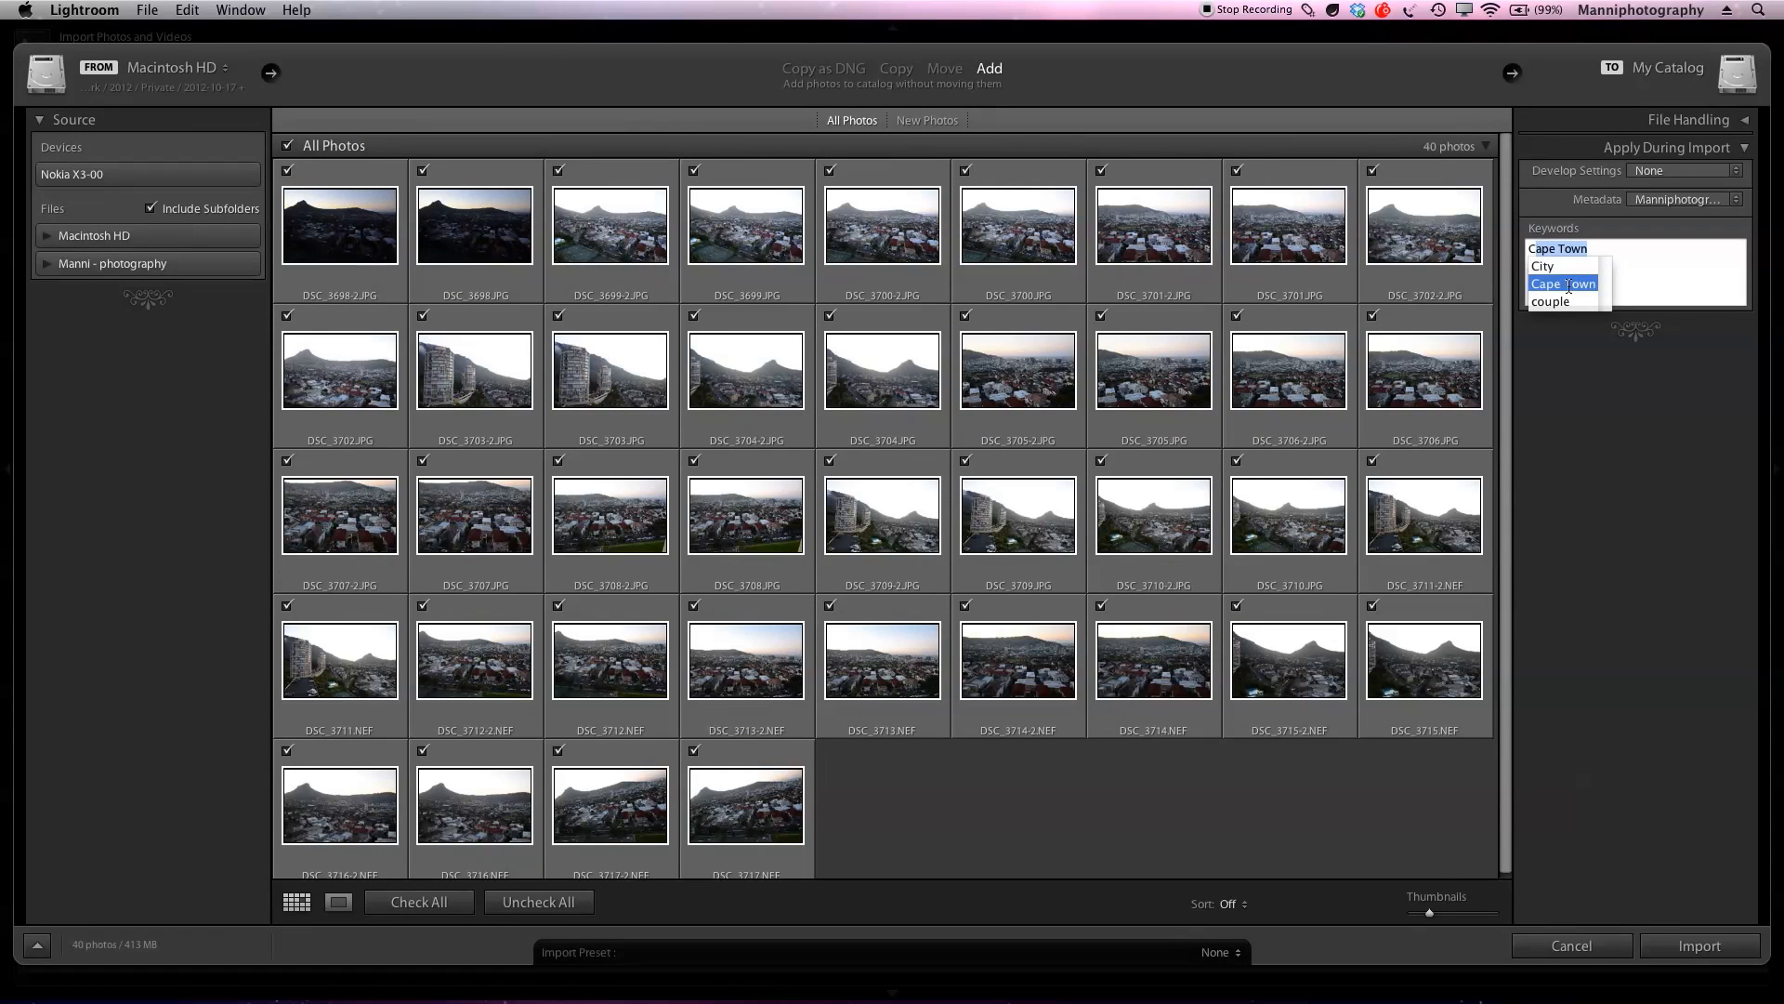
{"action": "left_click", "coordinate": [1563, 283]}
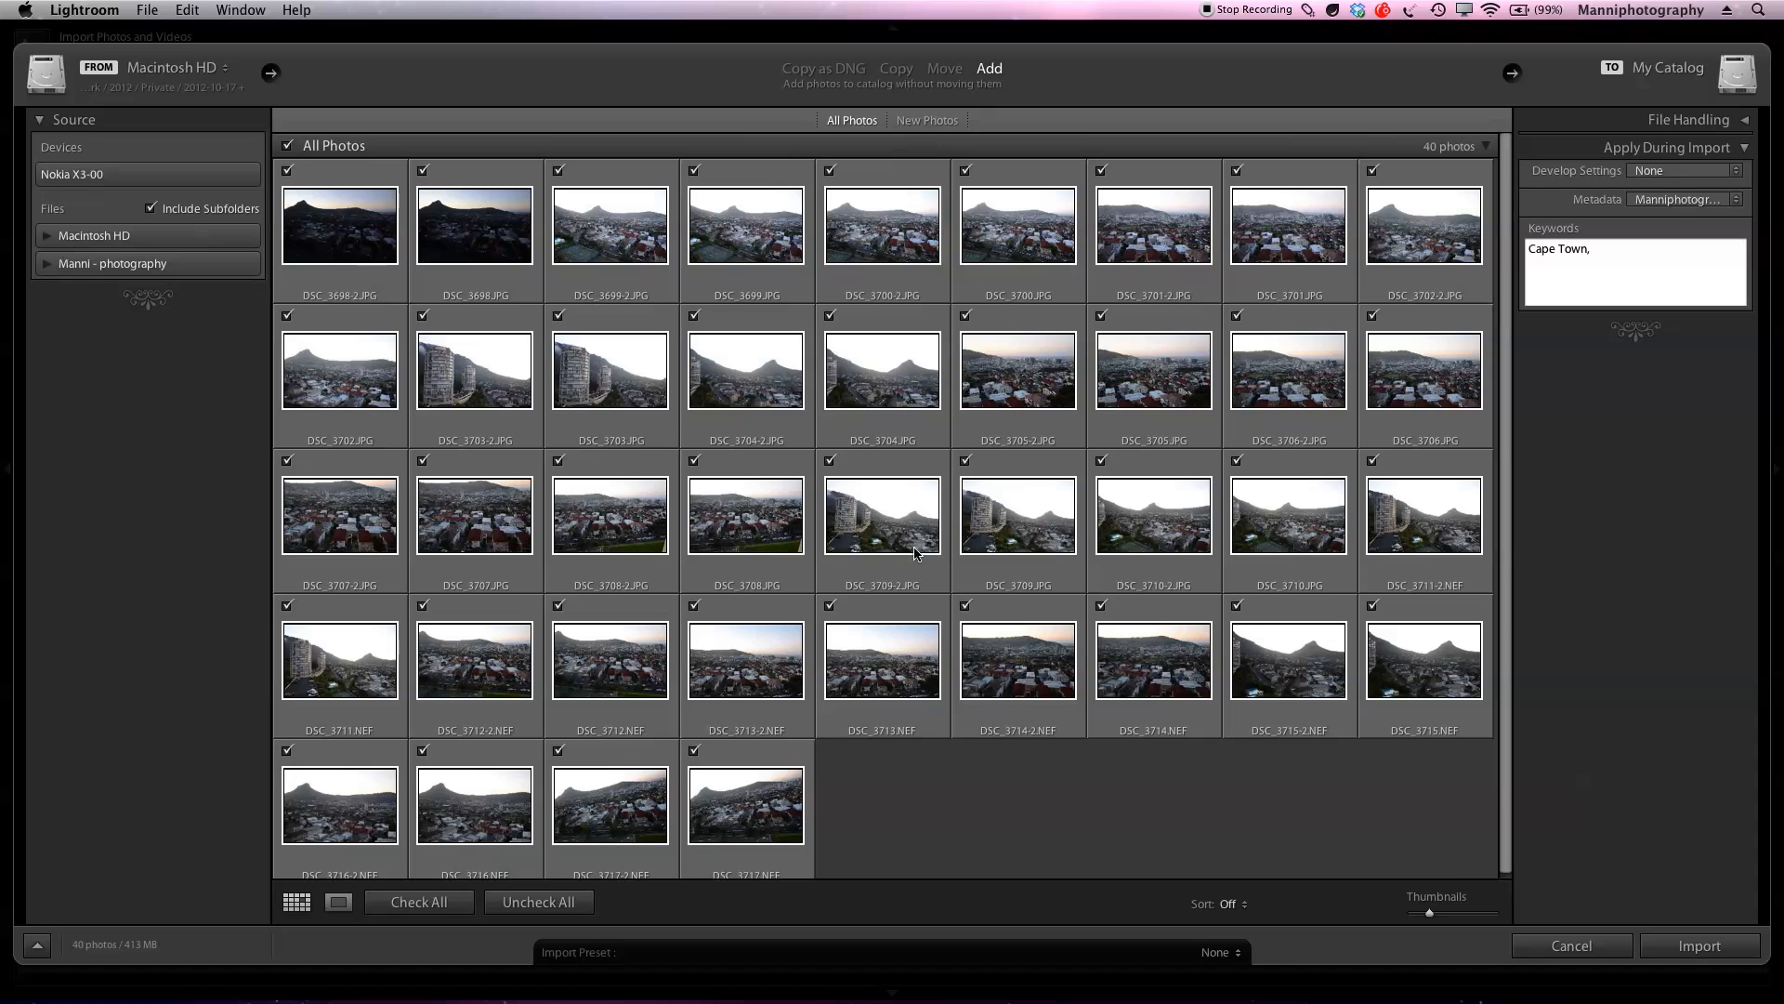
{"action": "mouse_move", "coordinate": [939, 569]}
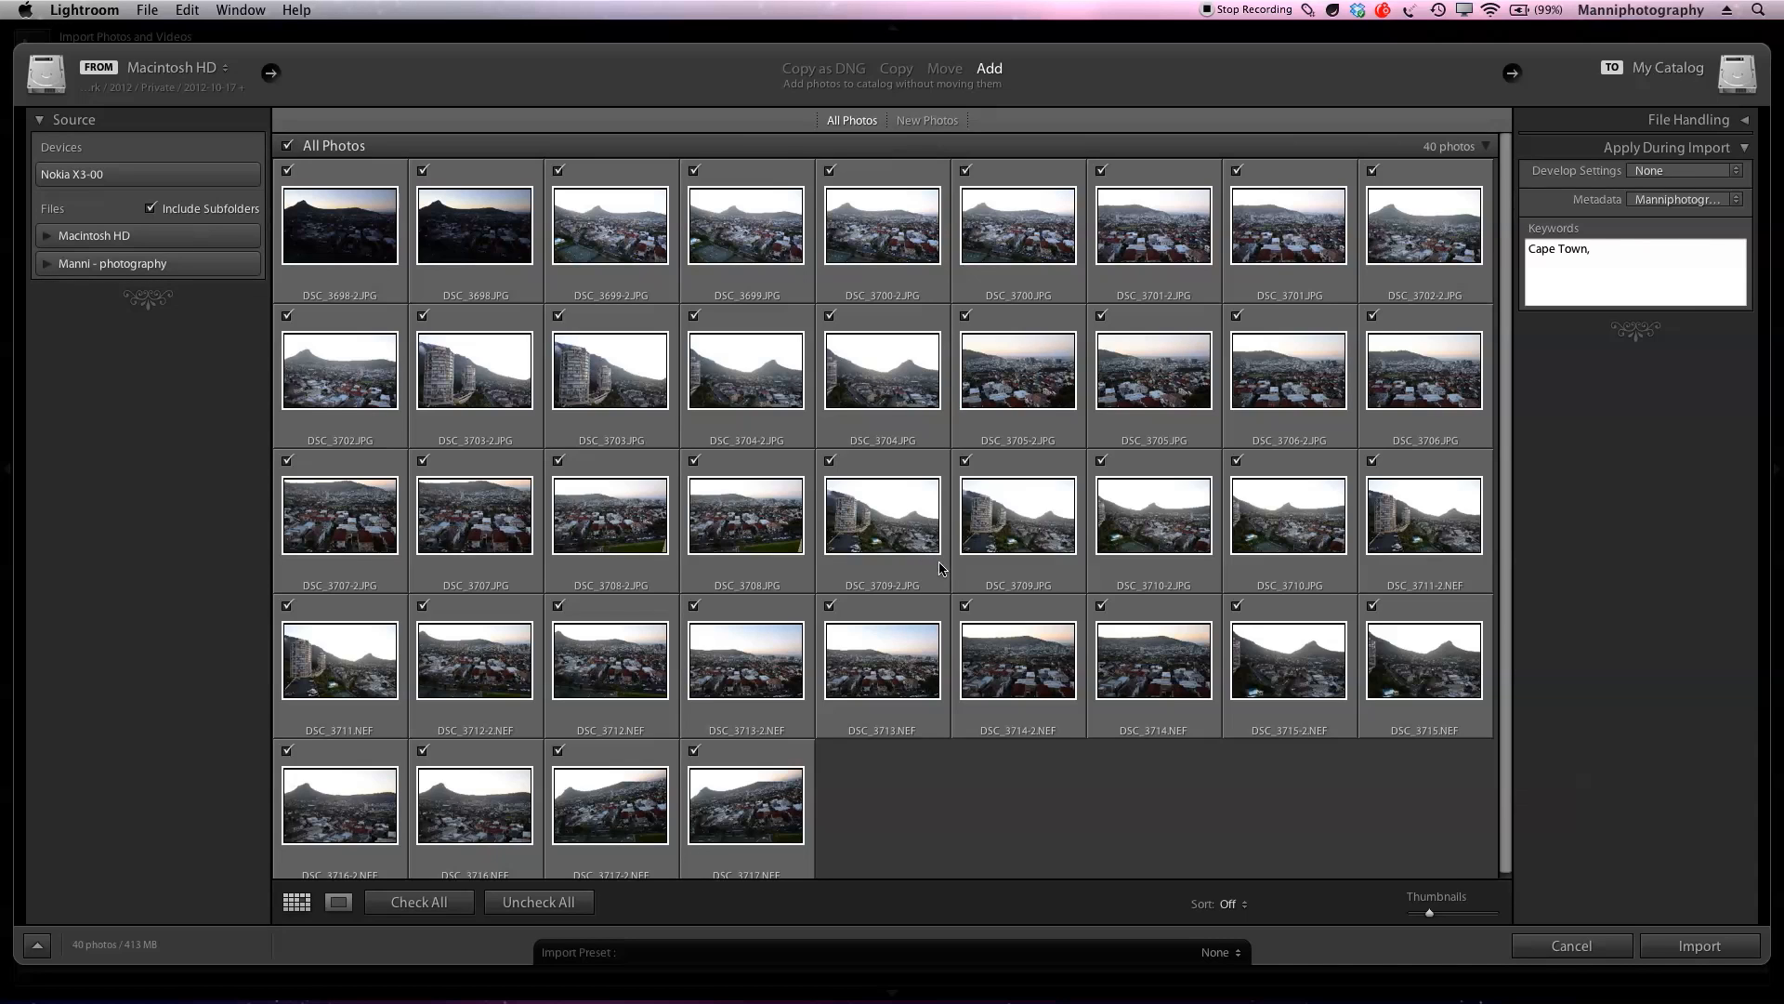
{"action": "type", "text": "City"}
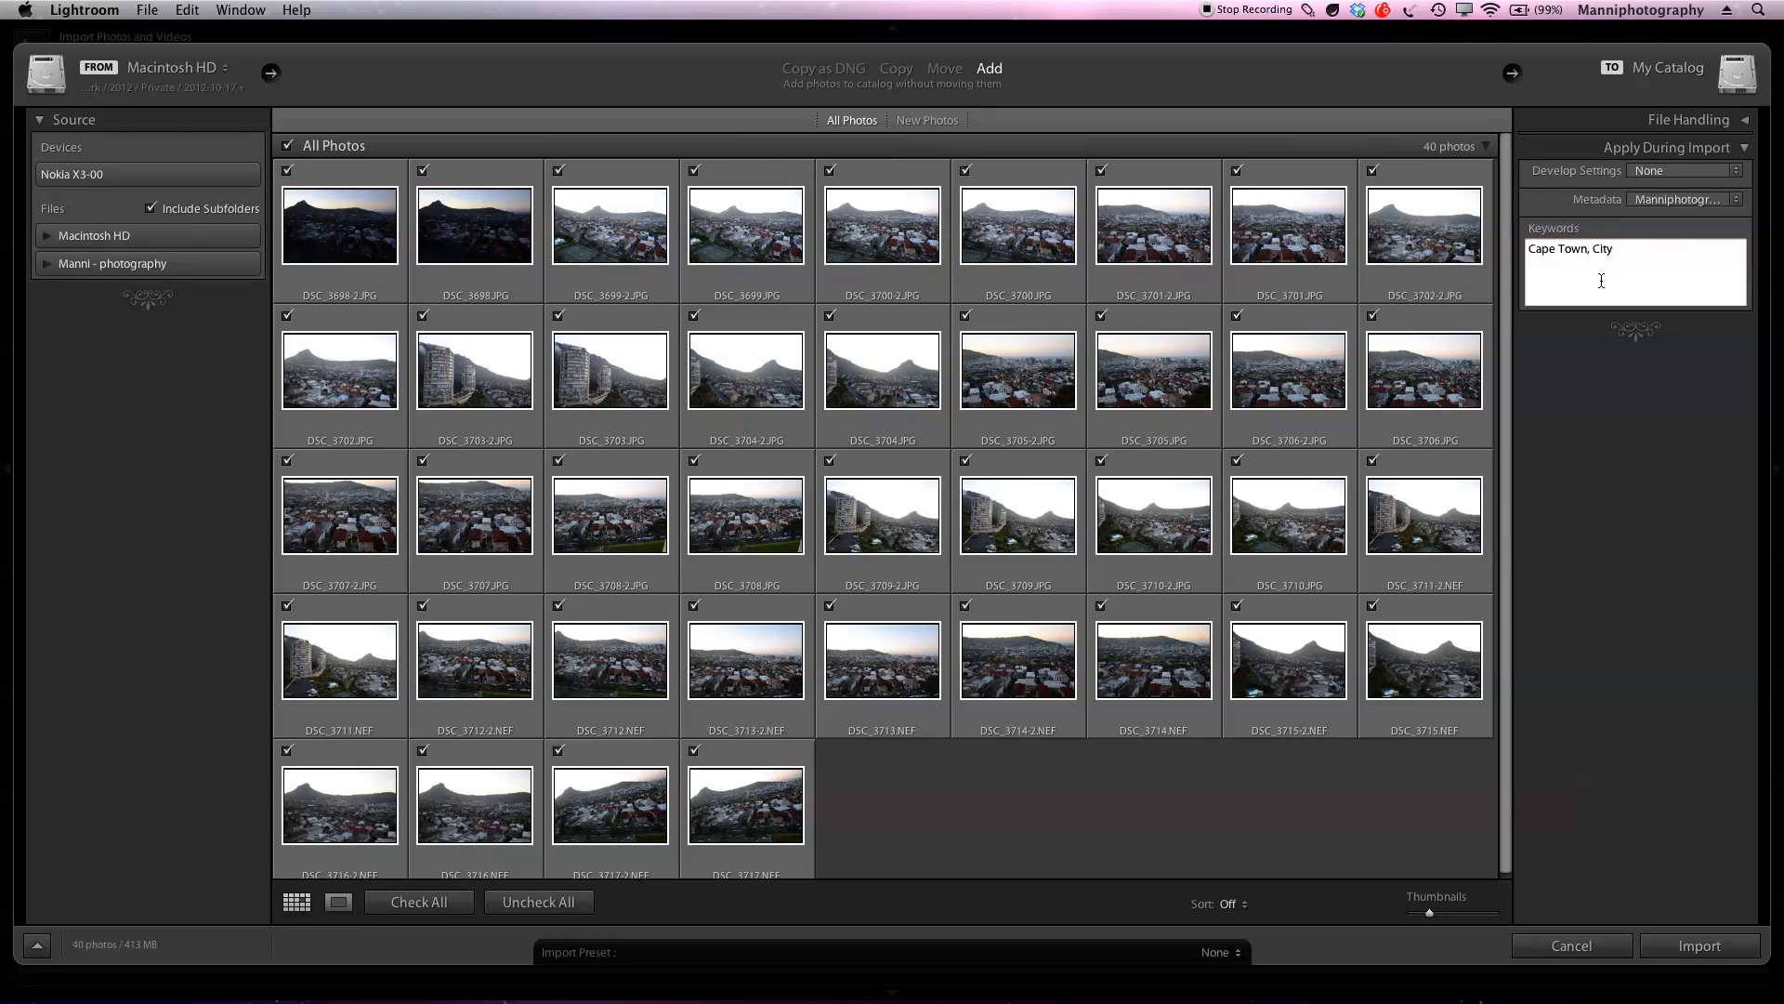
{"action": "type", "text": ","}
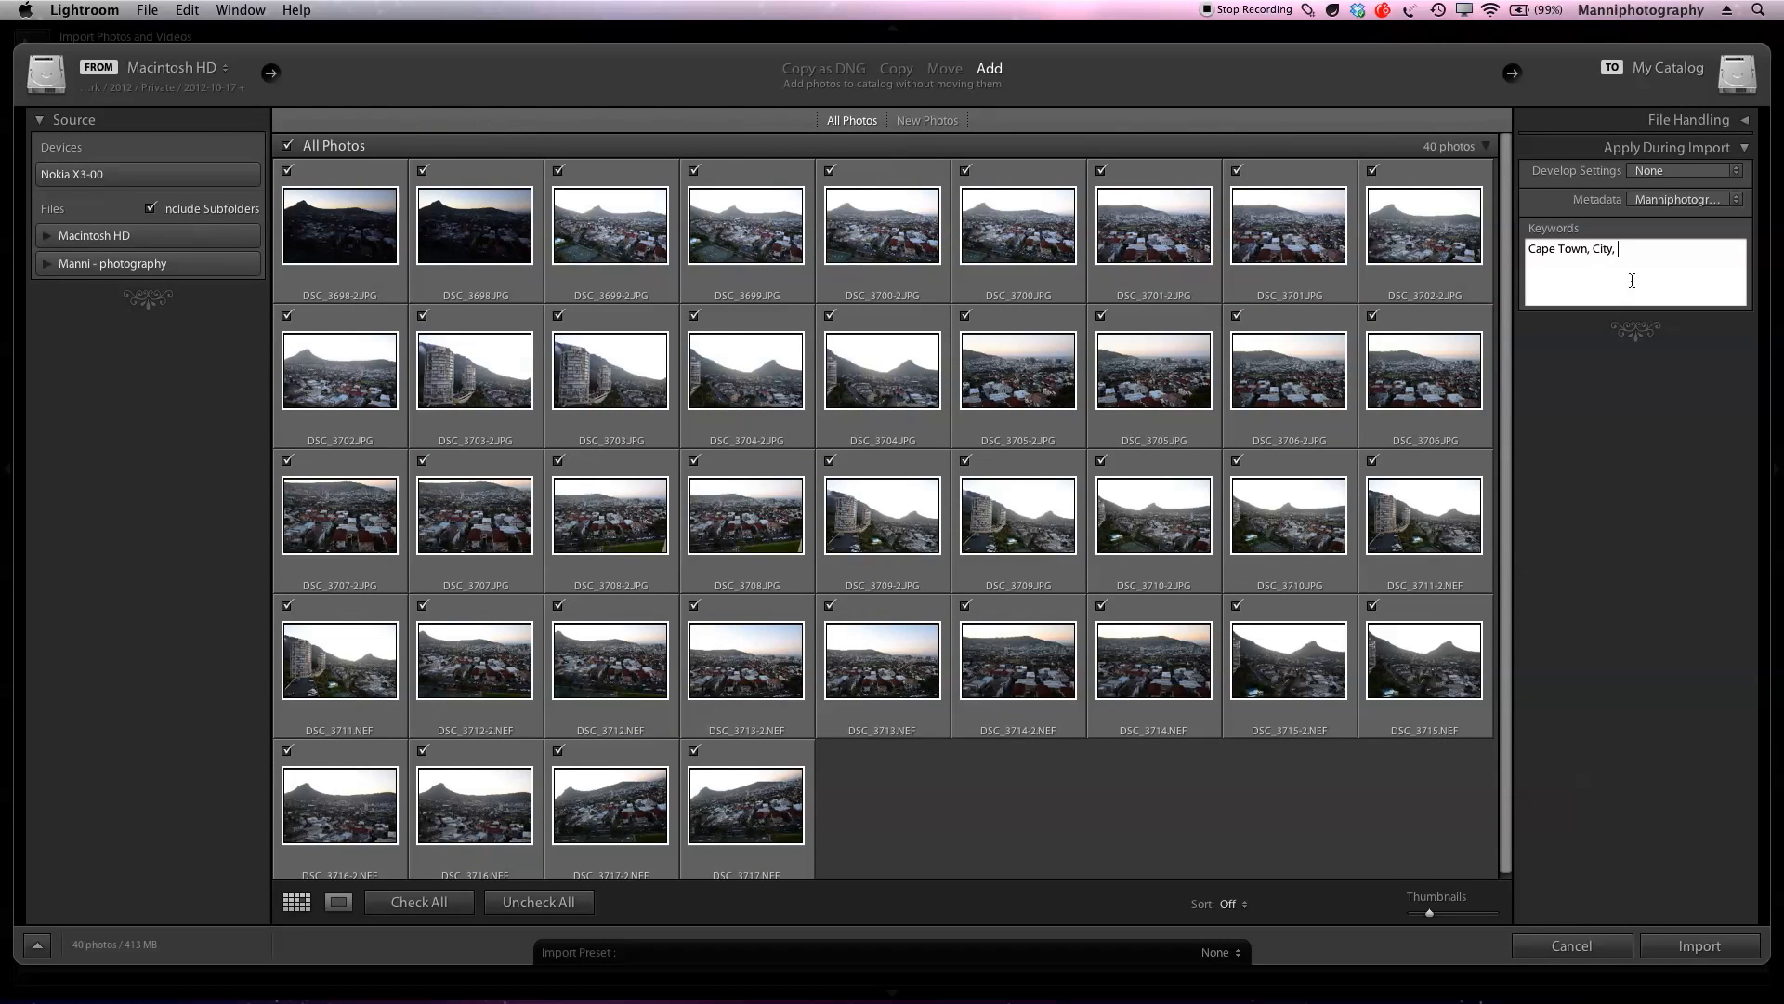
{"action": "type", "text": "Towers"}
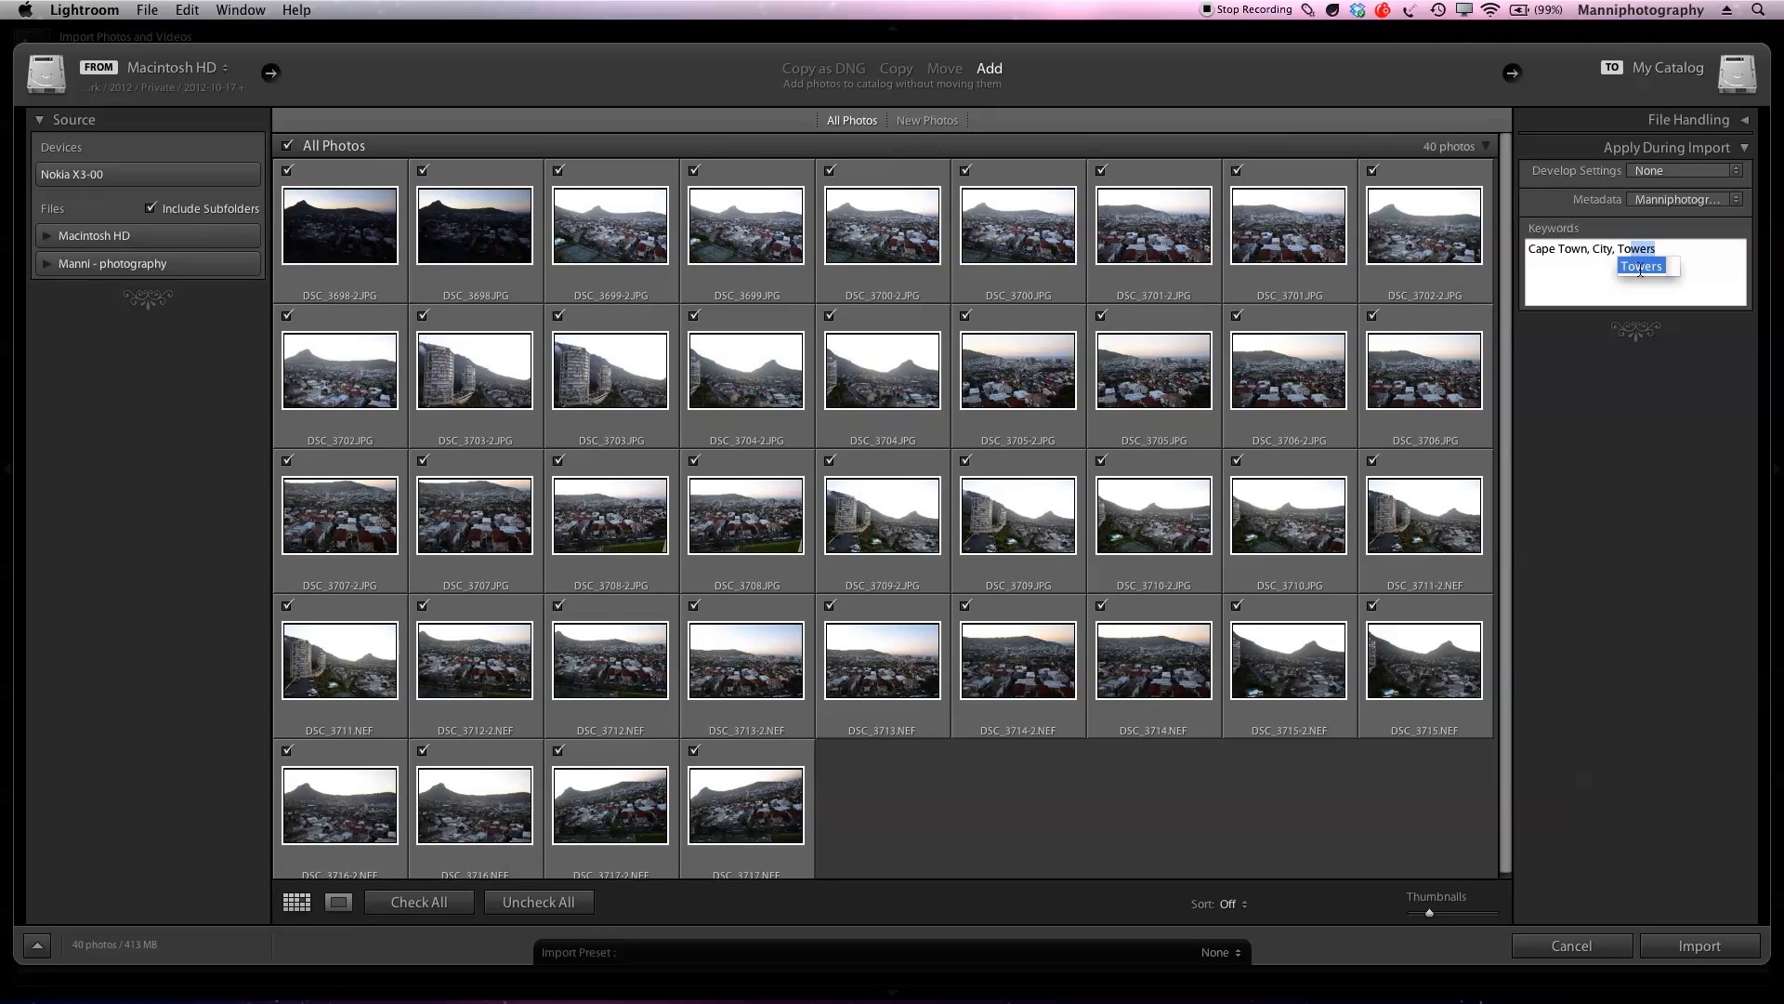
{"action": "key", "text": "Return"}
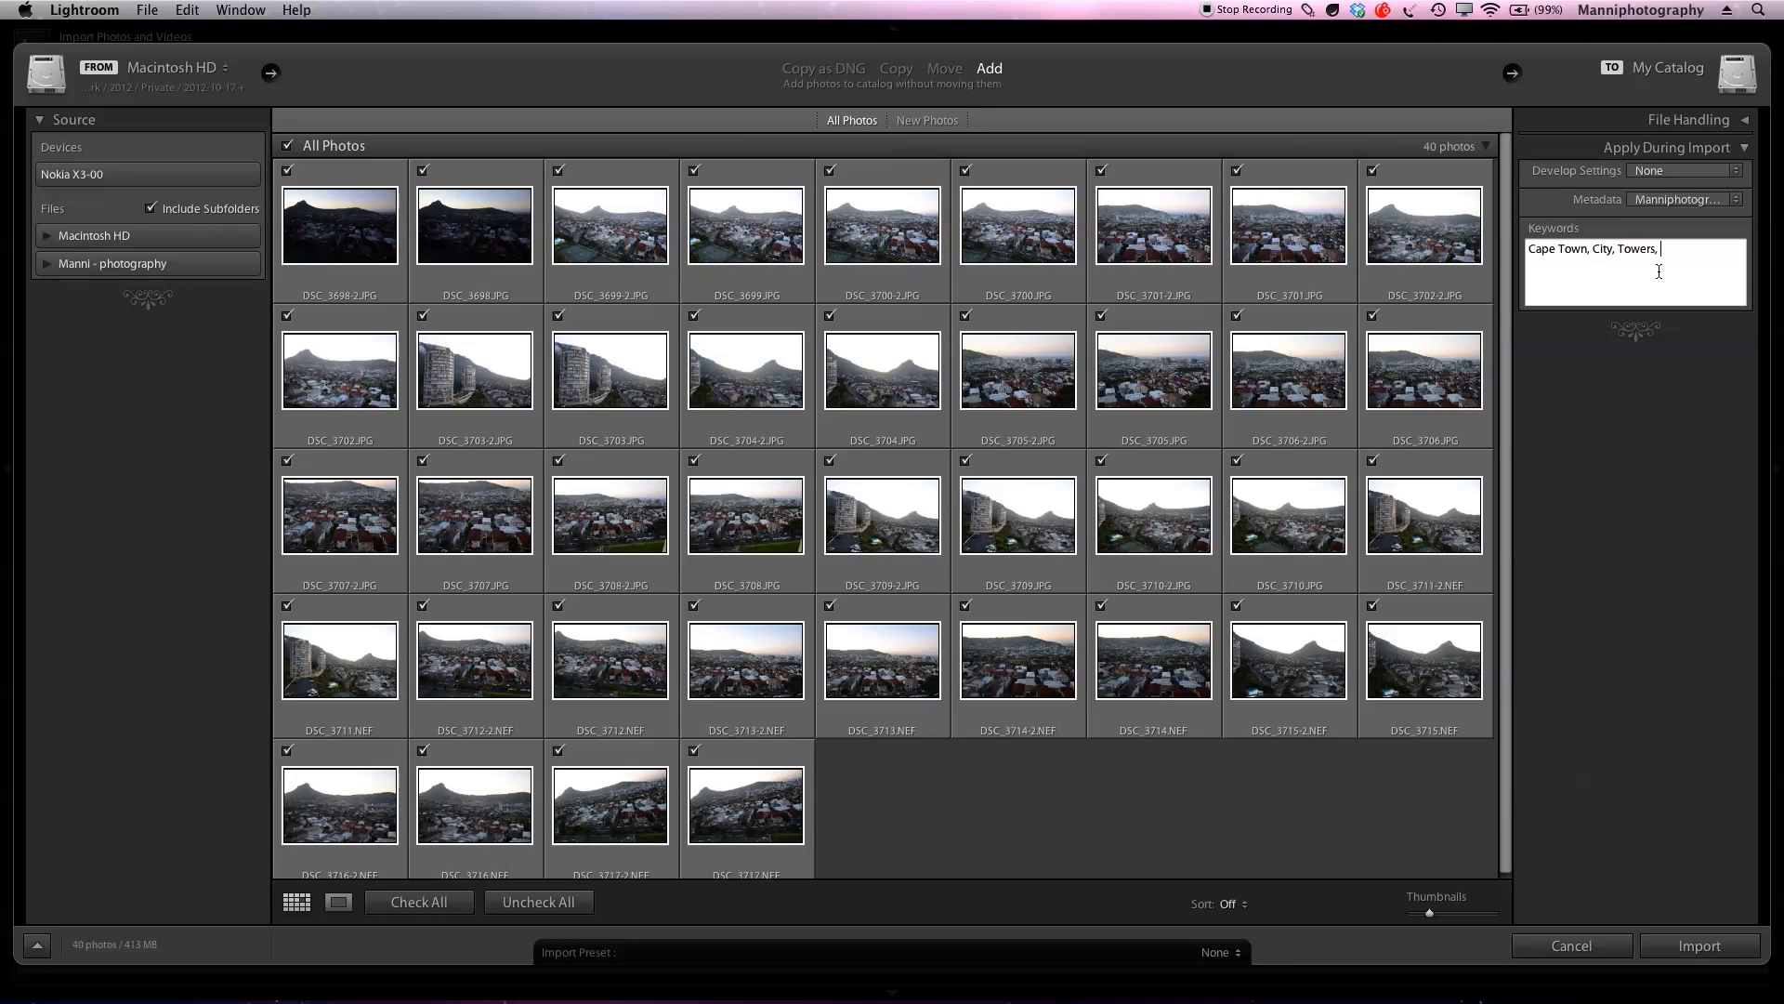
{"action": "type", "text": "mountain,"}
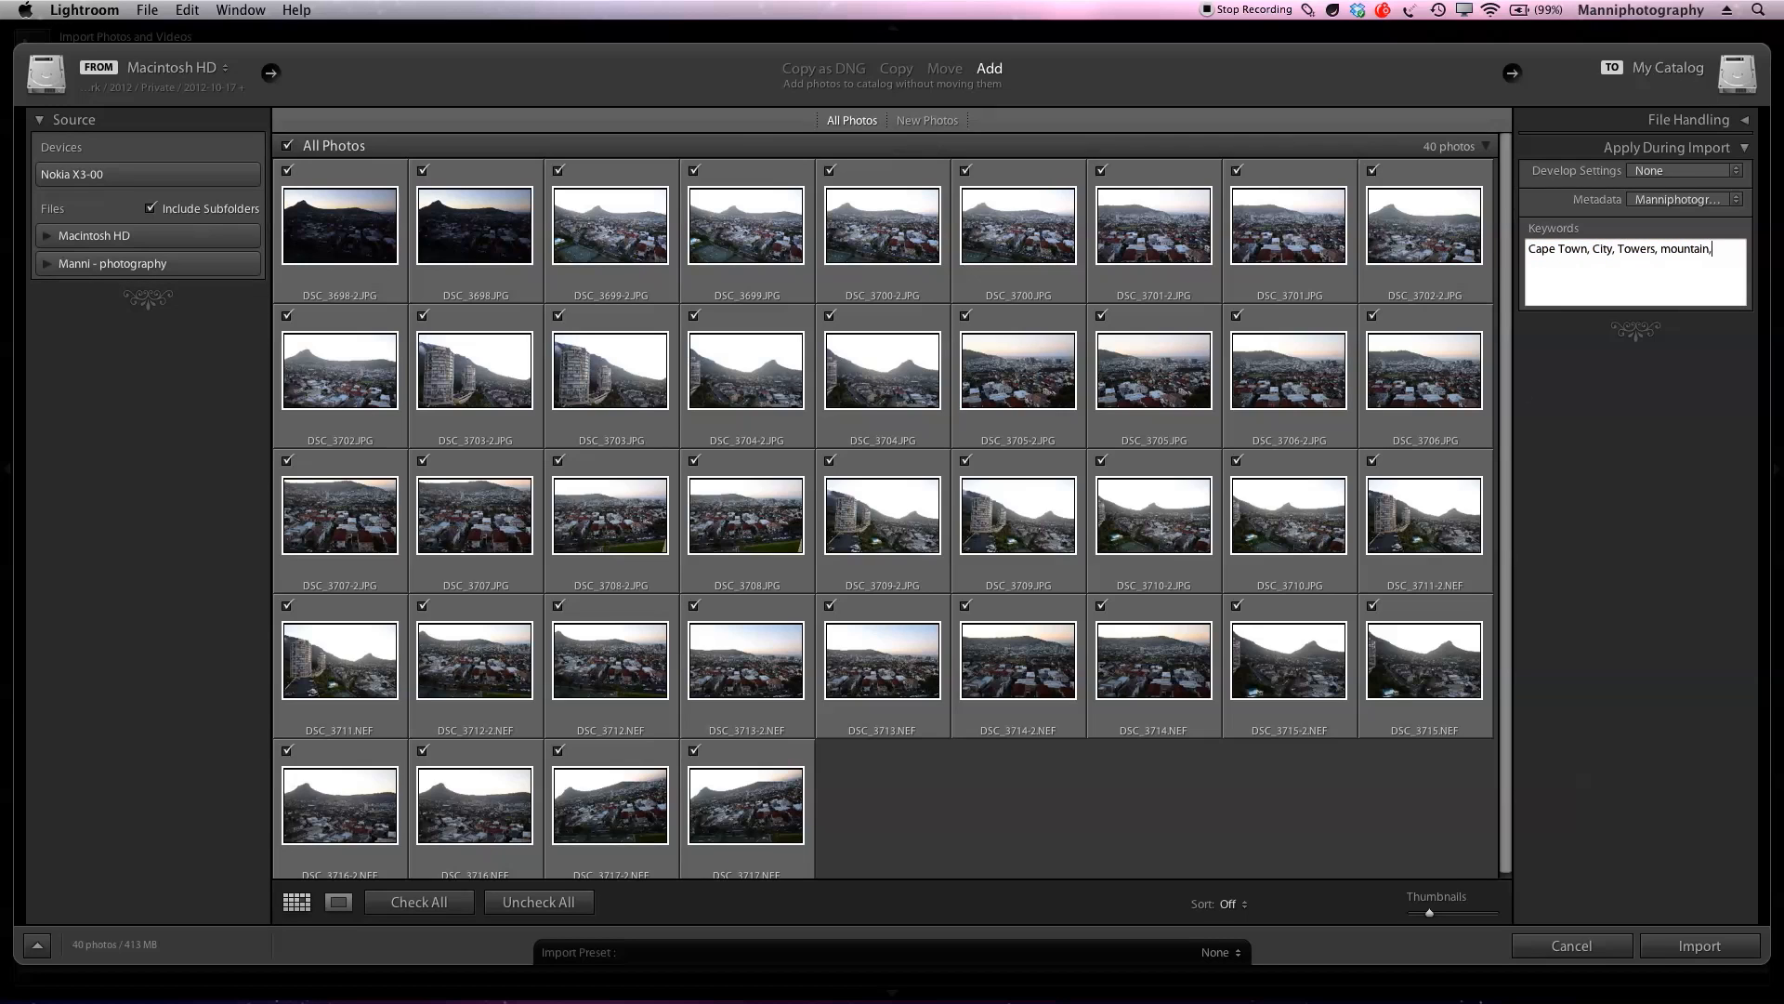
{"action": "type", "text": "Lionshead"}
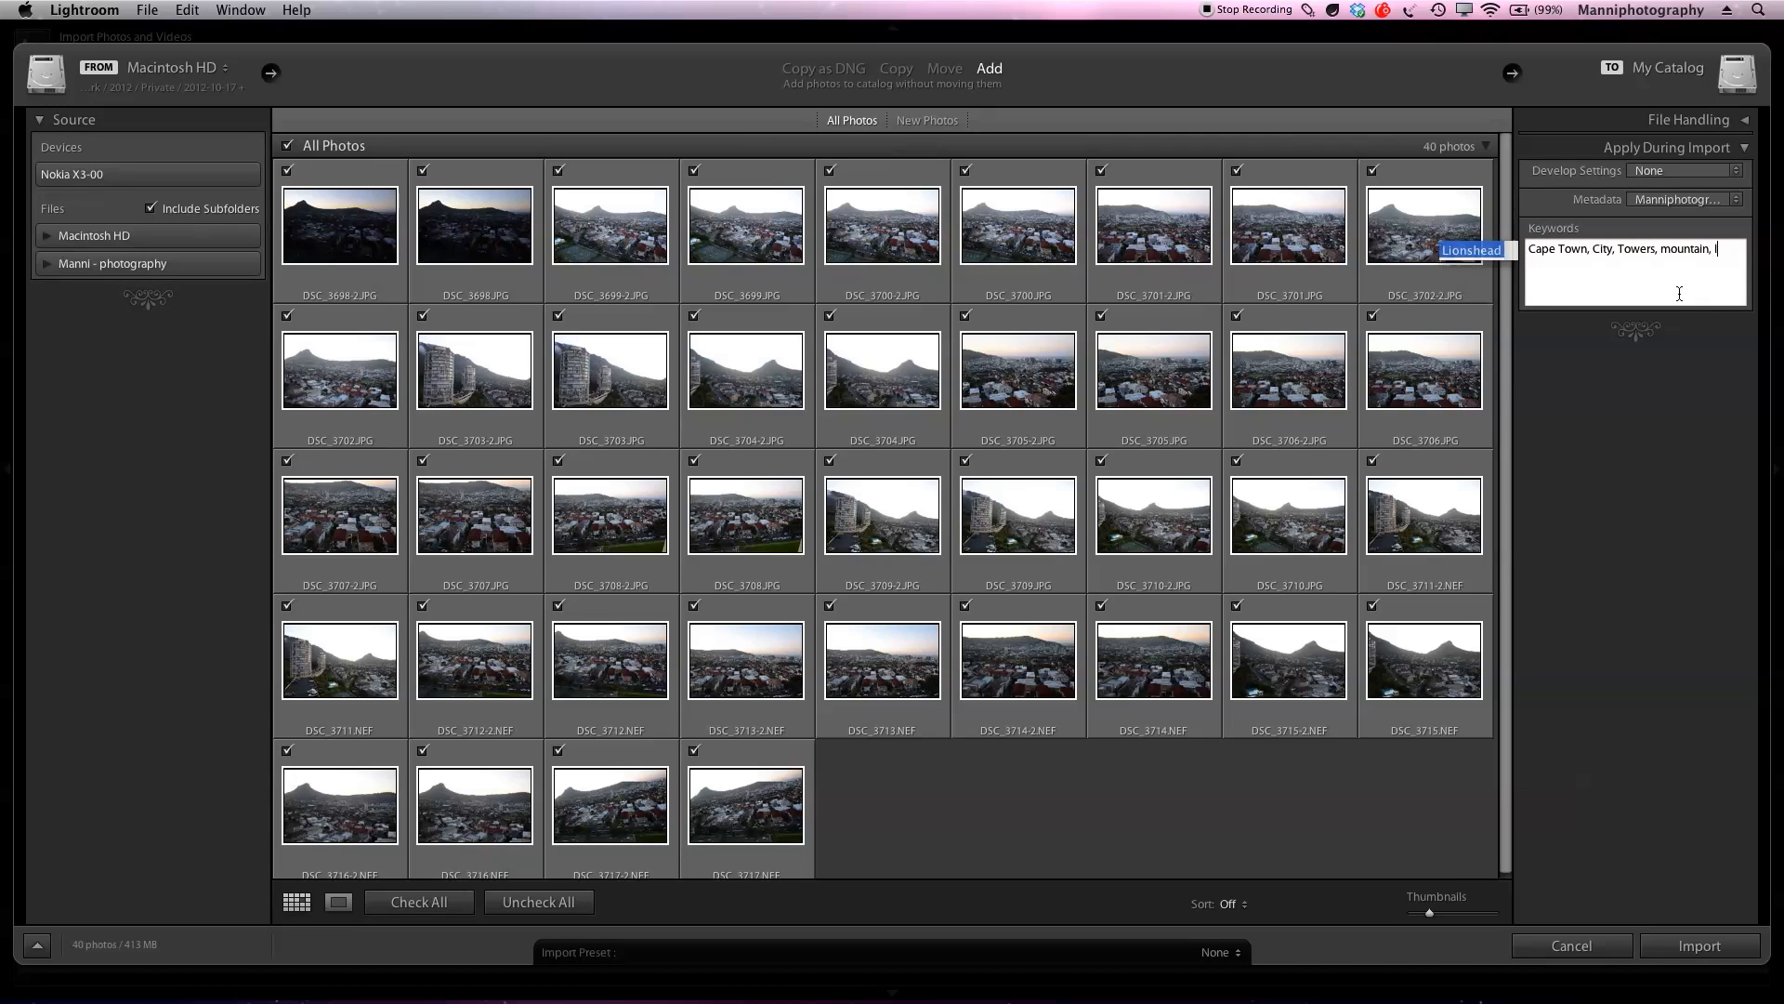
{"action": "type", "text": "lionshead"}
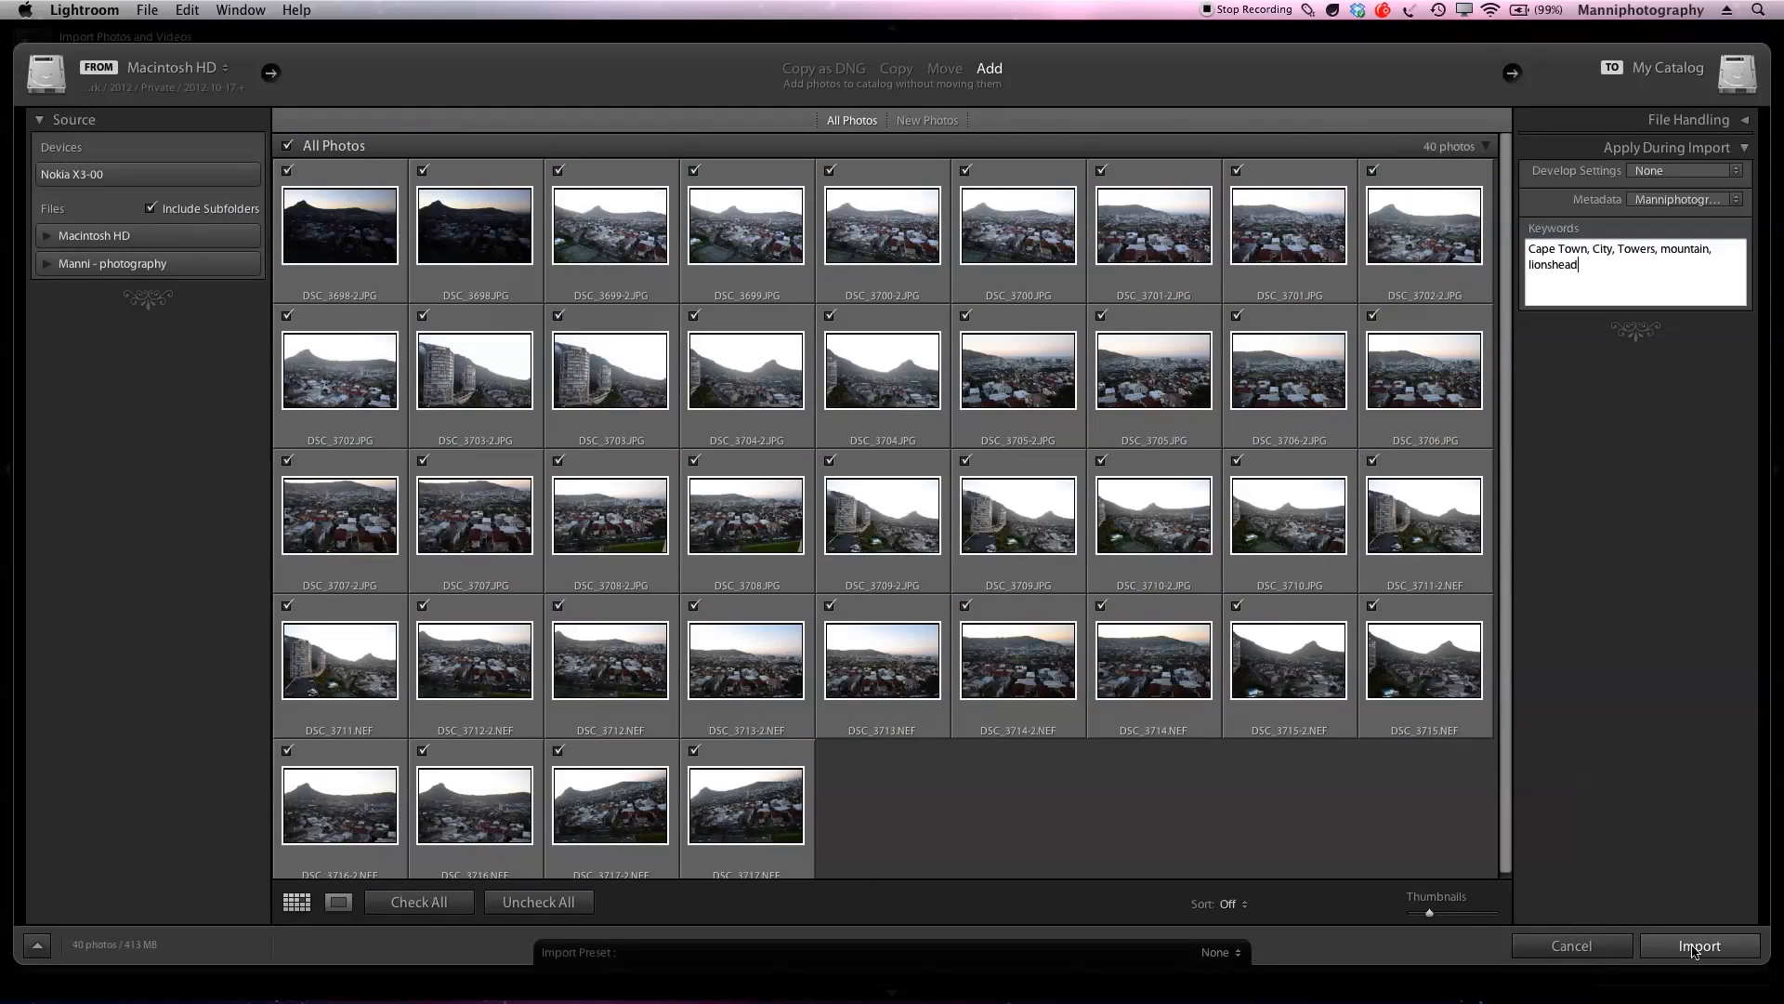
- Import the 40 checked photos into the catalog
{"action": "left_click", "coordinate": [1699, 946]}
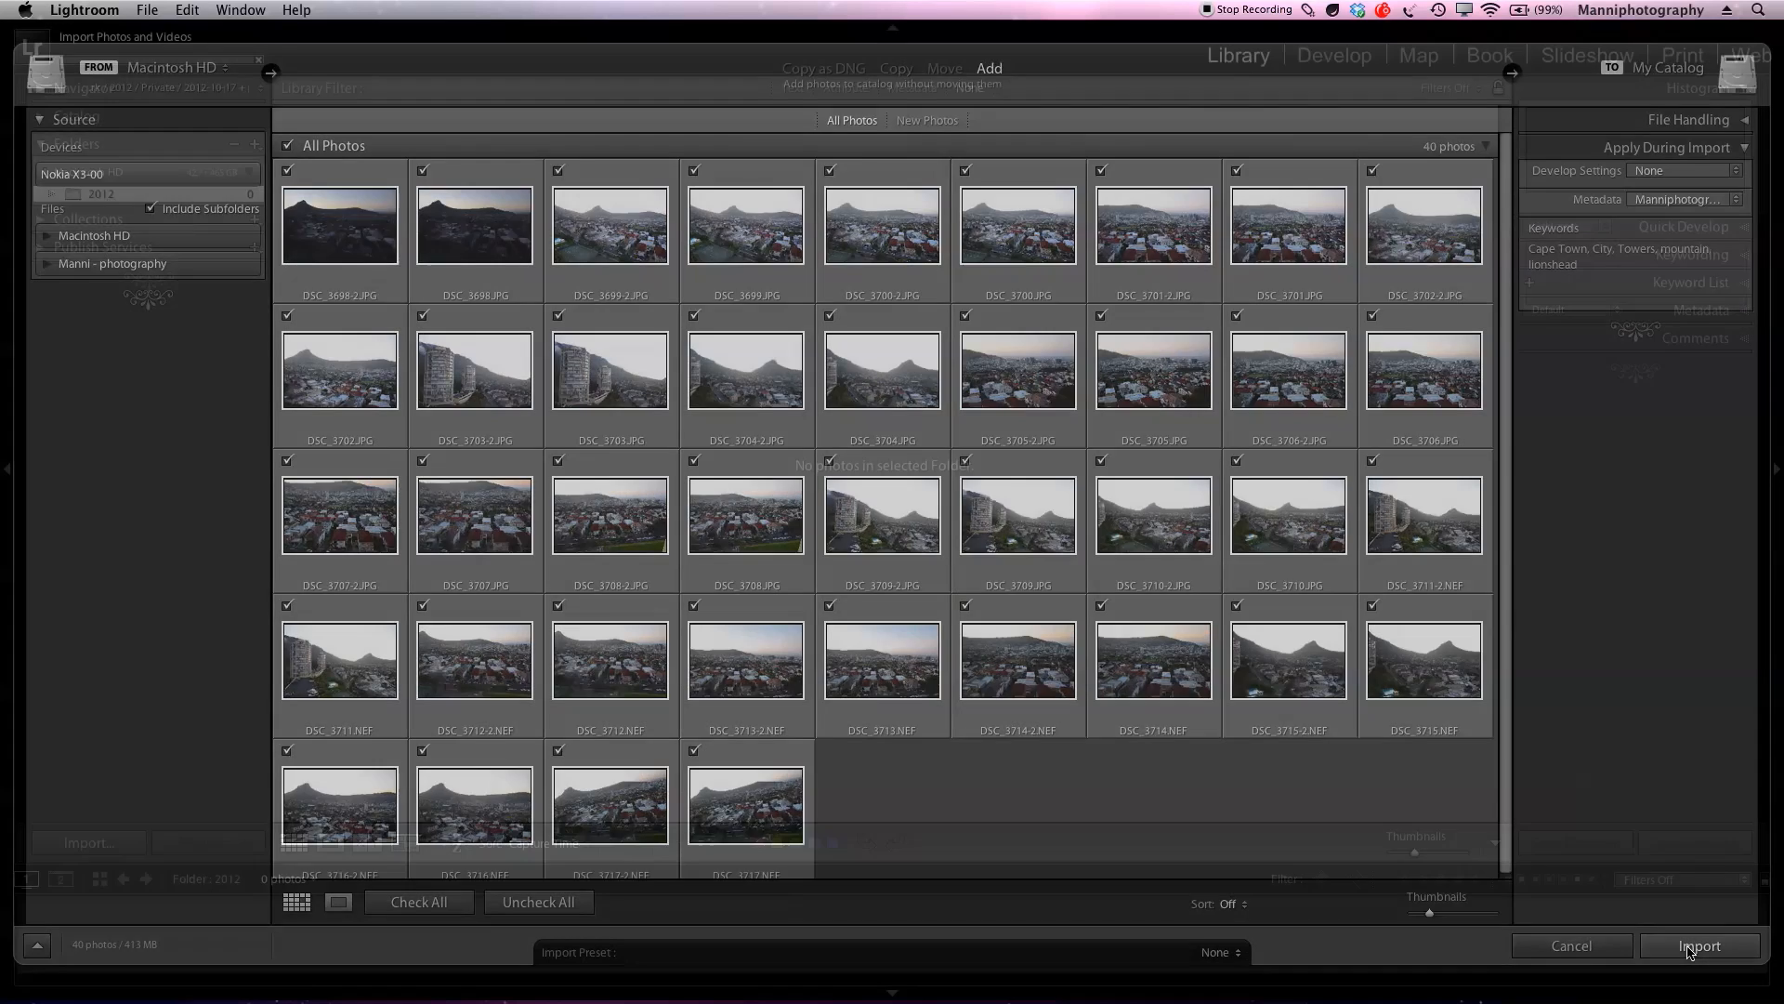
{"action": "left_click", "coordinate": [1700, 946]}
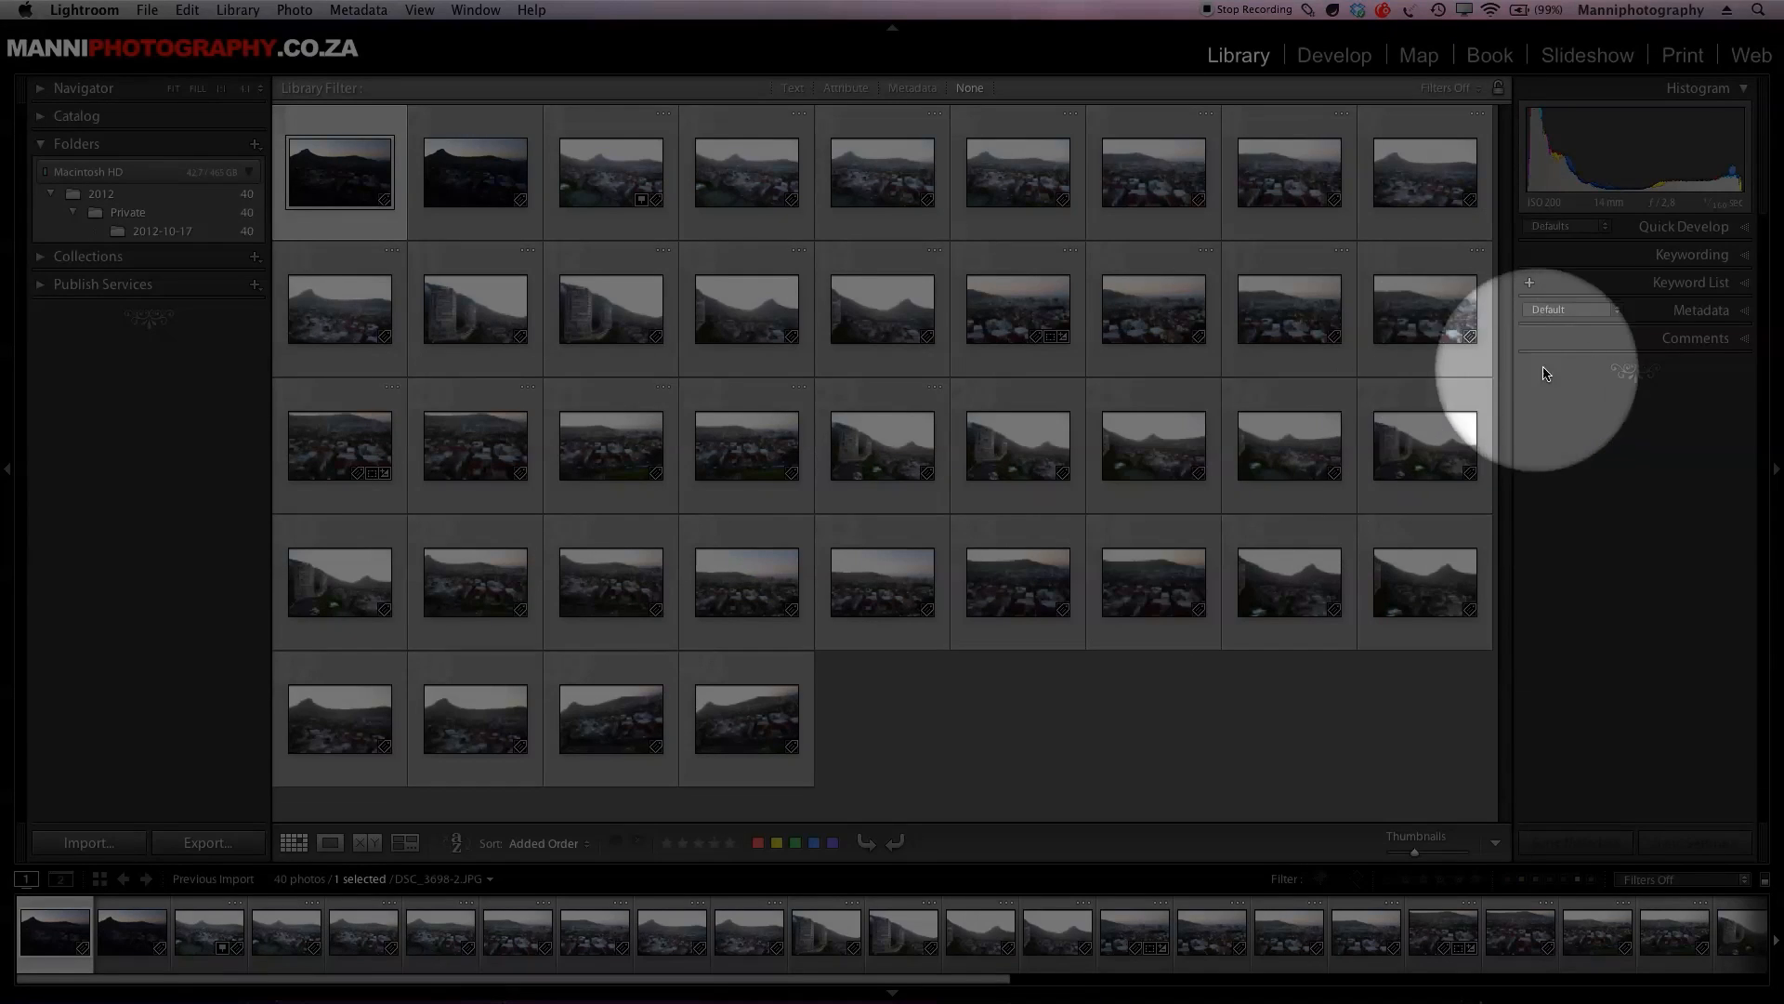
- Expand Keywording, collapse Keyword List, and select the apartment towers photo
{"action": "left_click", "coordinate": [1694, 283]}
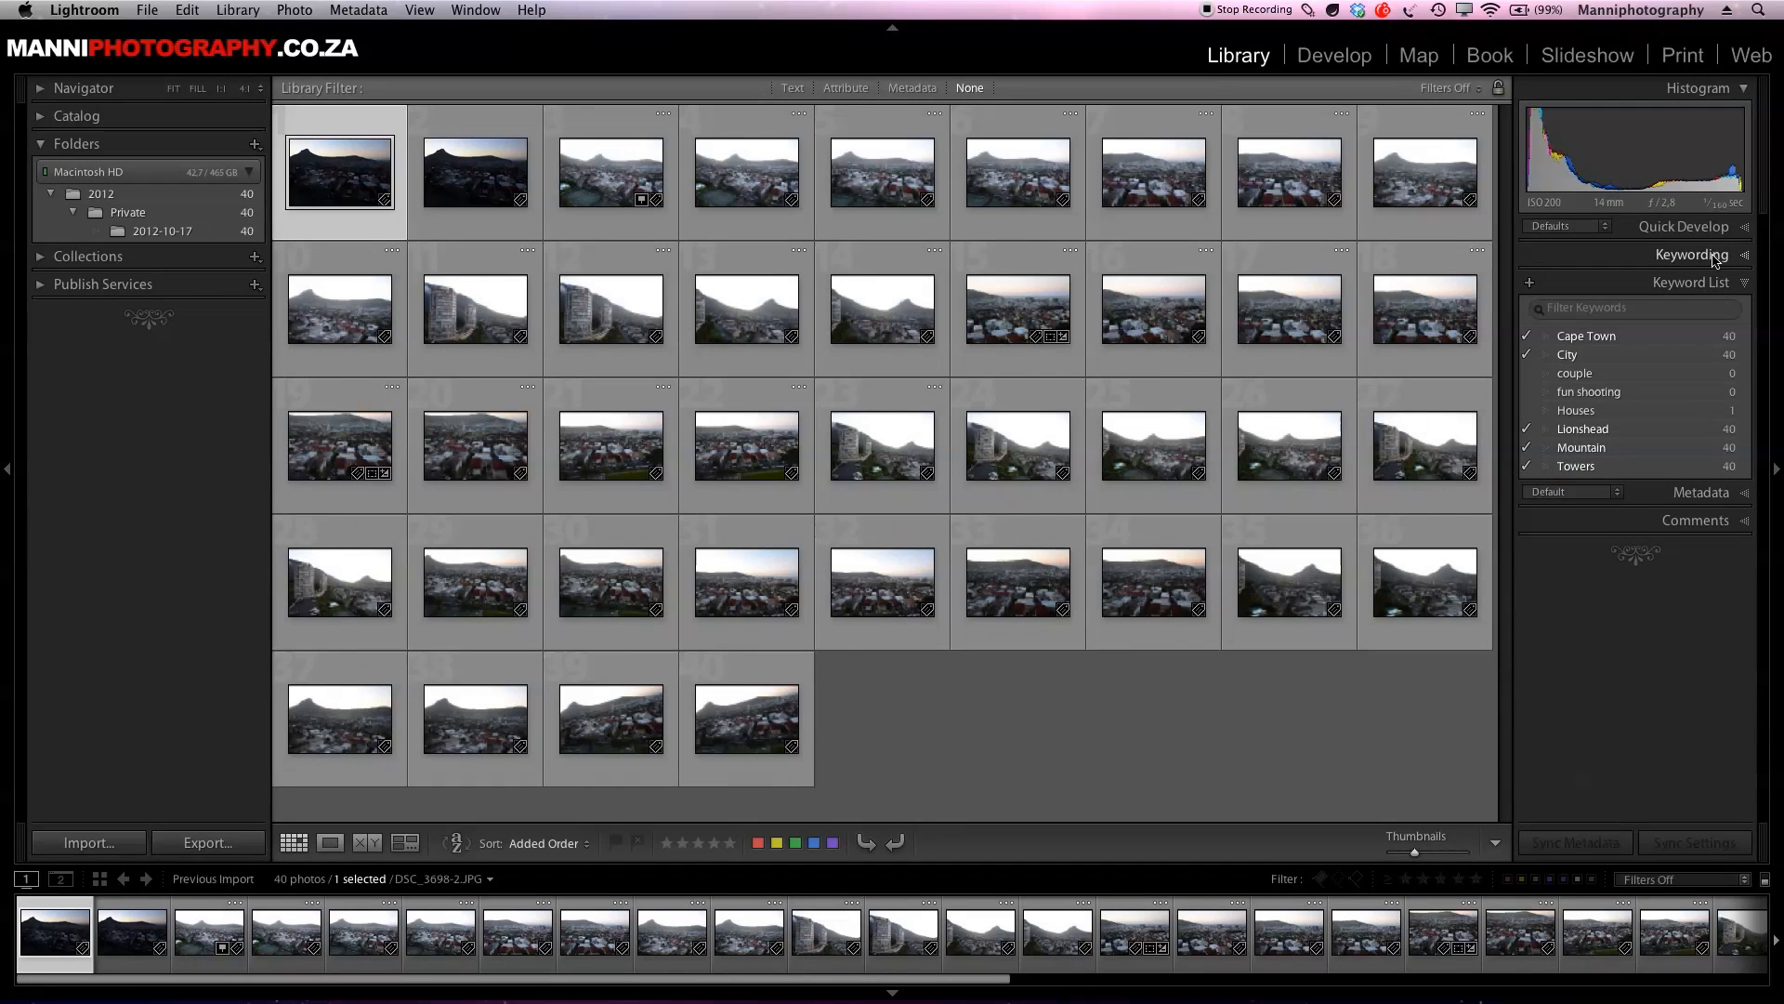
{"action": "left_click", "coordinate": [1693, 255]}
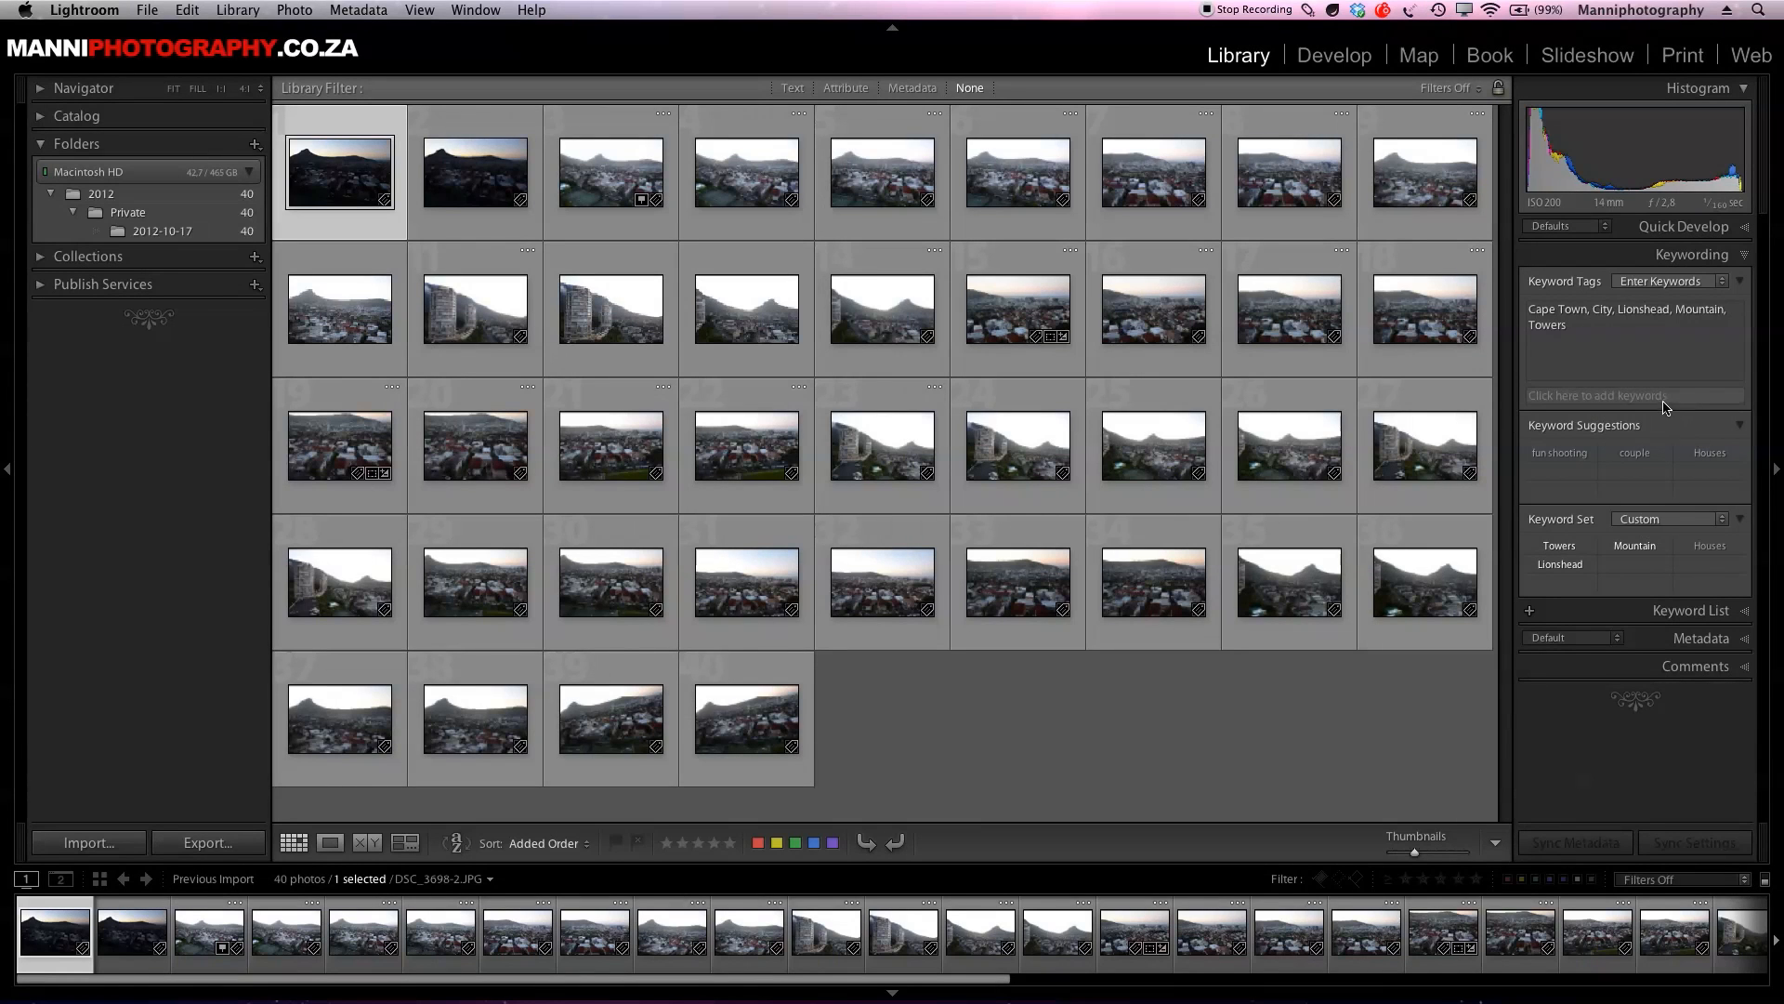
{"action": "mouse_move", "coordinate": [1460, 267]}
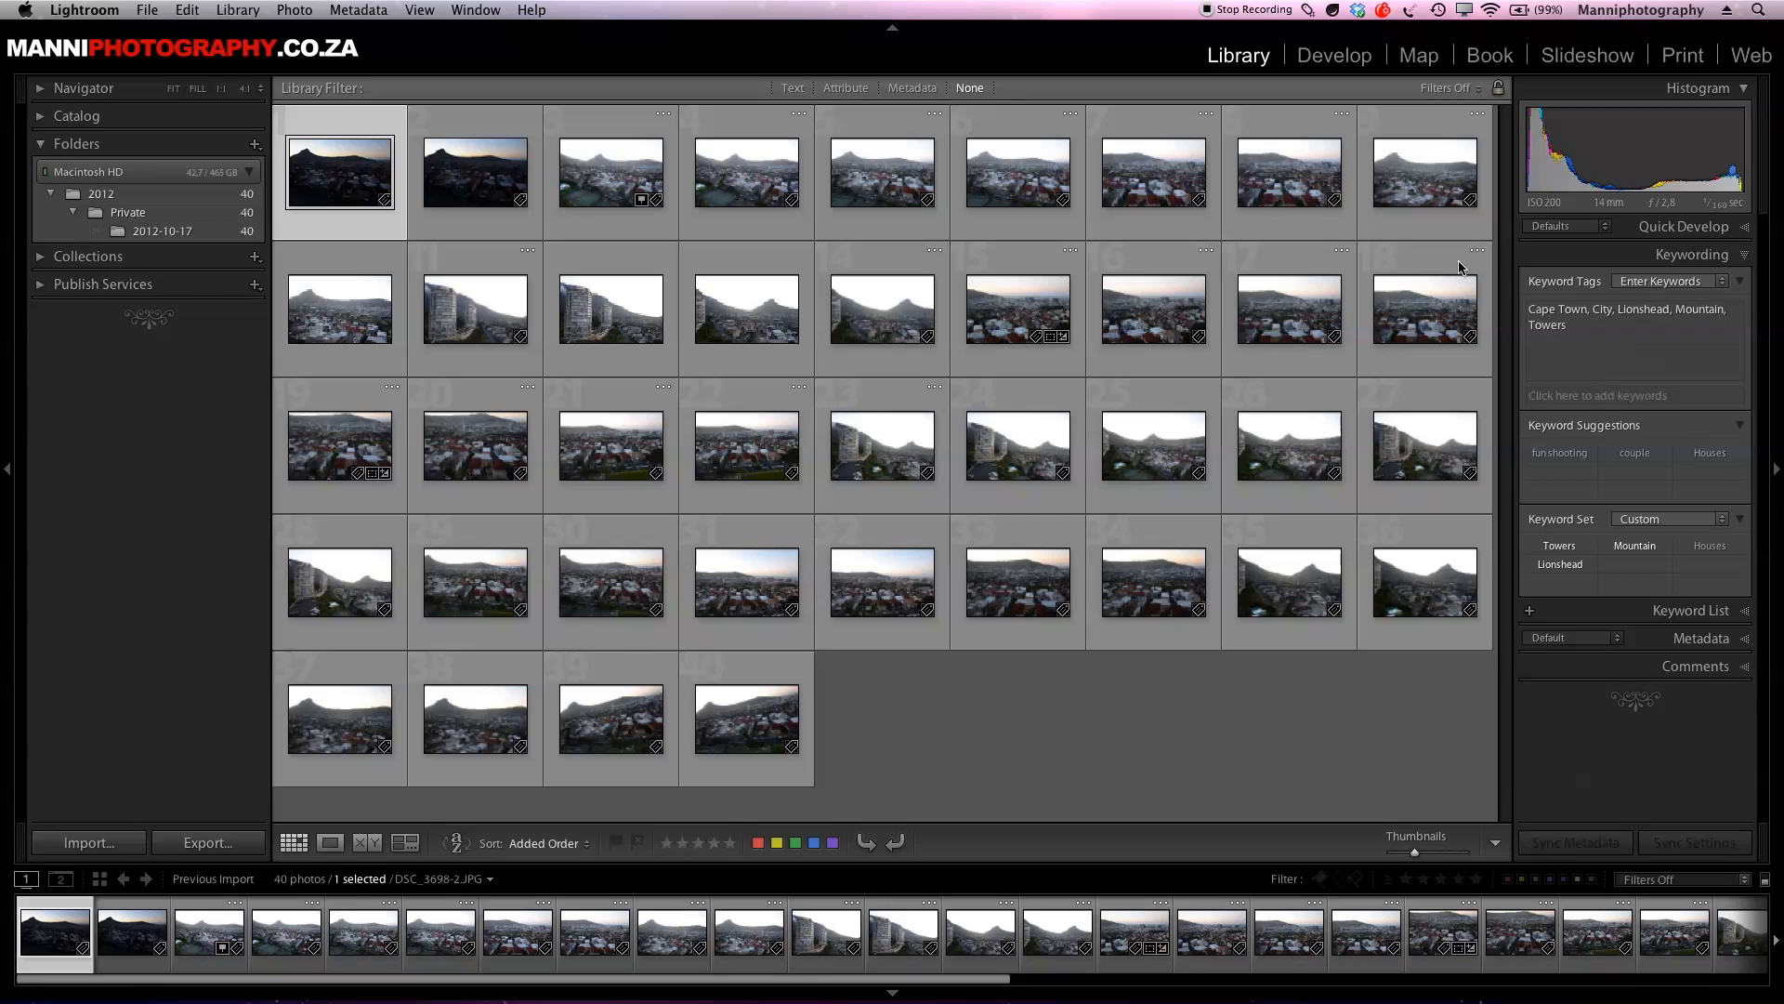
{"action": "mouse_move", "coordinate": [882, 444]}
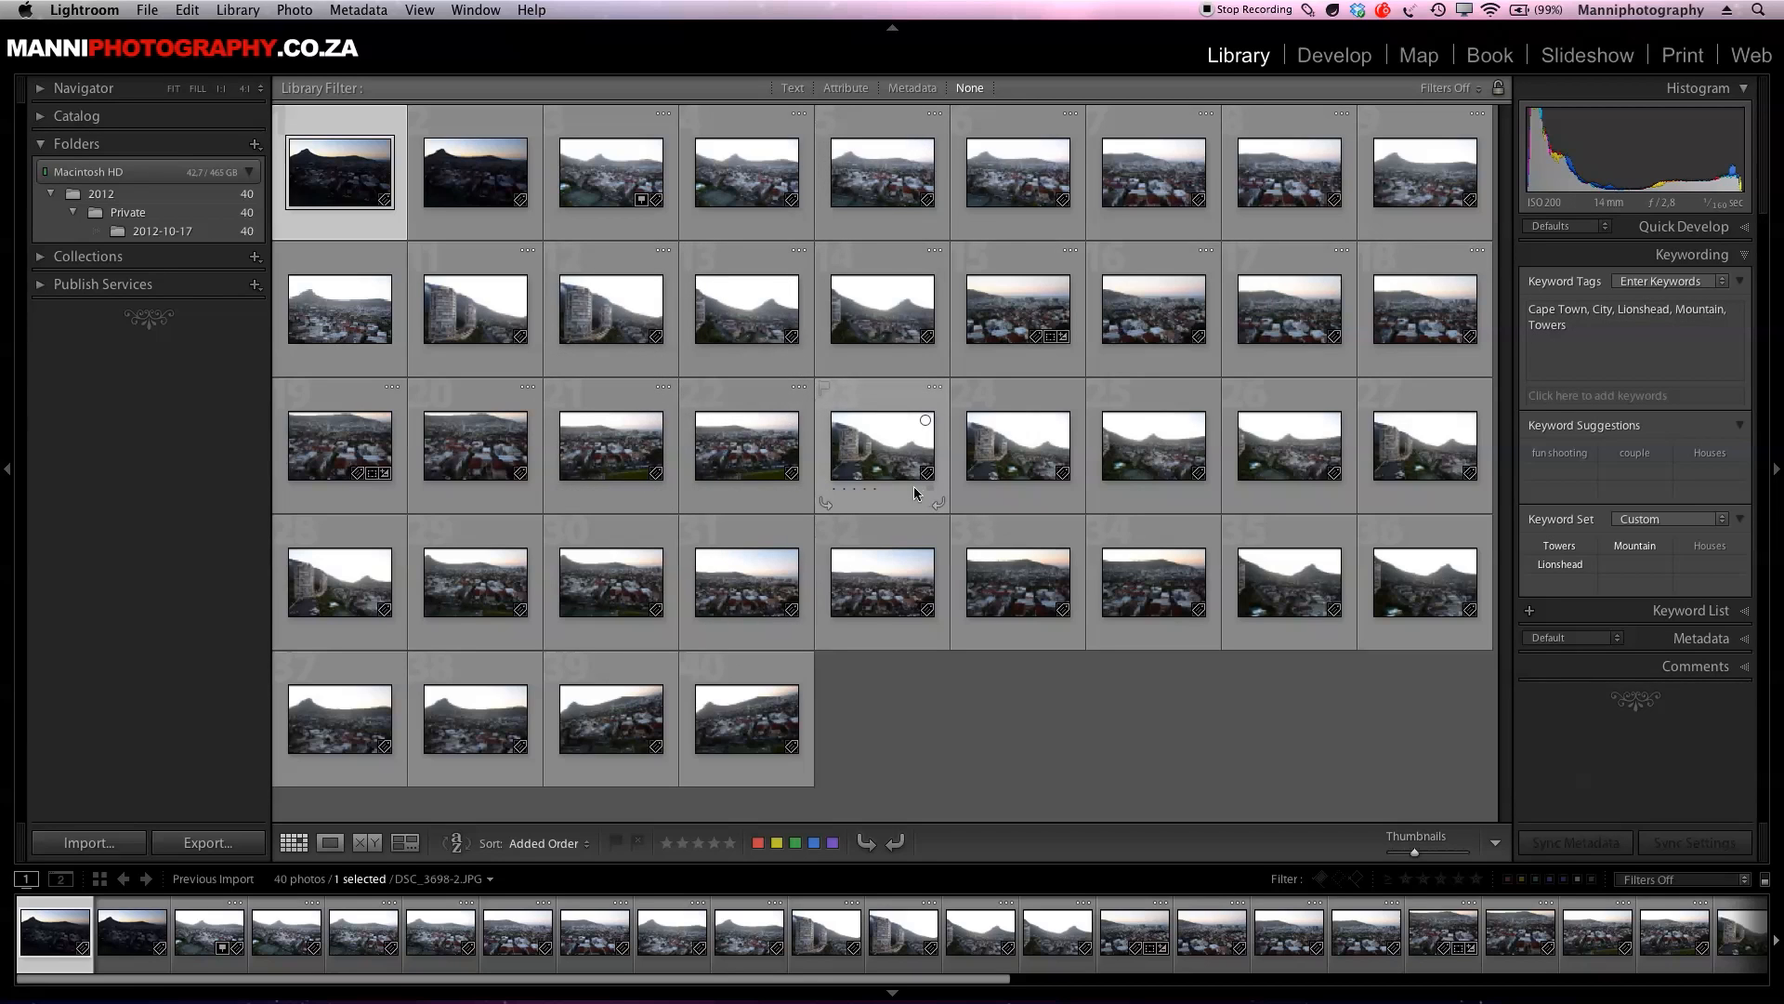
{"action": "left_click", "coordinate": [881, 445]}
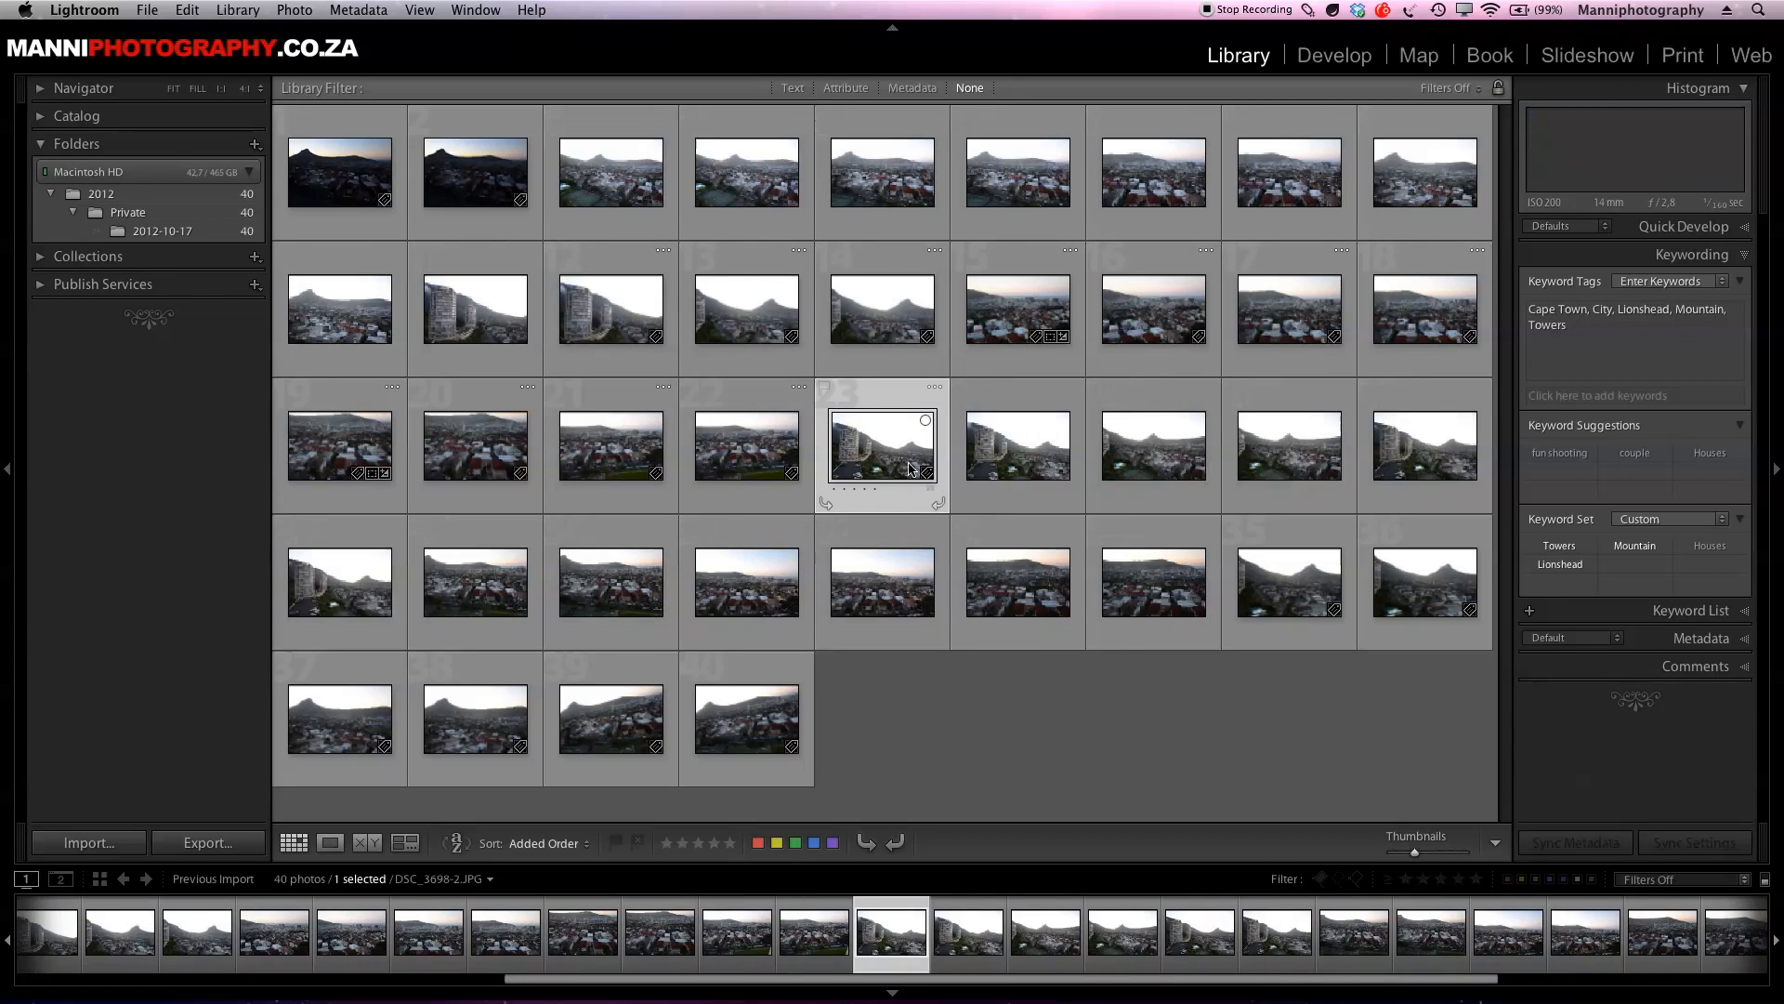
- Show the apartment towers photo in Loupe view and start adding a keyword
{"action": "left_click", "coordinate": [330, 842]}
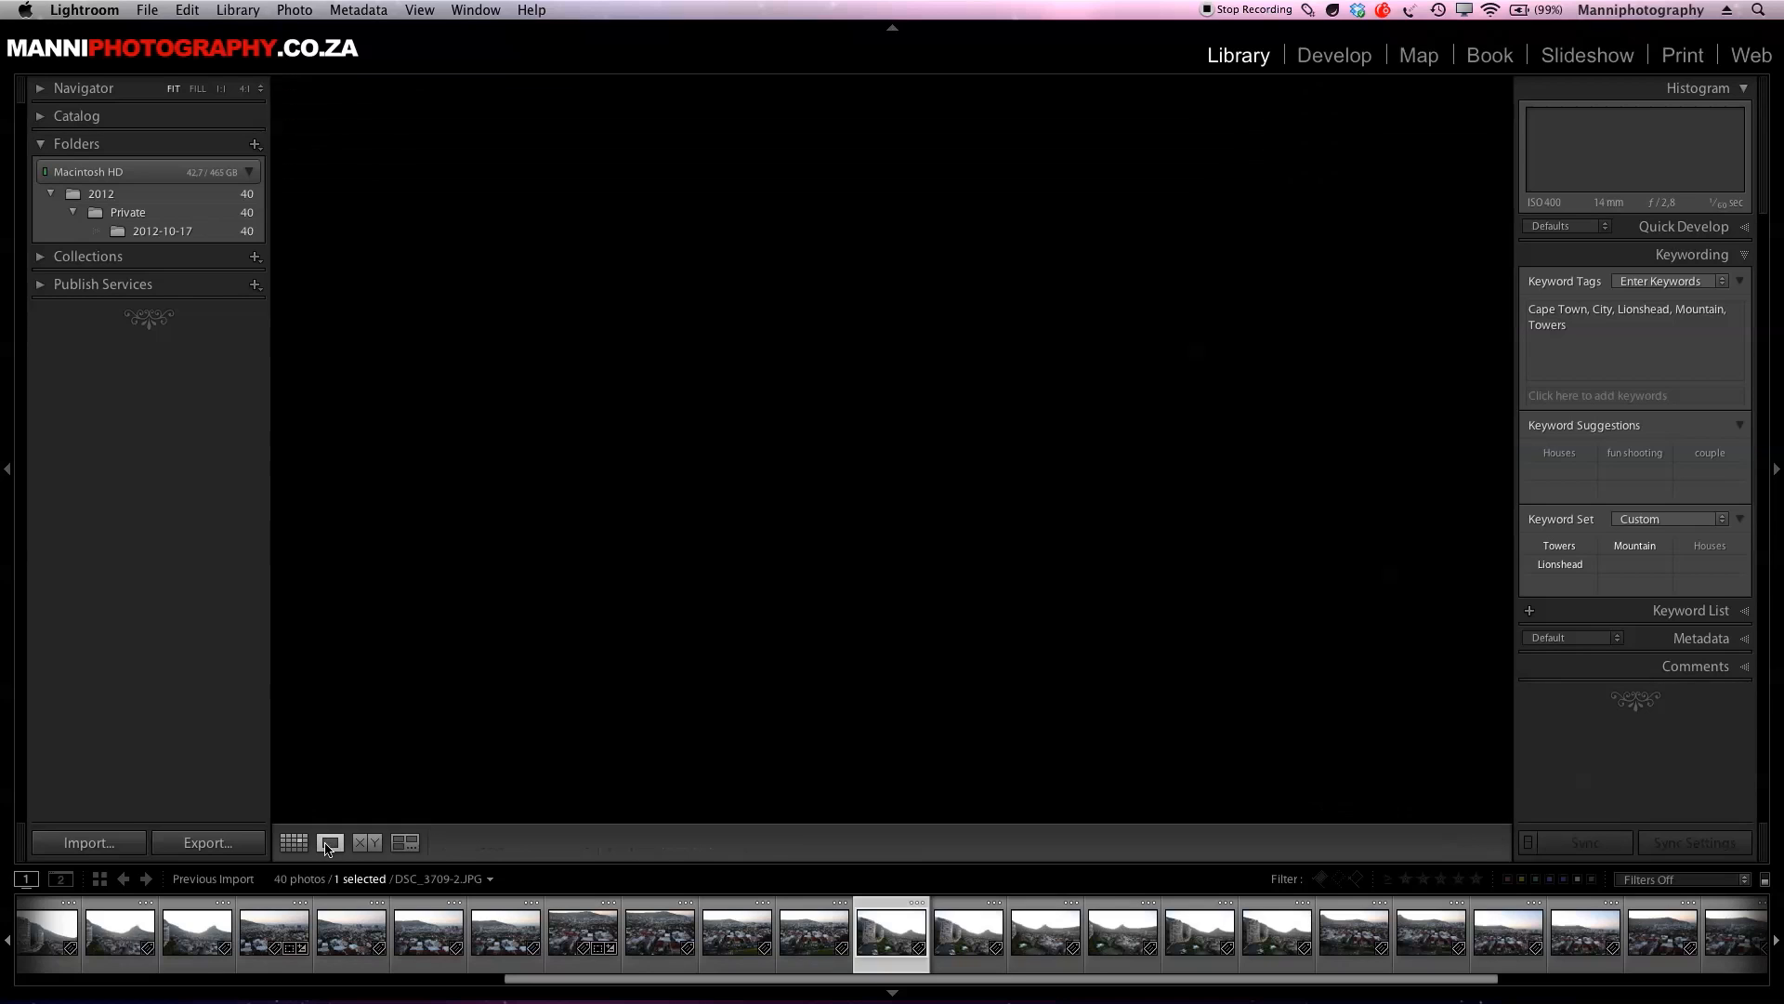
{"action": "left_click", "coordinate": [330, 842]}
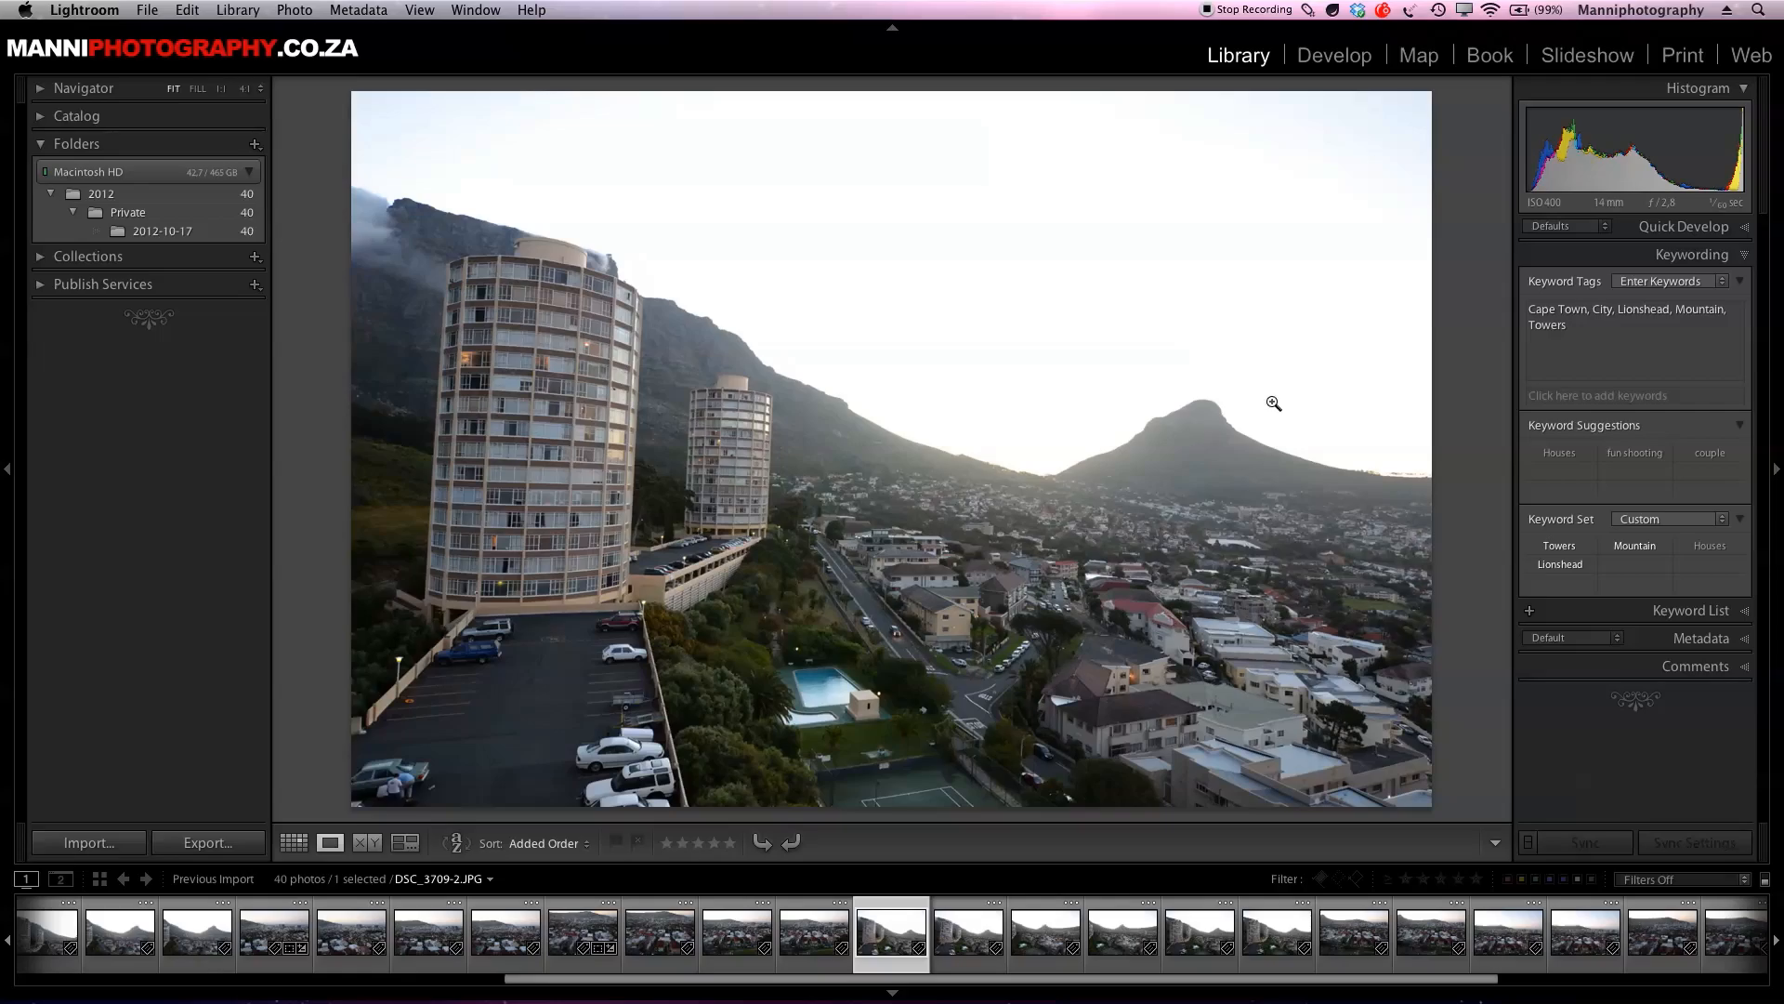
{"action": "mouse_move", "coordinate": [937, 609]}
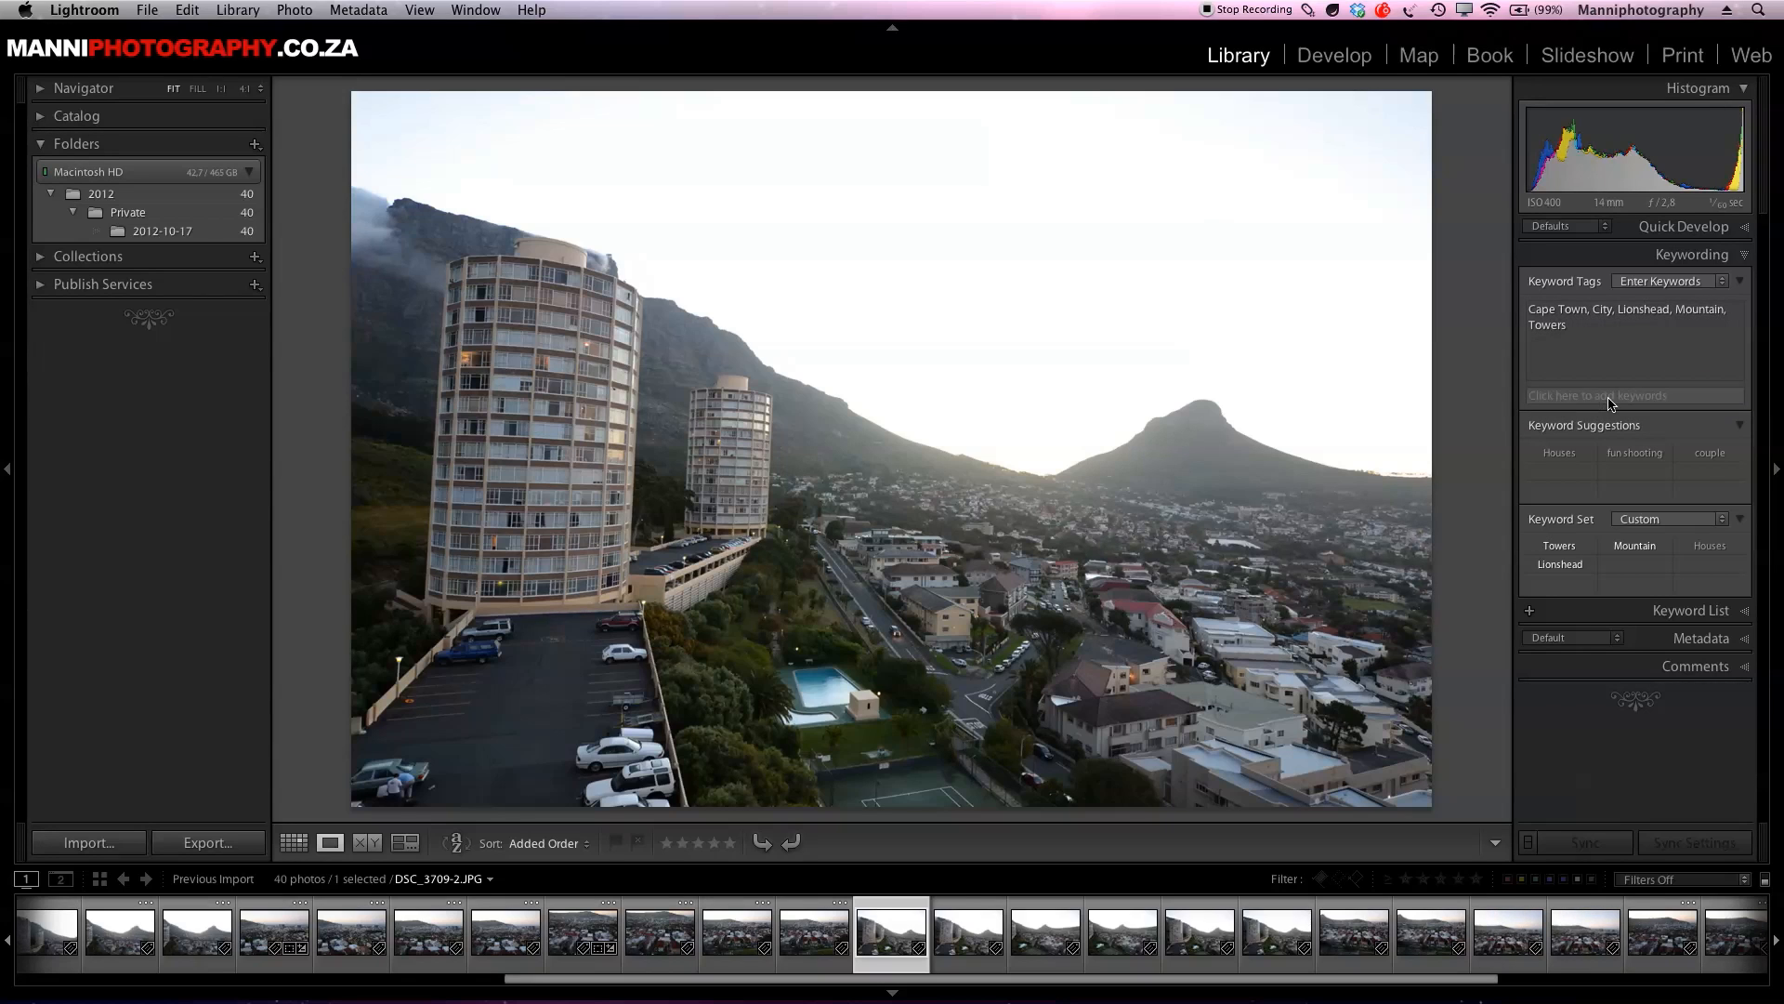
{"action": "left_click", "coordinate": [1632, 395]}
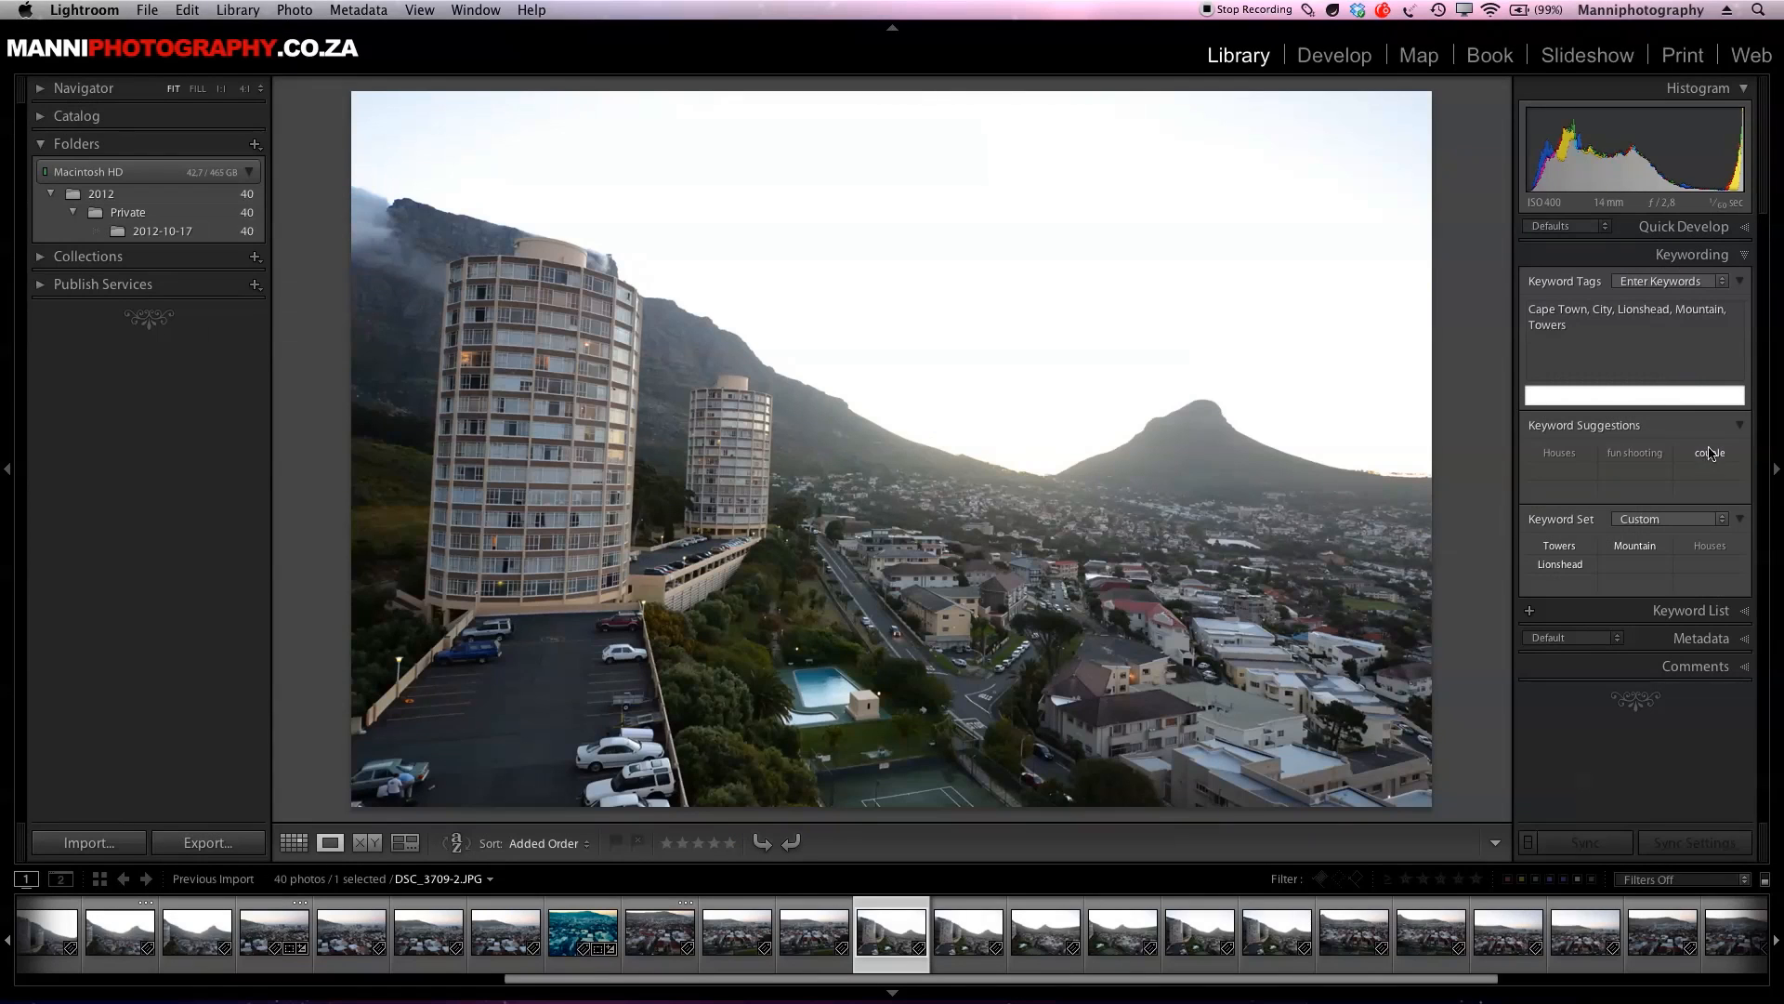
{"action": "mouse_move", "coordinate": [1685, 456]}
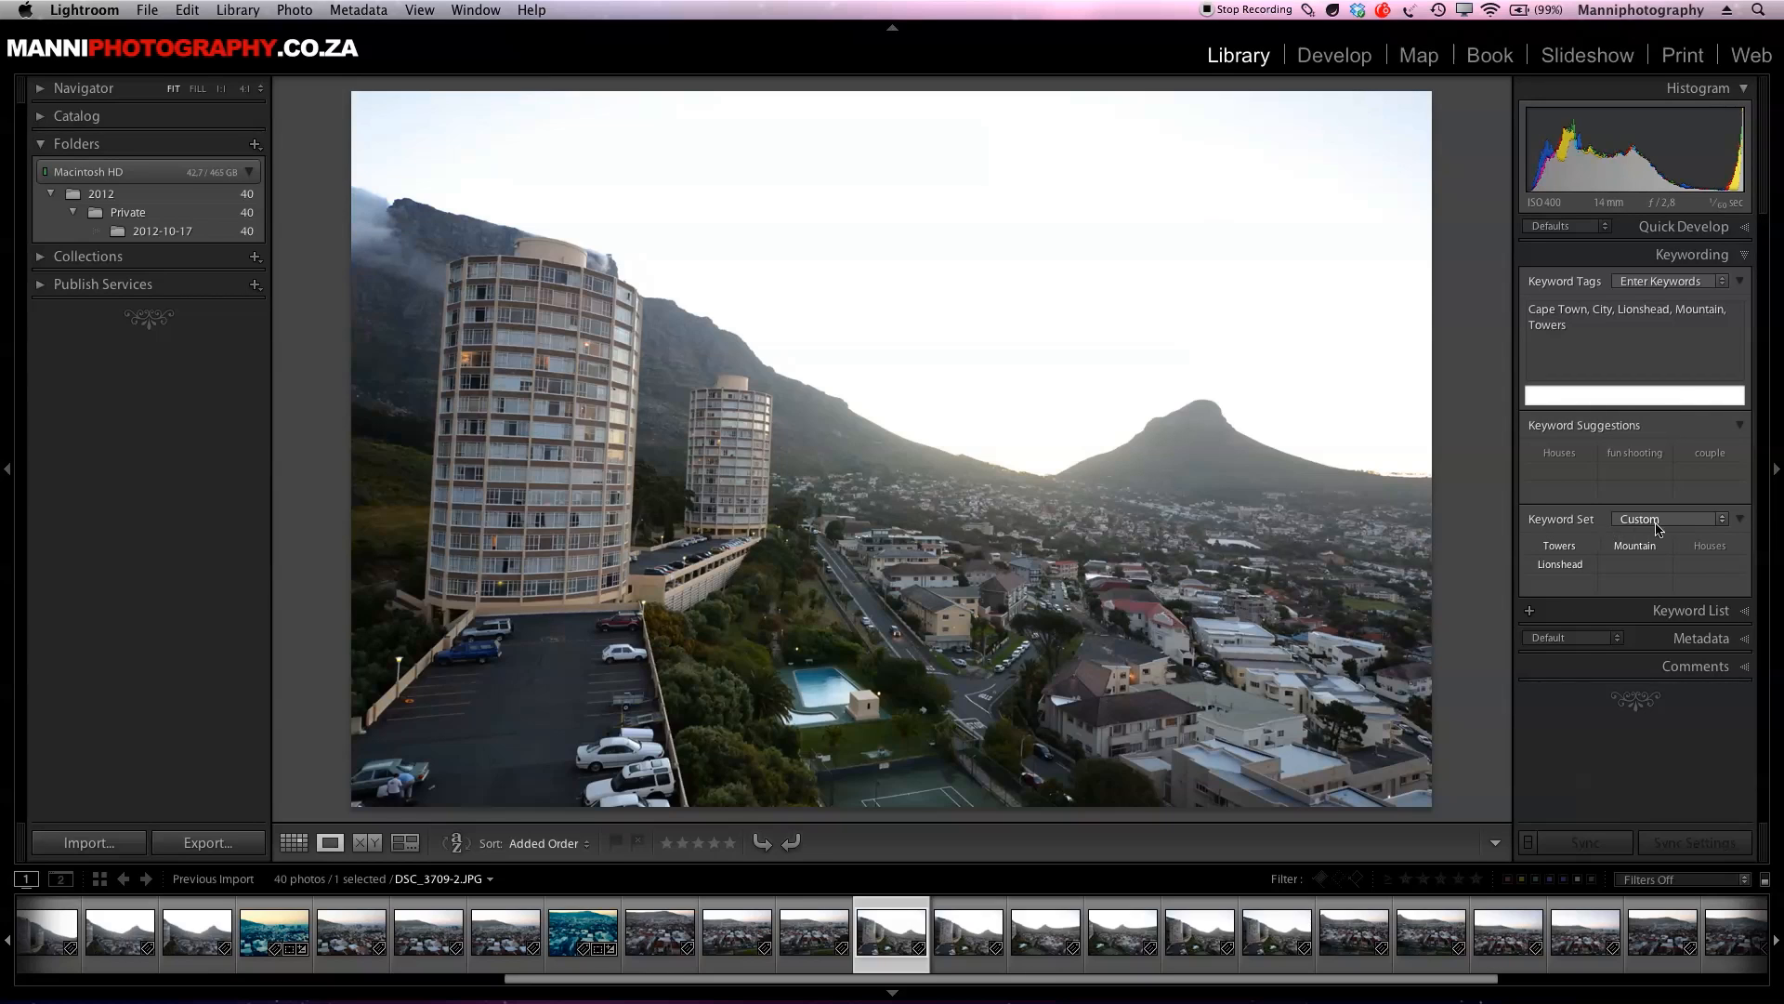
- Open the custom keyword set editor and add 'night' as a new keyword
{"action": "left_click", "coordinate": [1673, 518]}
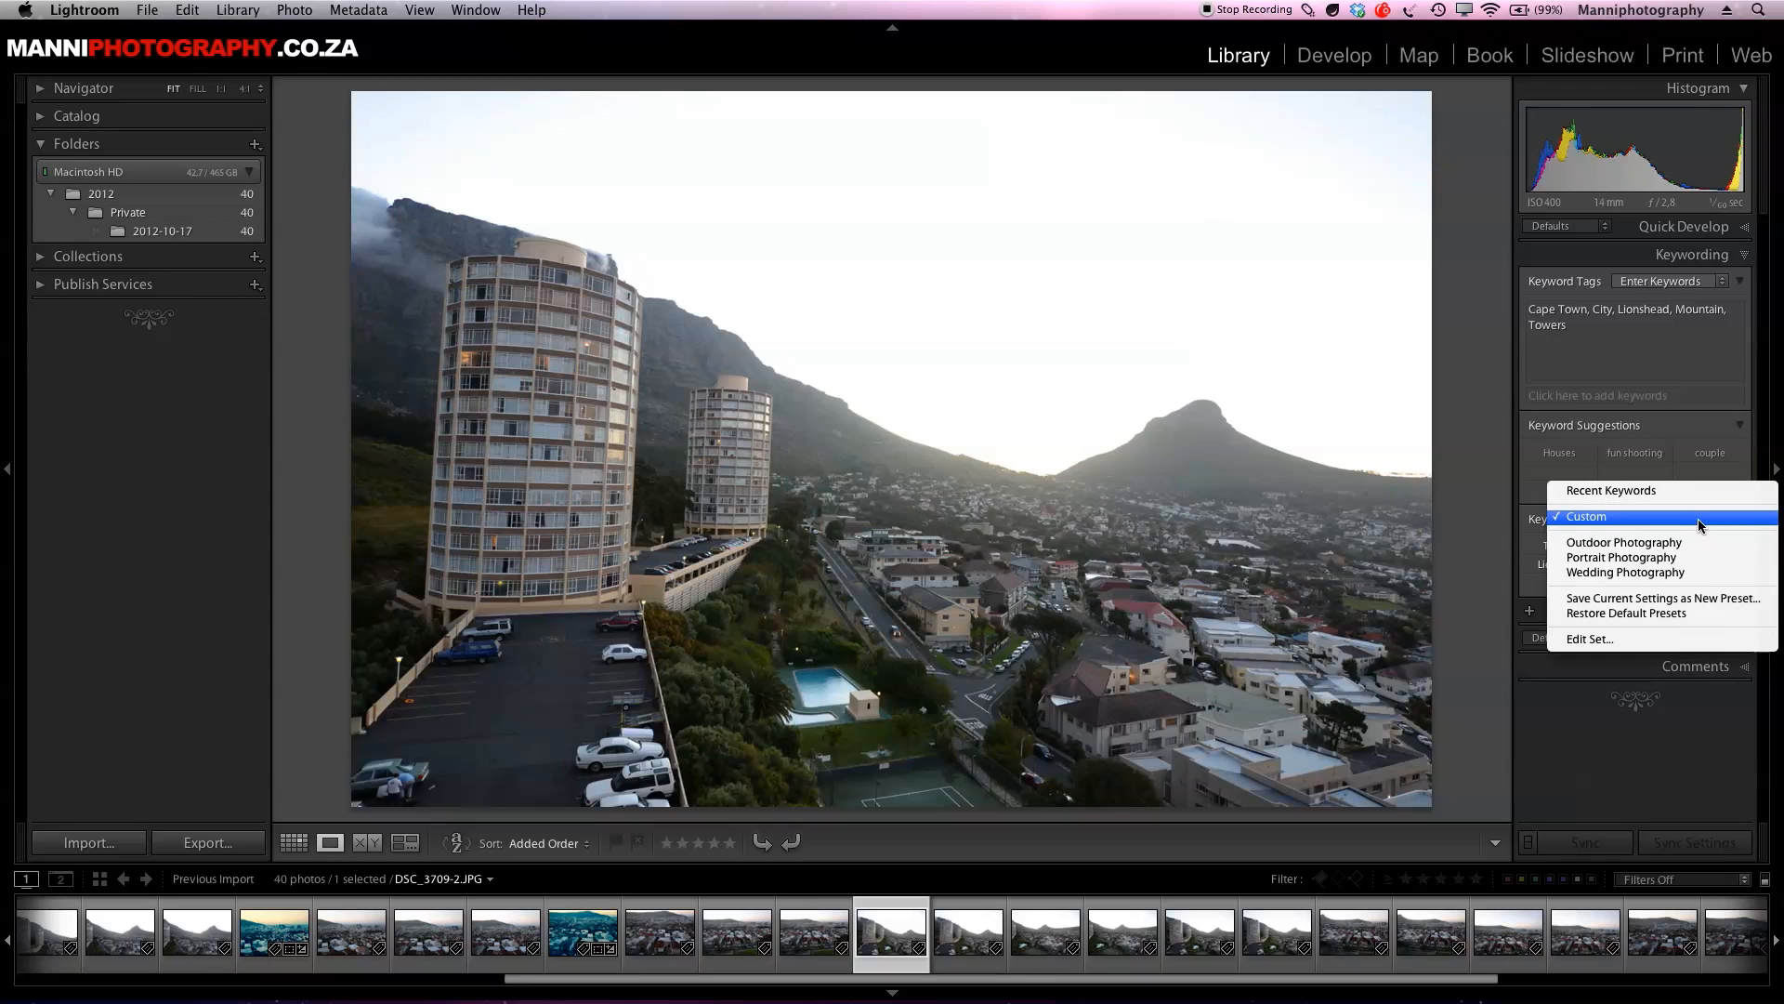
{"action": "mouse_move", "coordinate": [1589, 638]}
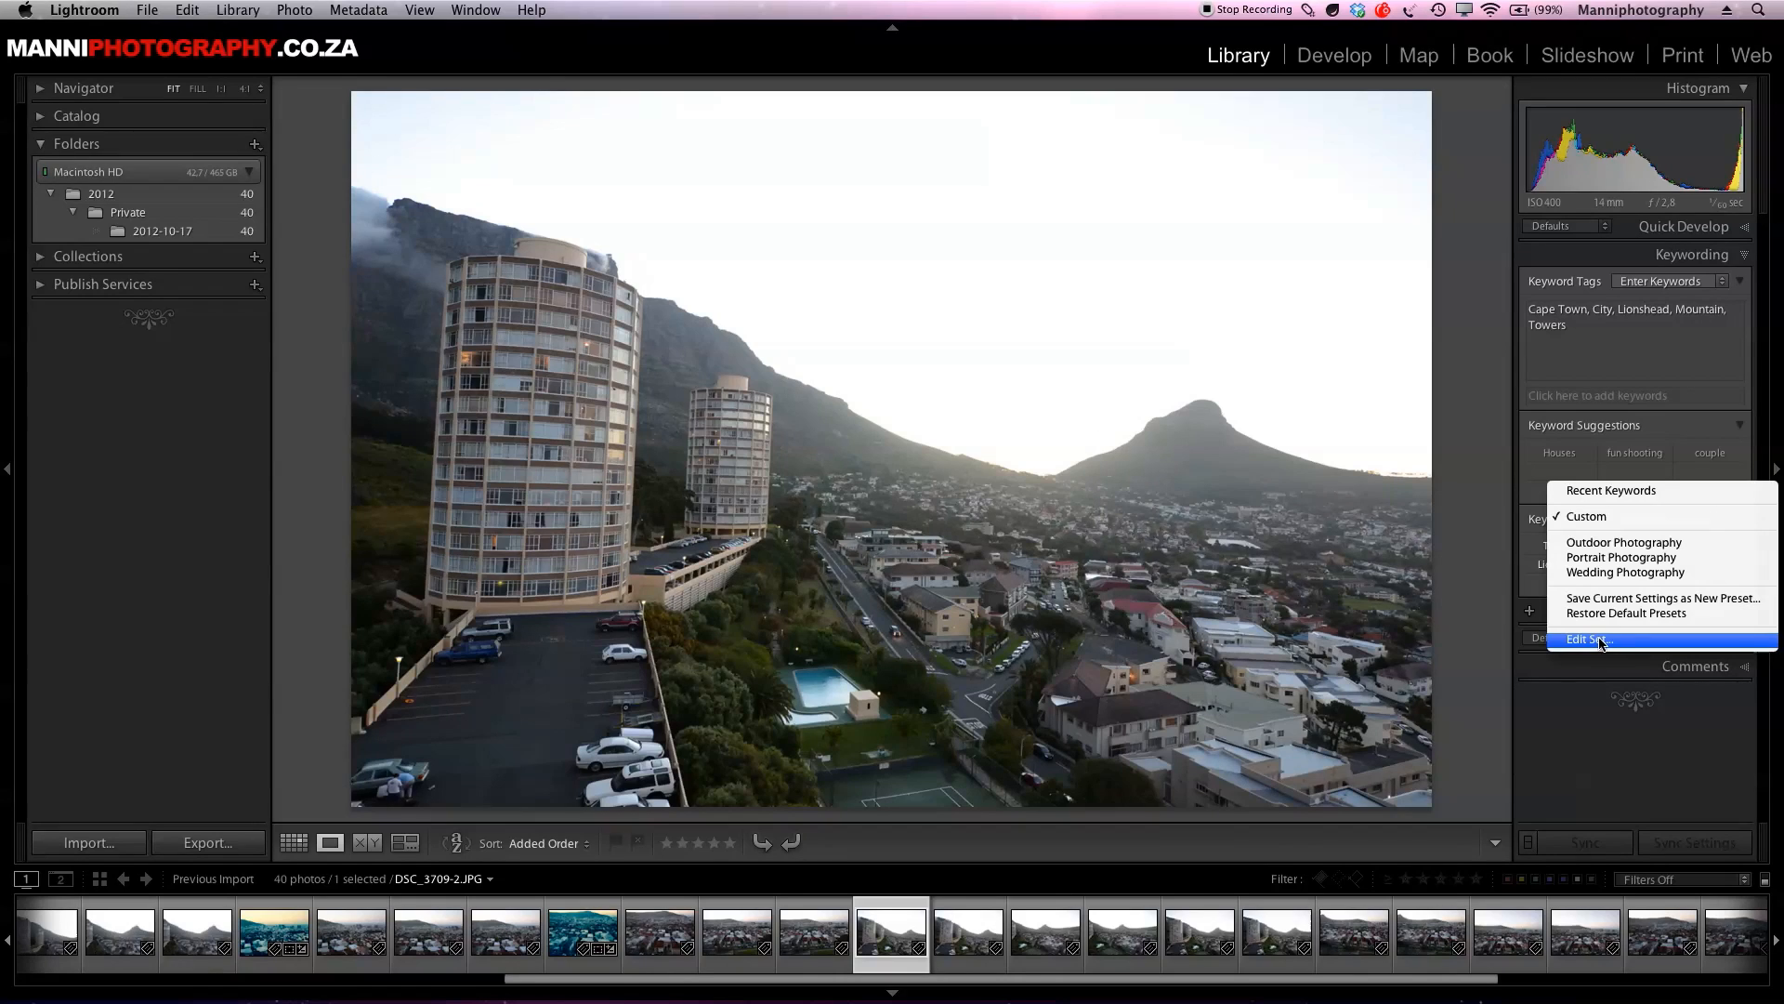
{"action": "left_click", "coordinate": [1588, 638]}
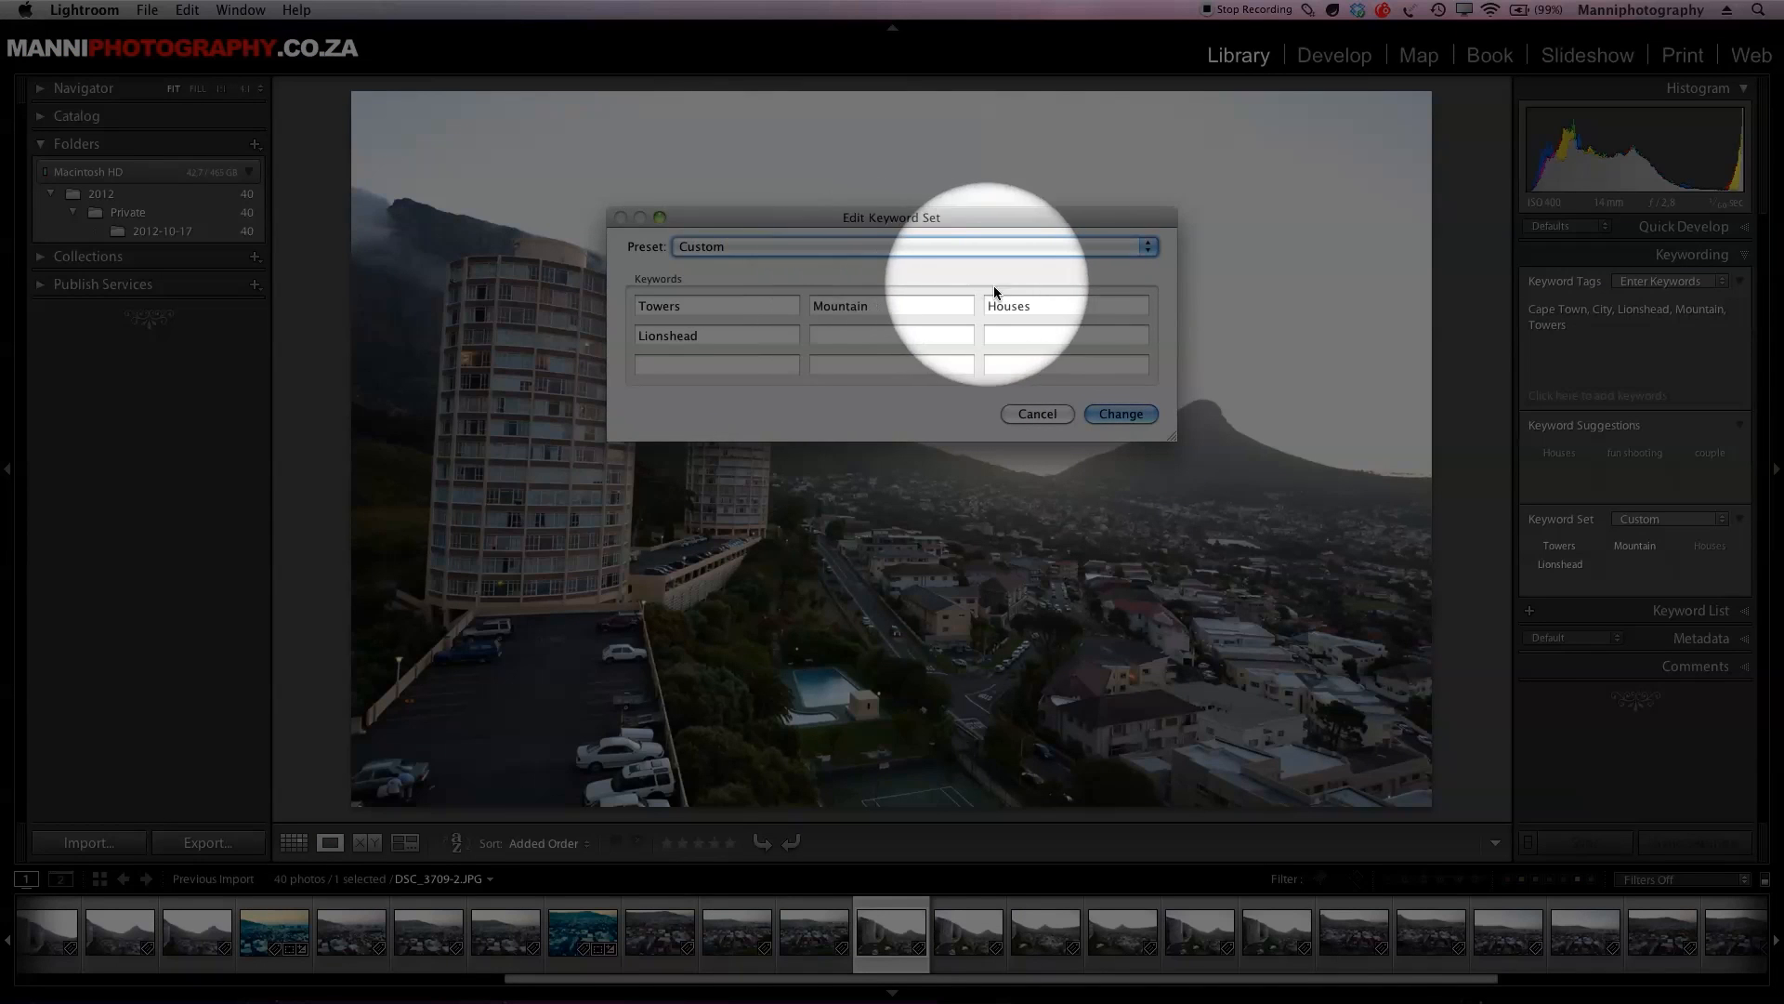
{"action": "left_click", "coordinate": [891, 334]}
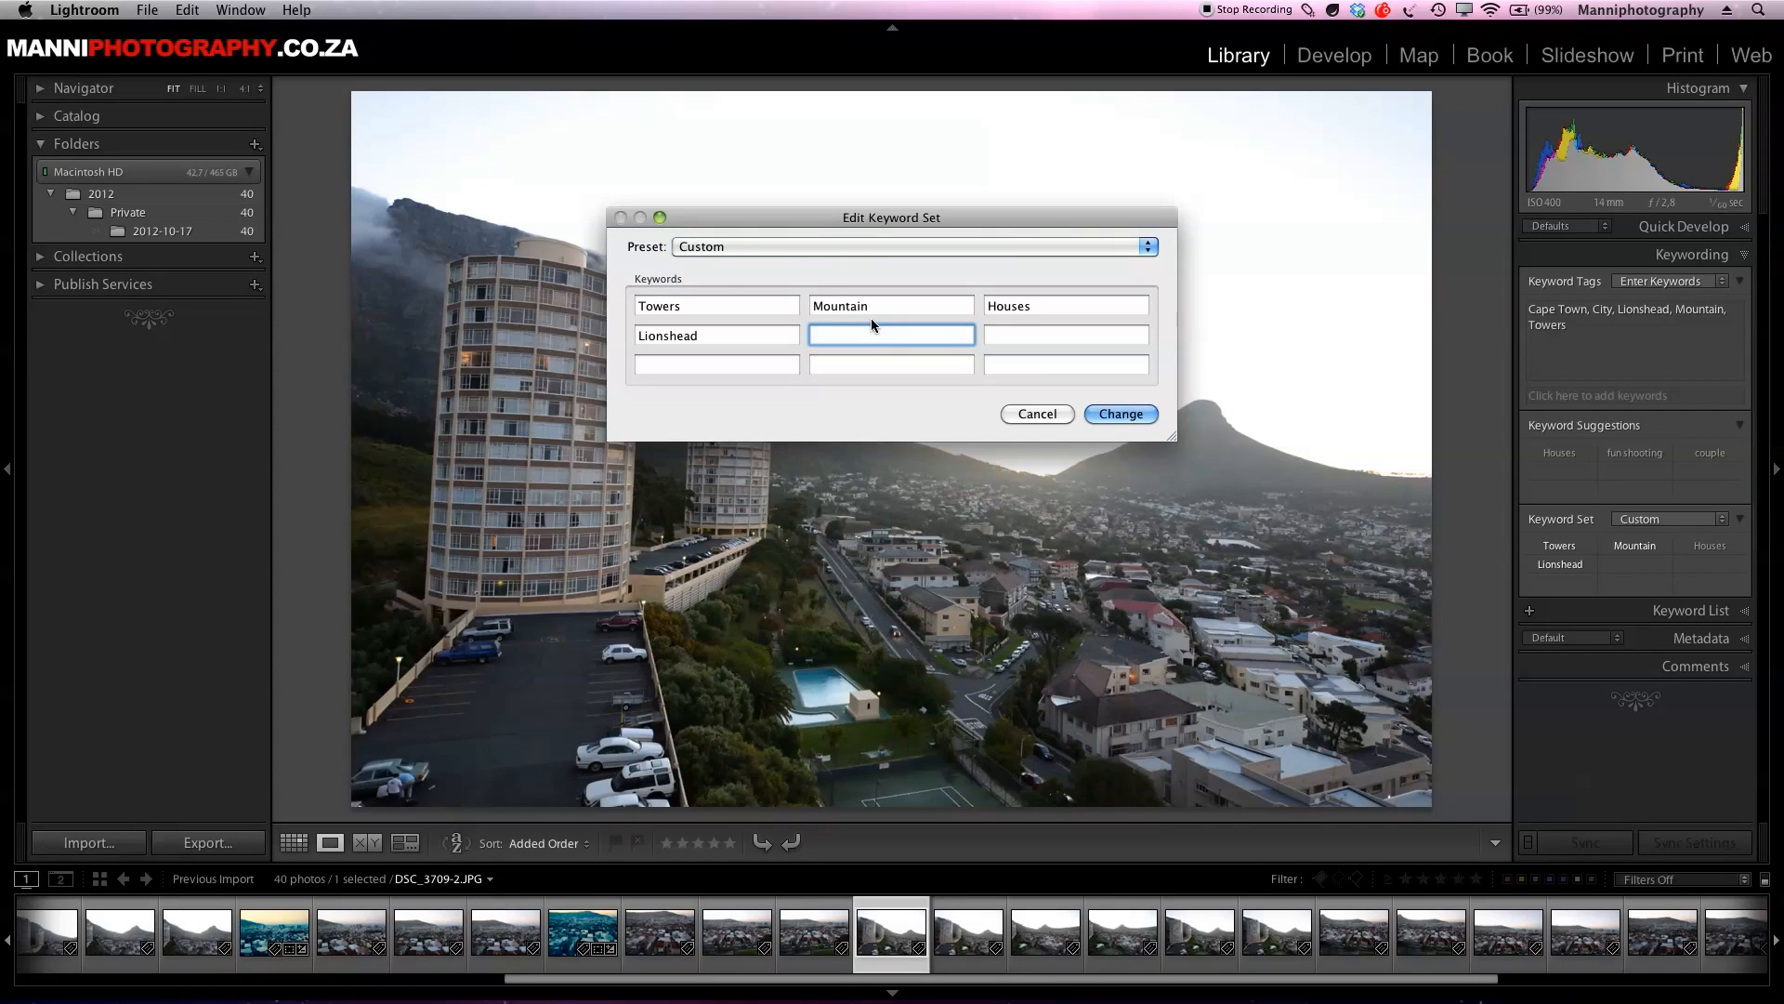
{"action": "type", "text": "n"}
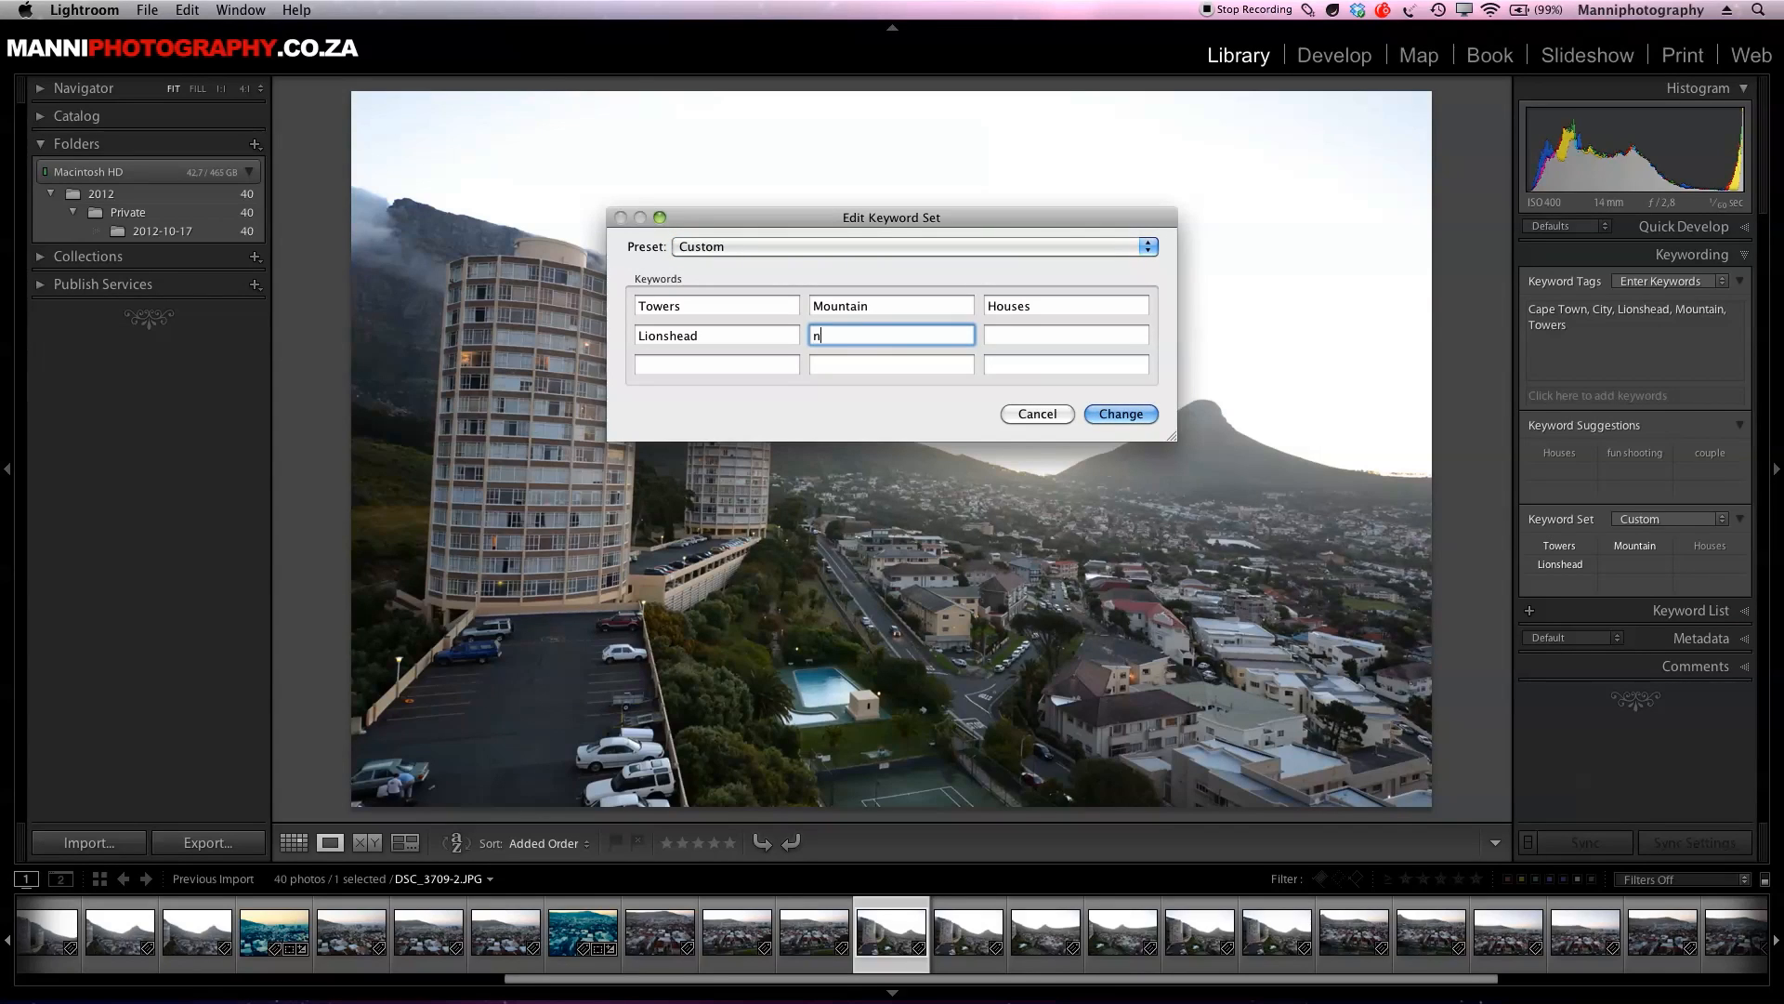
{"action": "type", "text": "ight"}
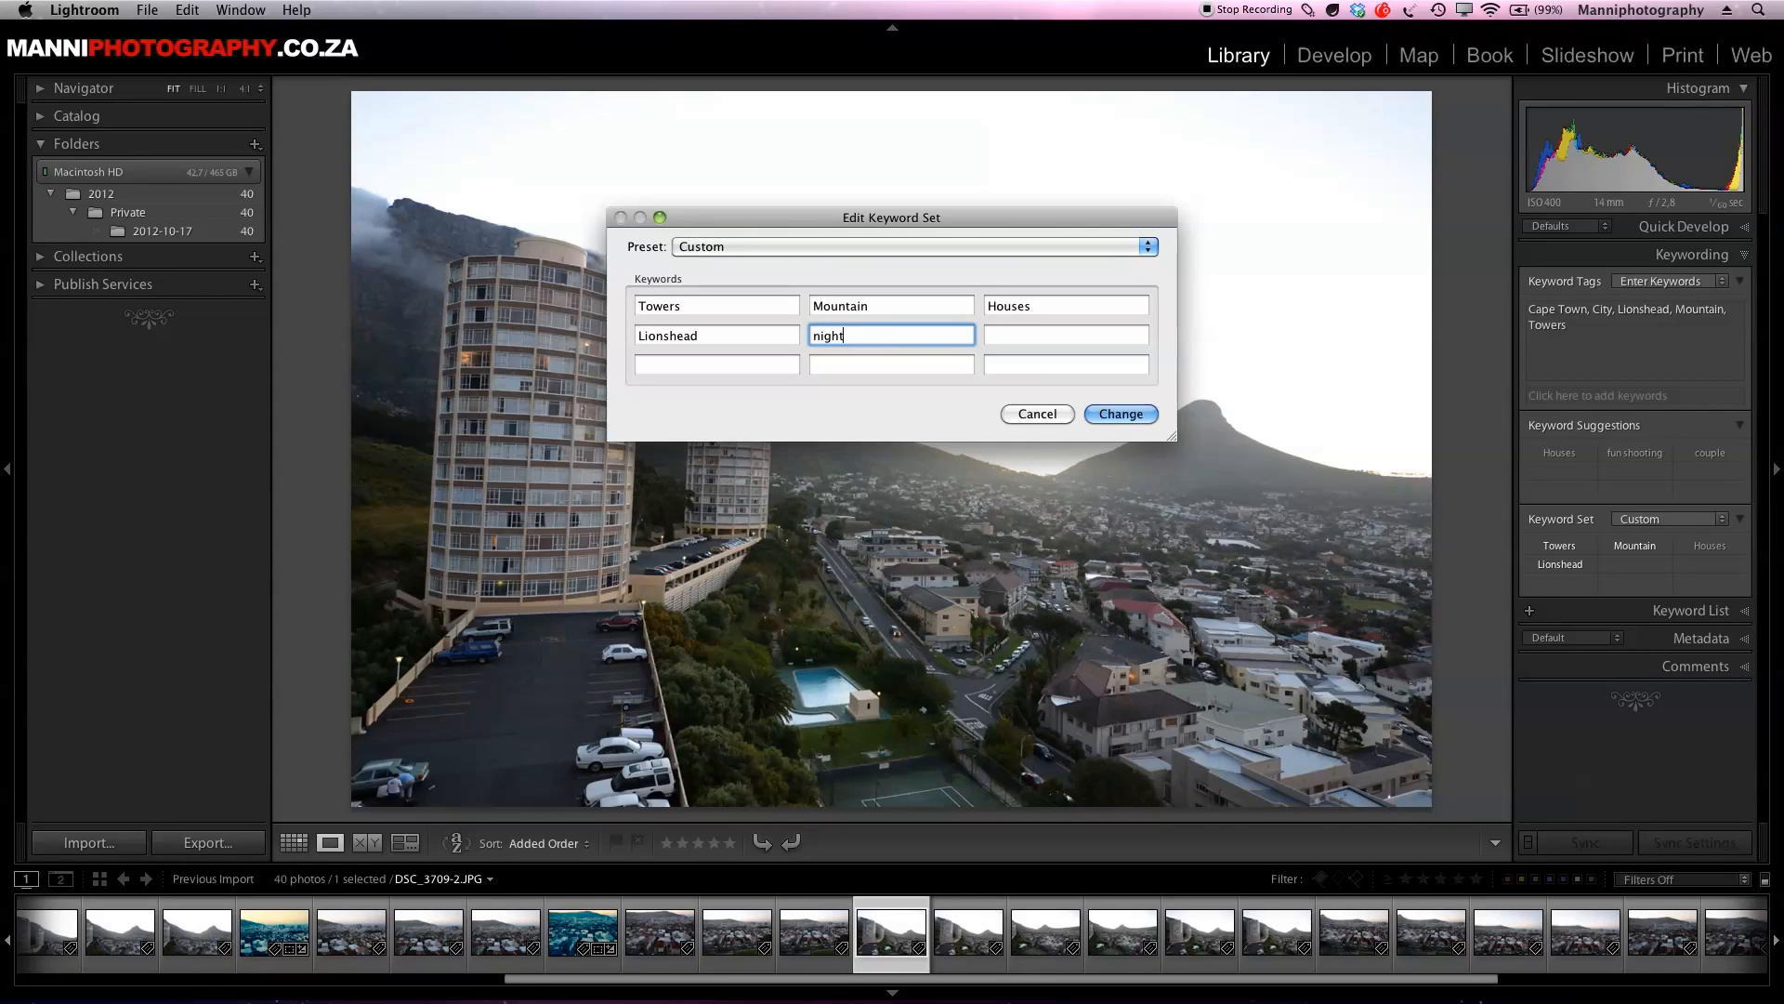
{"action": "left_click", "coordinate": [1120, 413]}
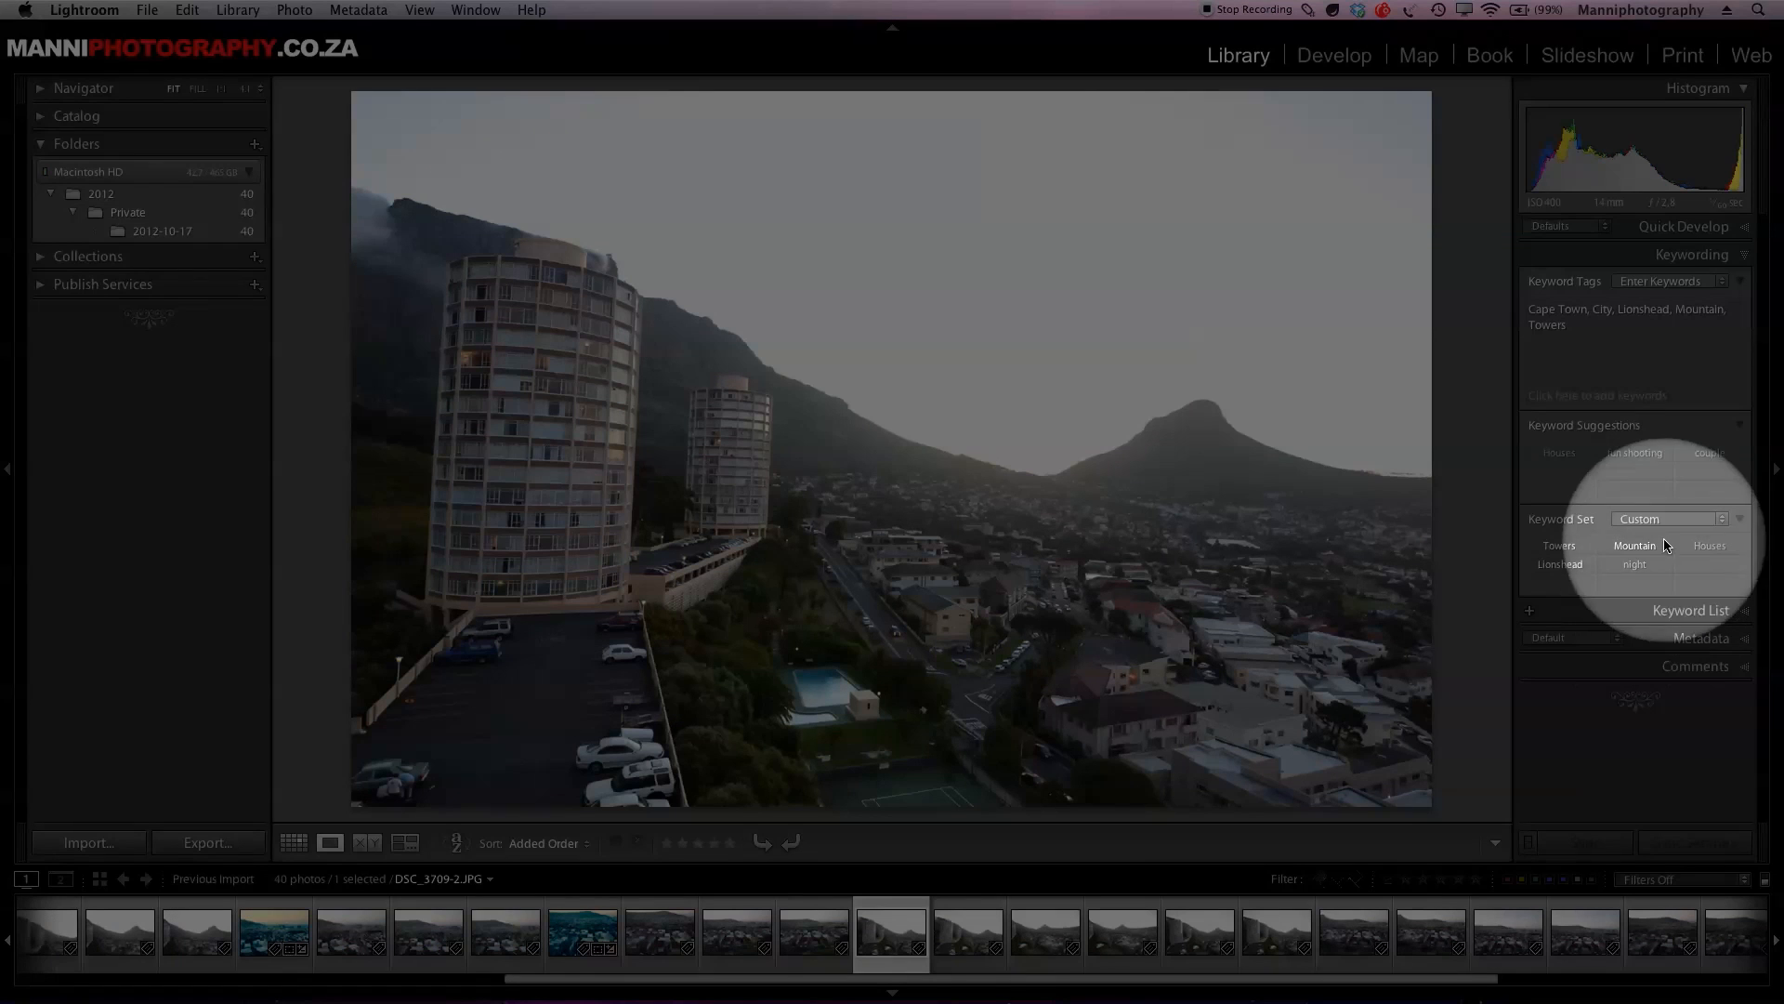
{"action": "left_click", "coordinate": [1724, 519]}
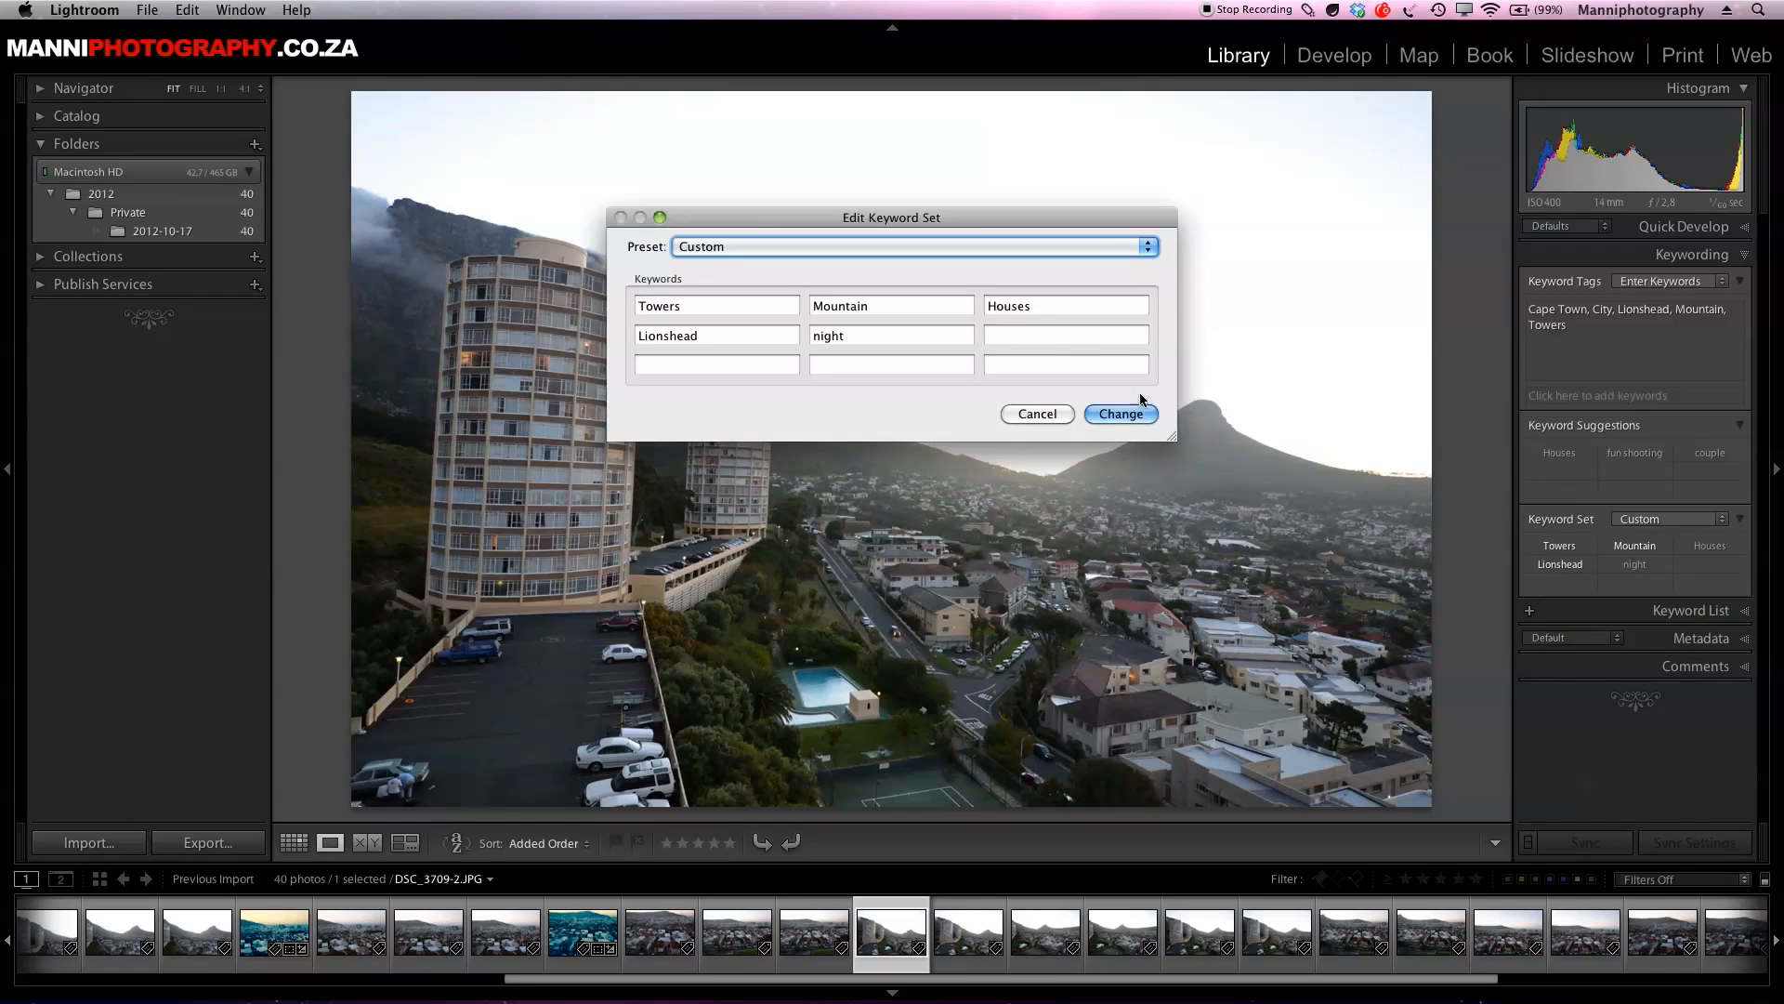
- Add cars, skyline and street to the keyword set and save it
{"action": "left_click", "coordinate": [1065, 335]}
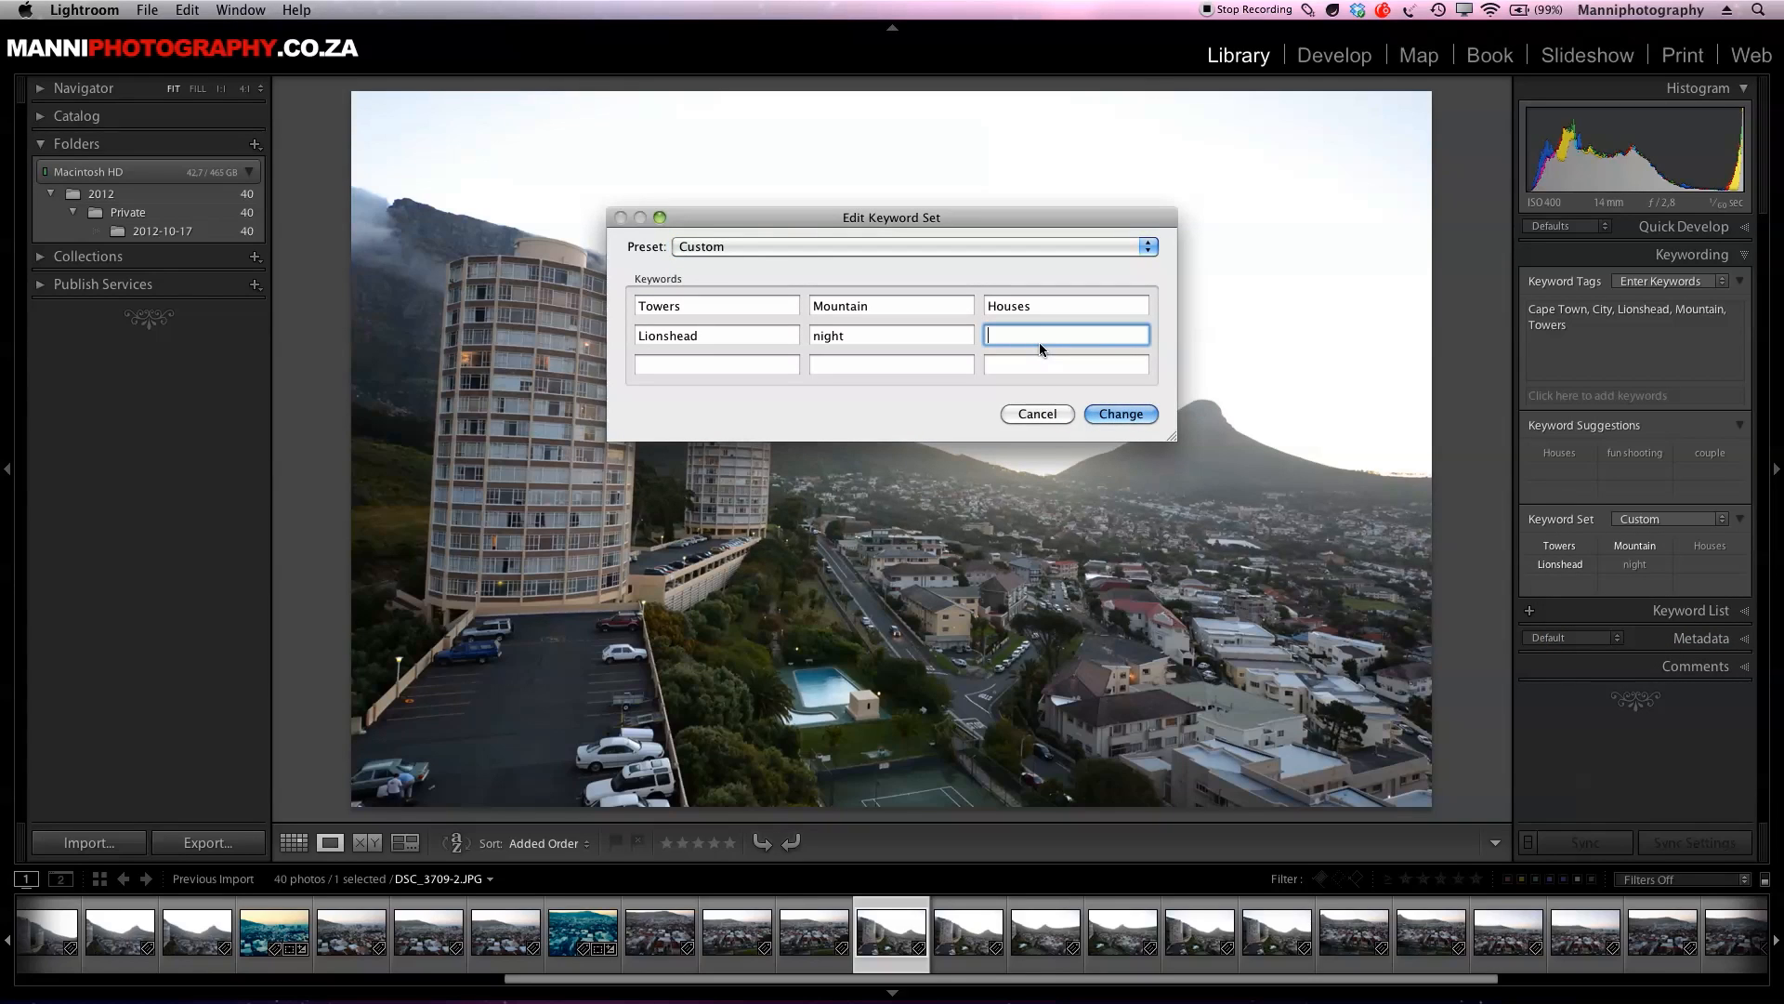
{"action": "type", "text": "cars"}
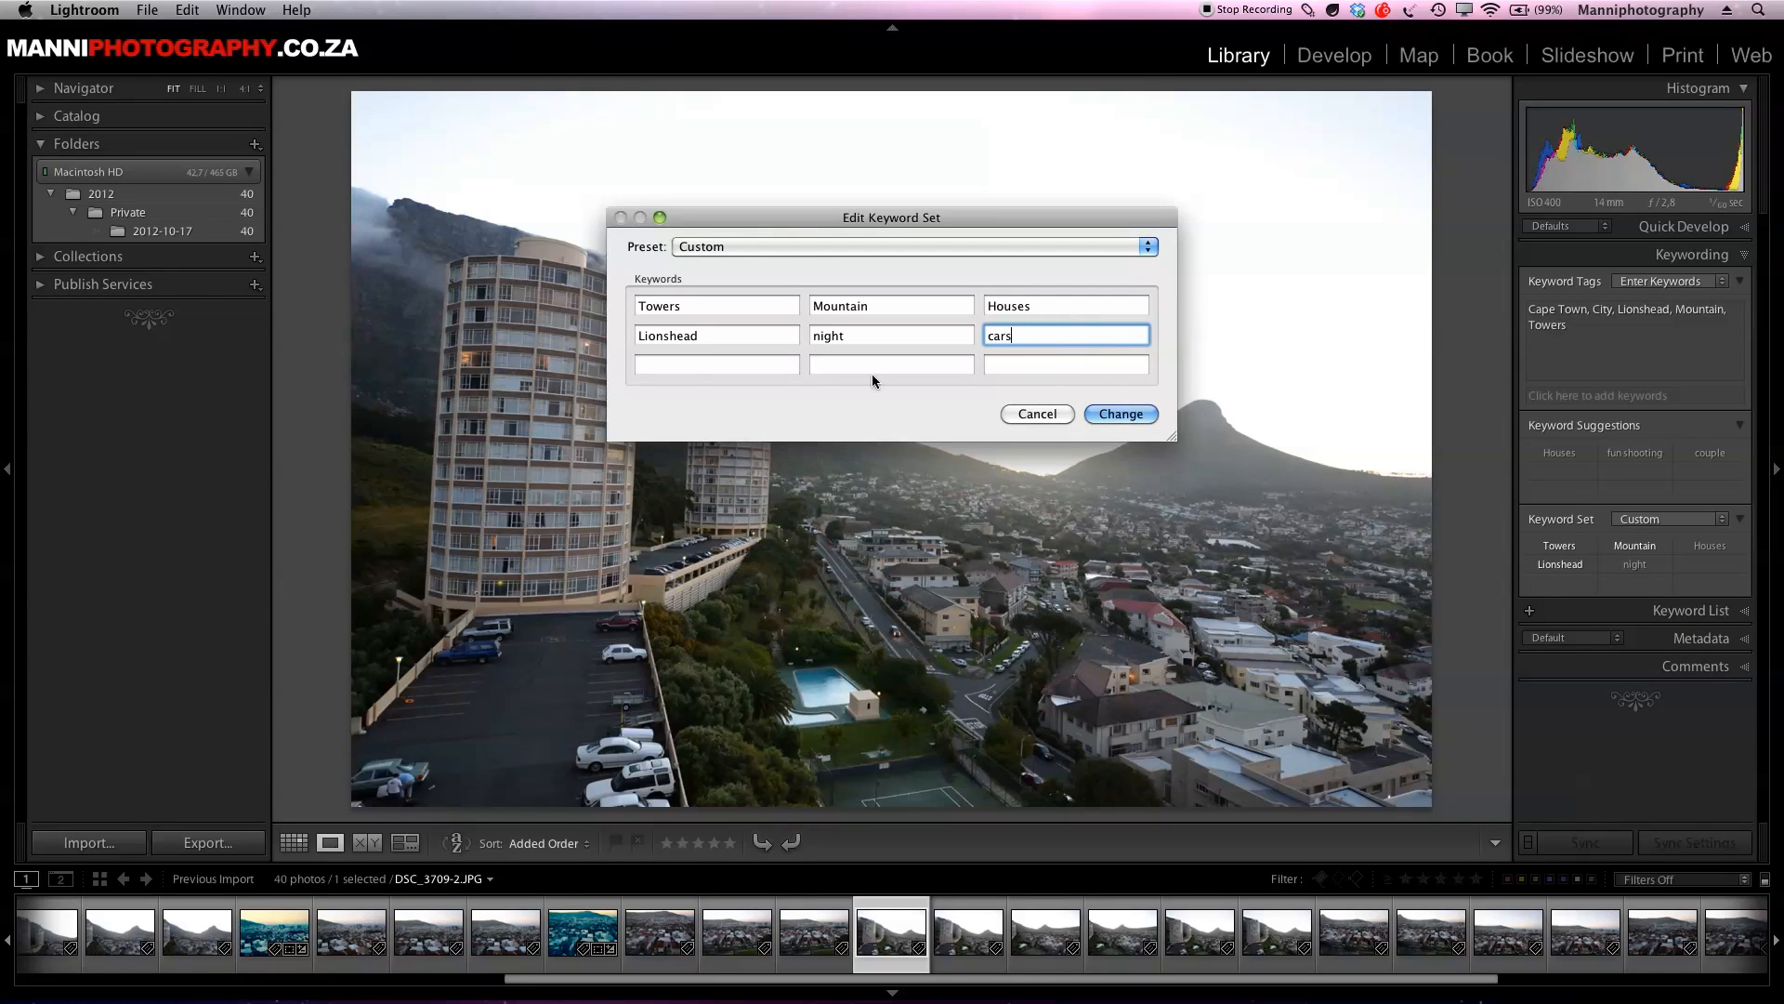
{"action": "type", "text": "s"}
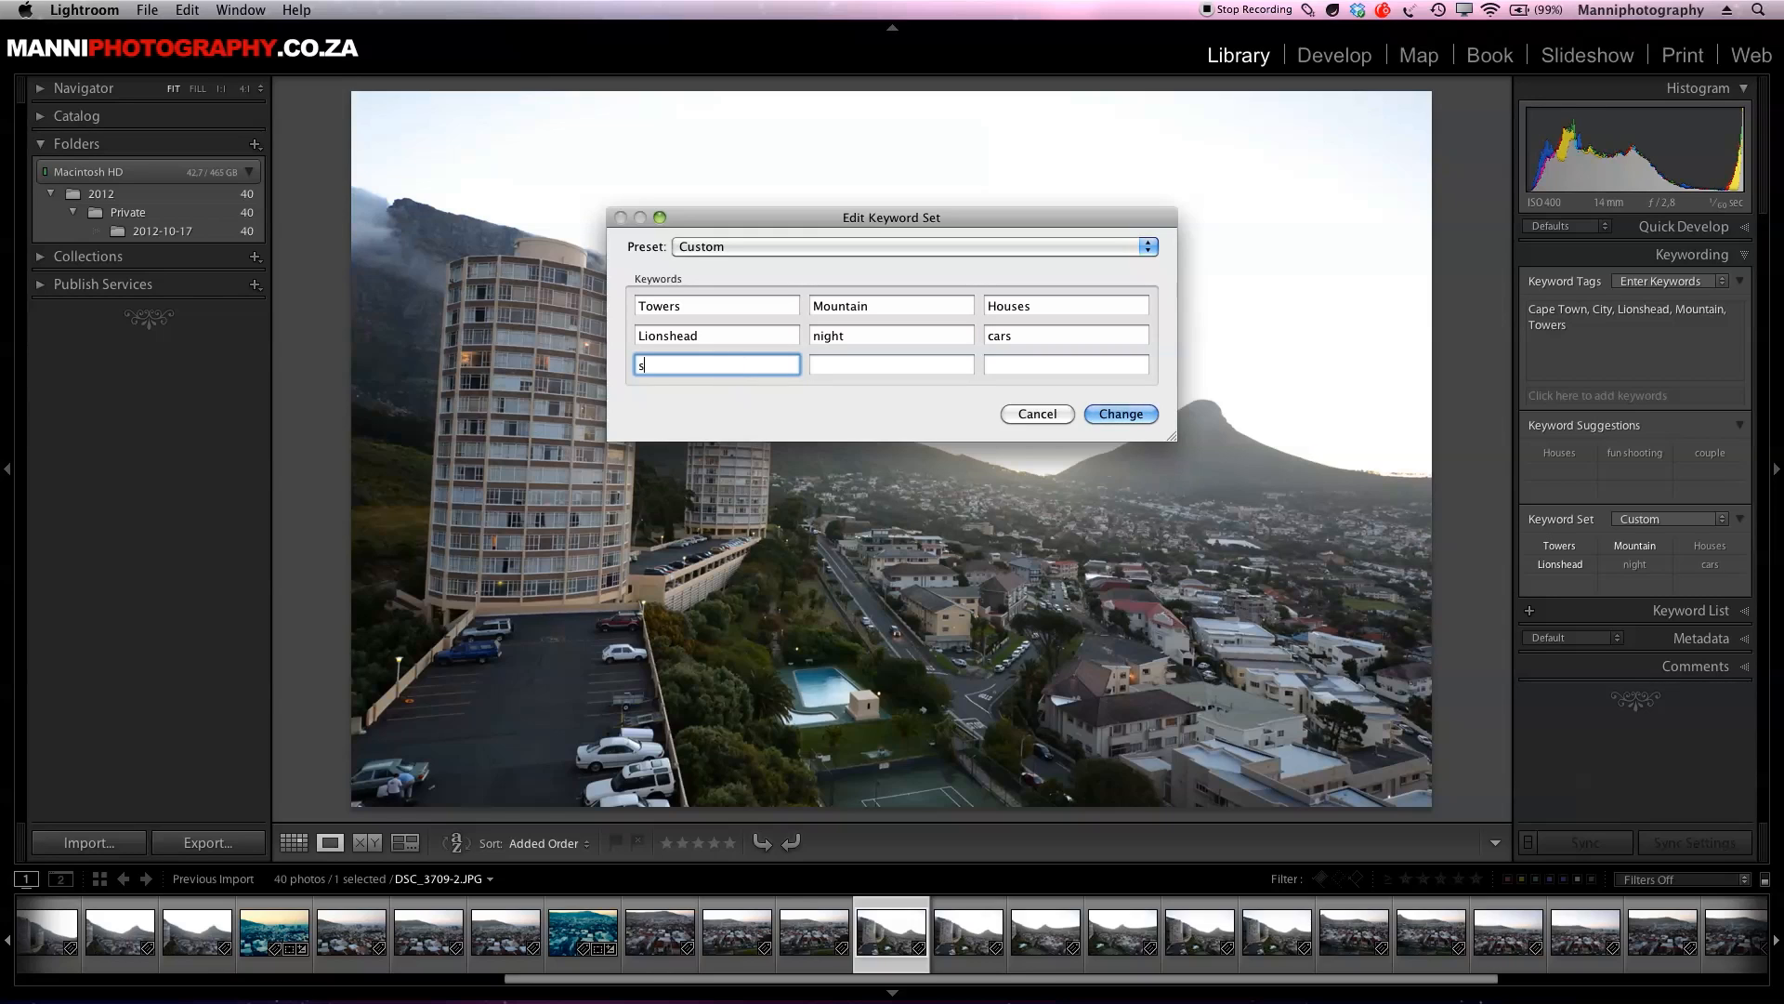
{"action": "type", "text": "kyline"}
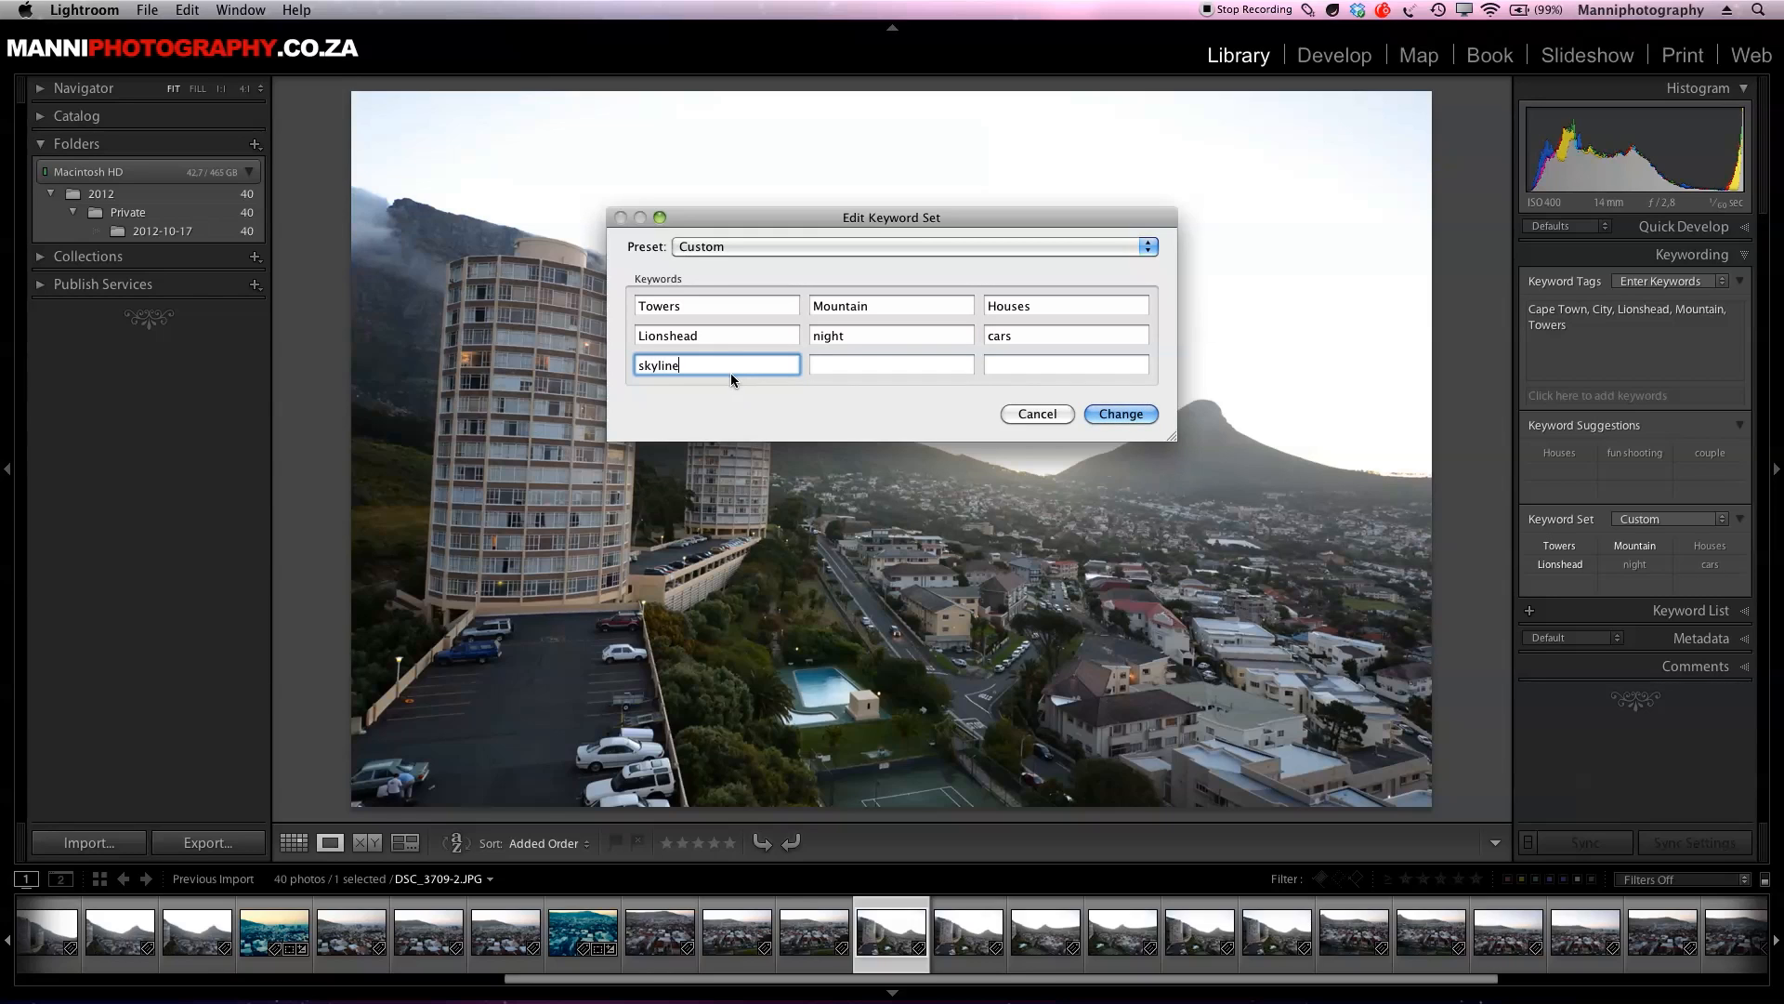
{"action": "left_click", "coordinate": [891, 365]}
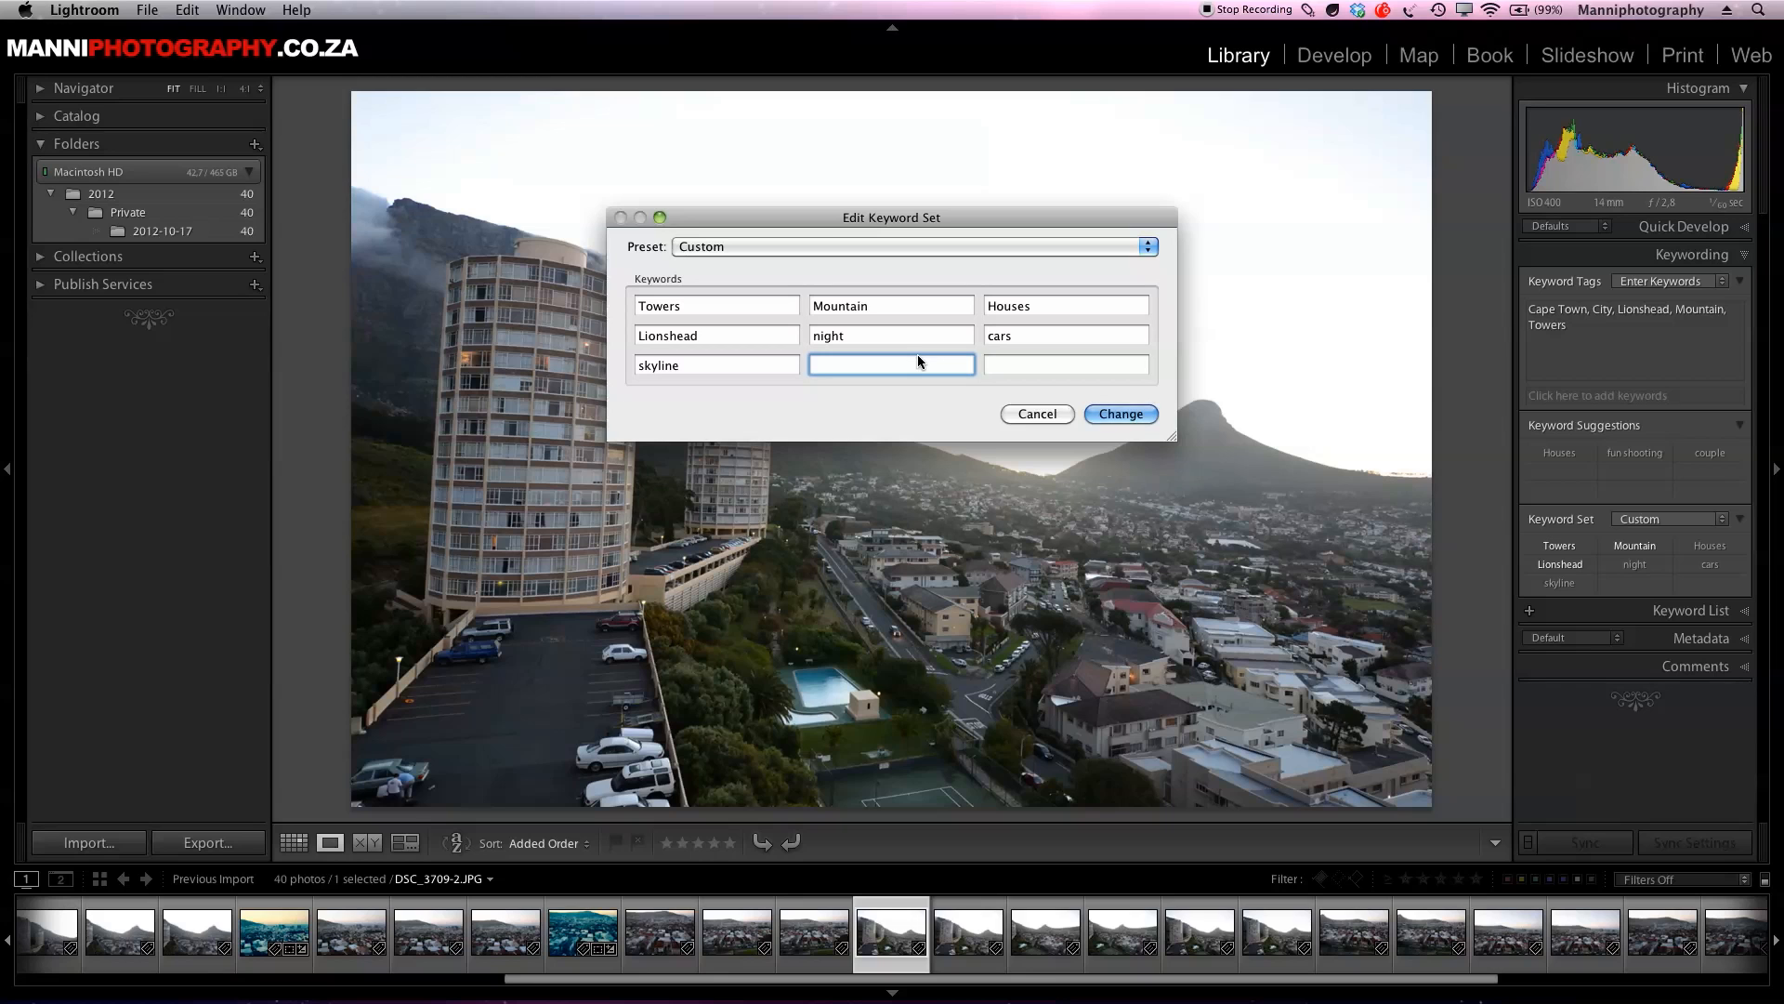
{"action": "type", "text": "street"}
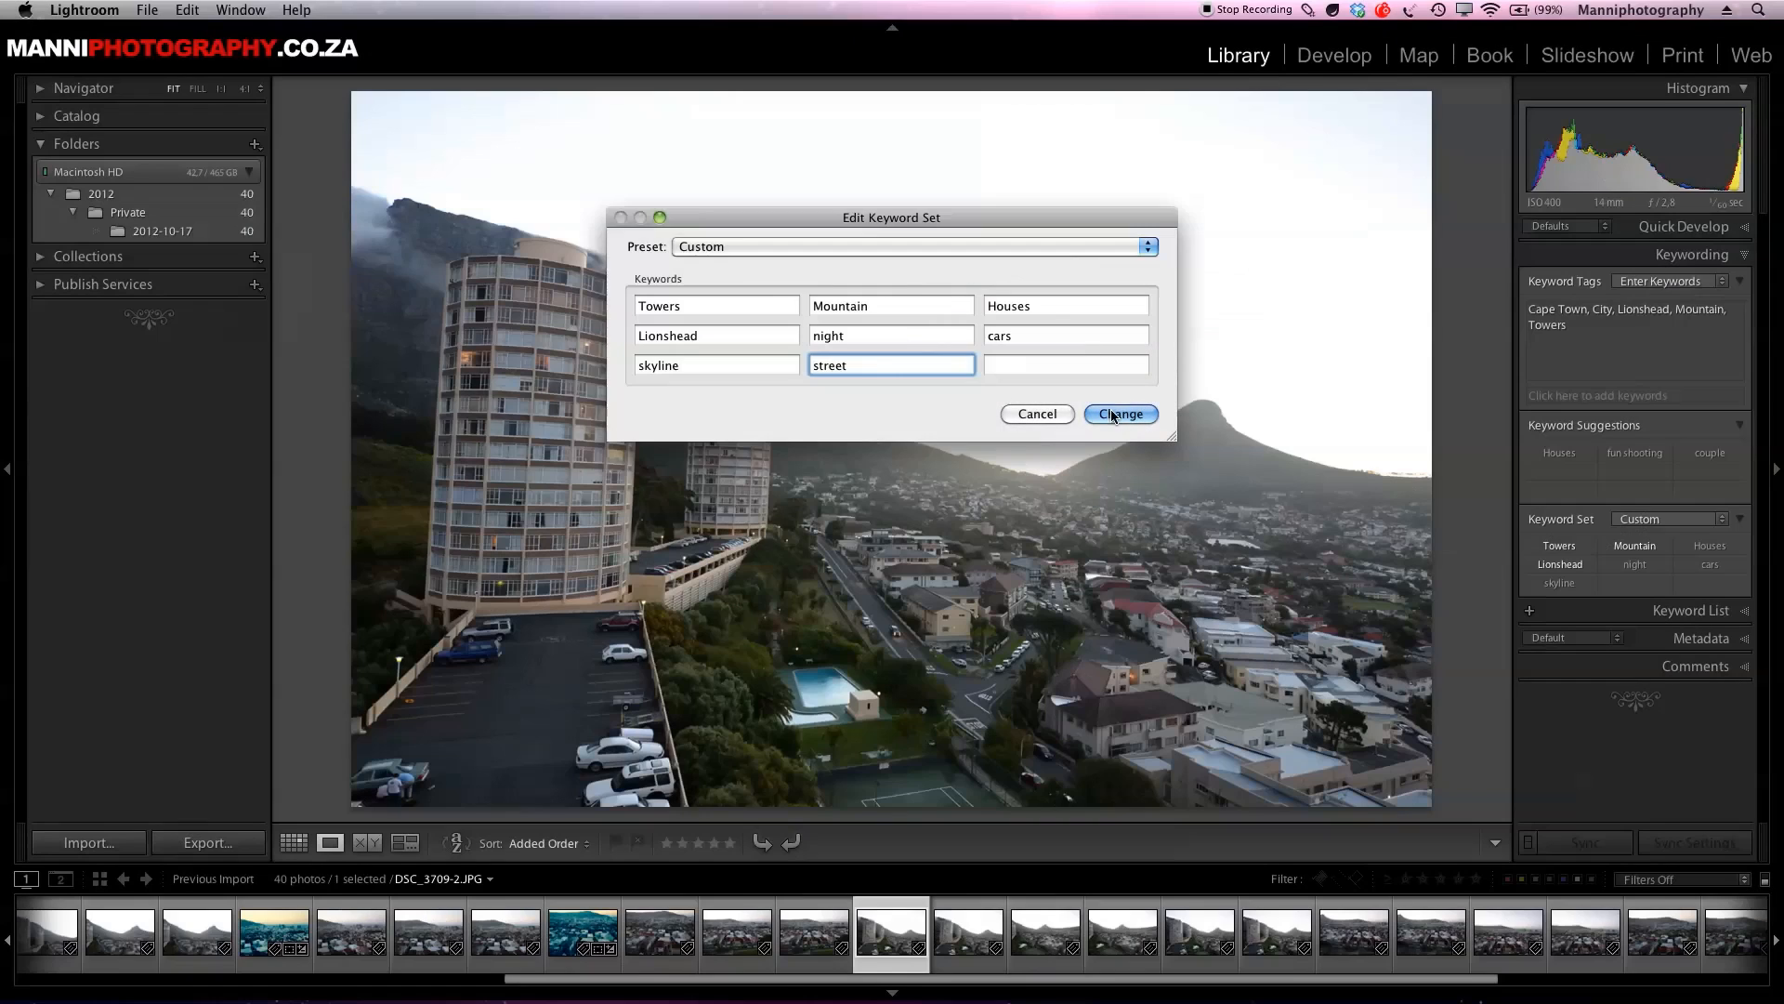
{"action": "left_click", "coordinate": [1120, 413]}
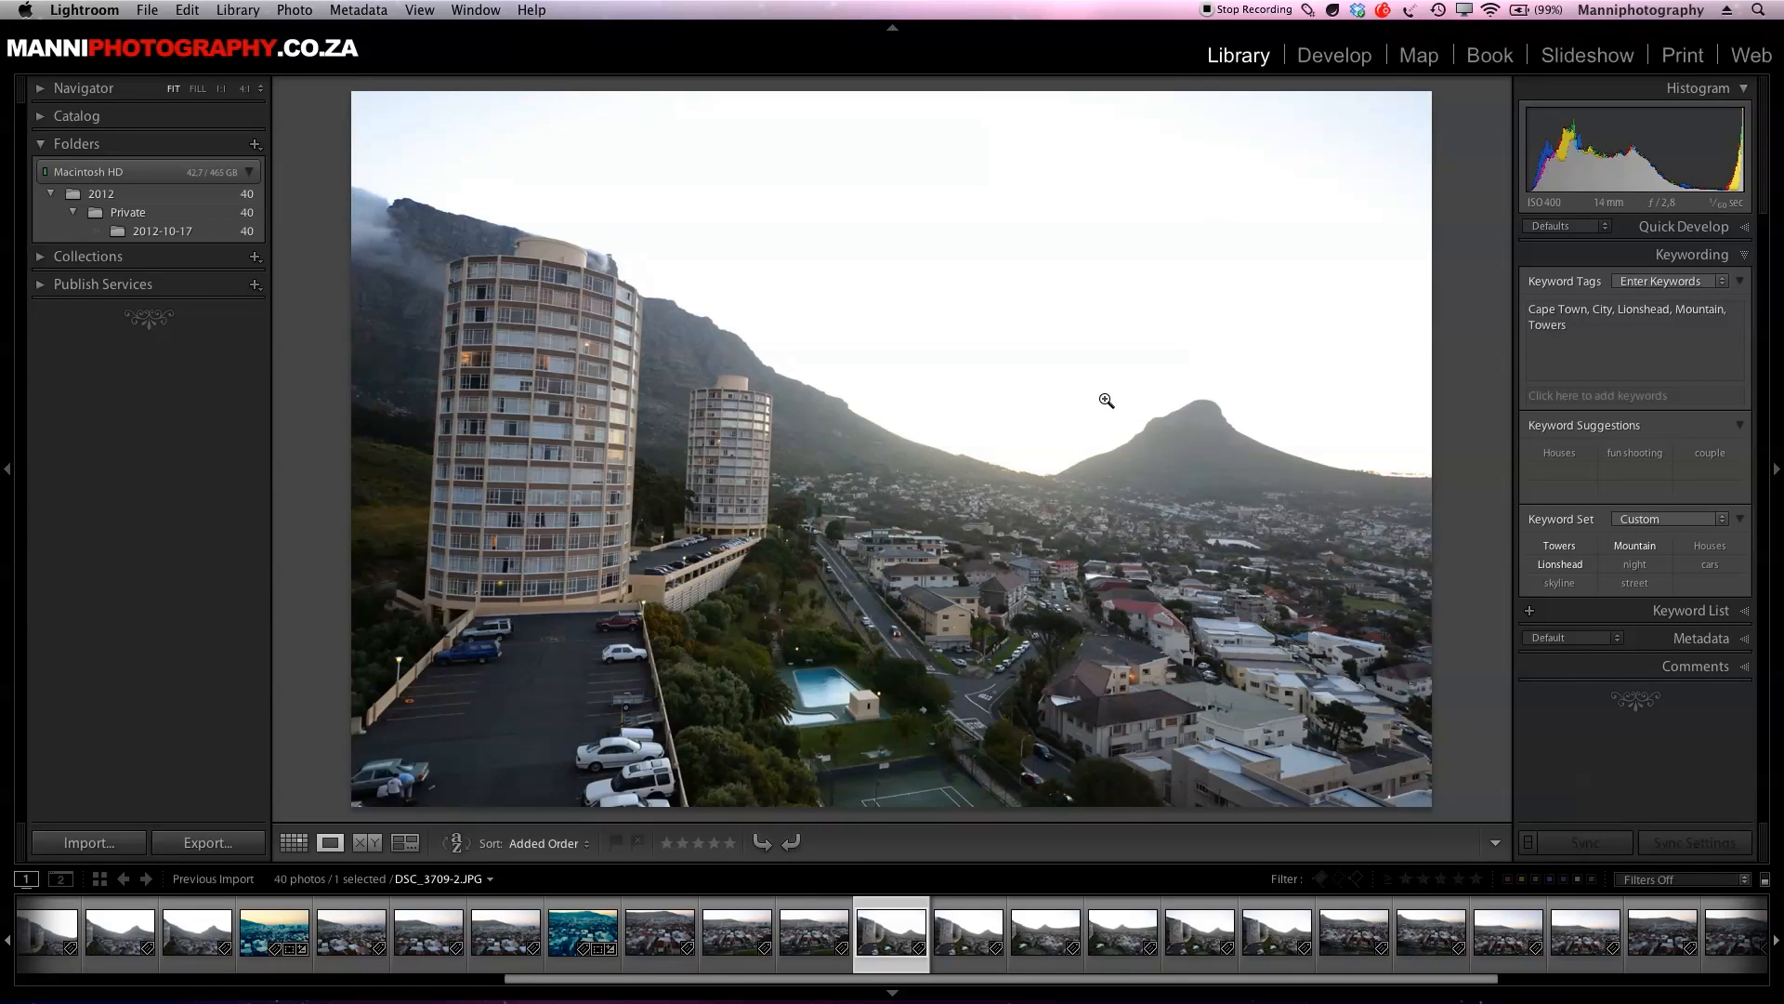
{"action": "mouse_move", "coordinate": [1487, 526]}
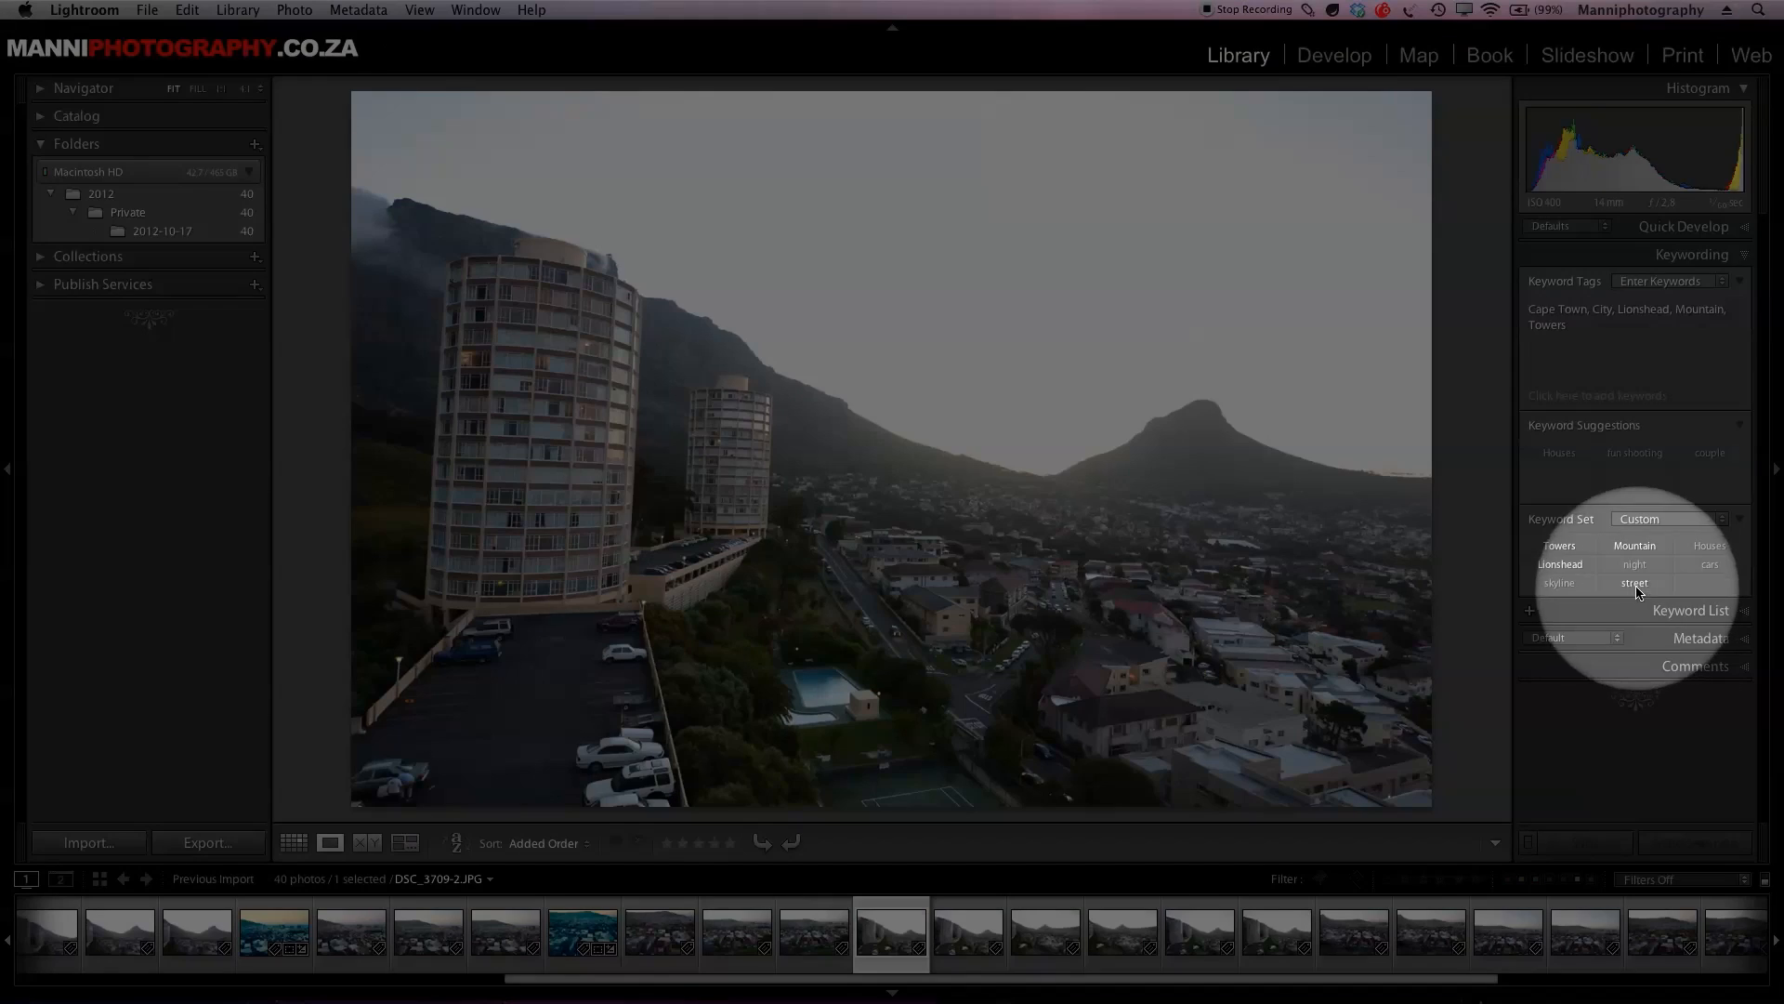
- Tag the tower blocks photo with street and return to the thumbnail grid
{"action": "left_click", "coordinate": [1634, 583]}
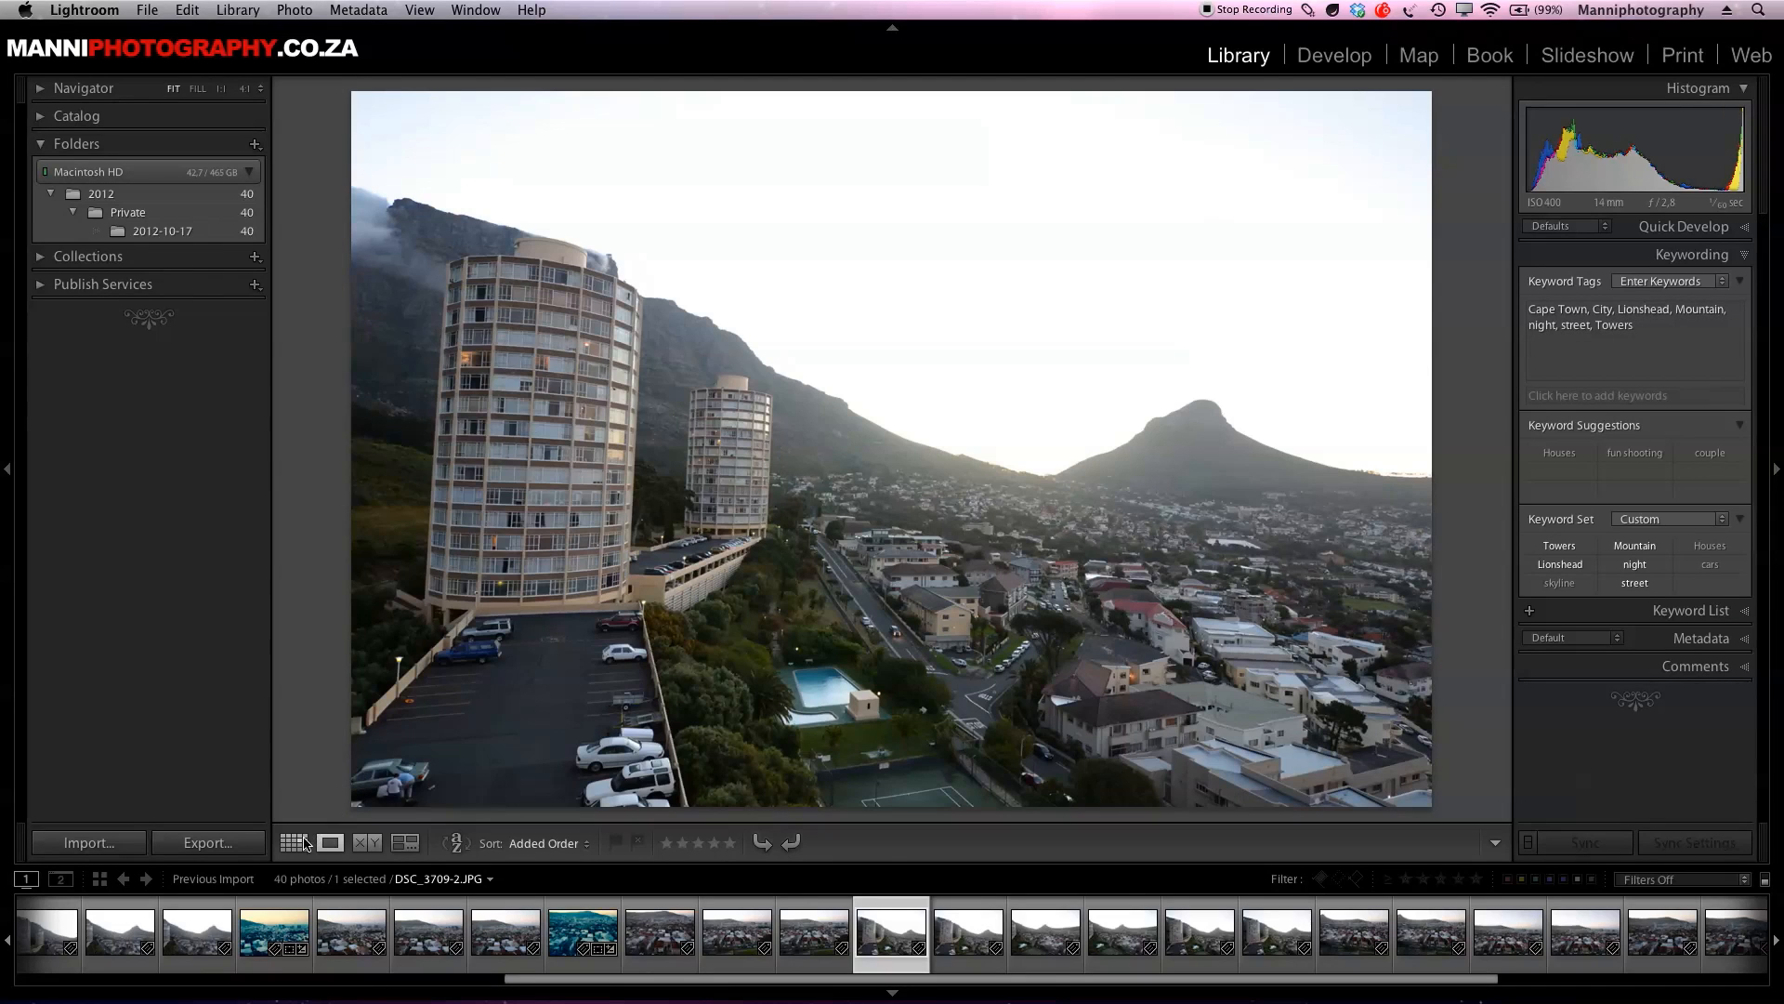
{"action": "left_click", "coordinate": [293, 842]}
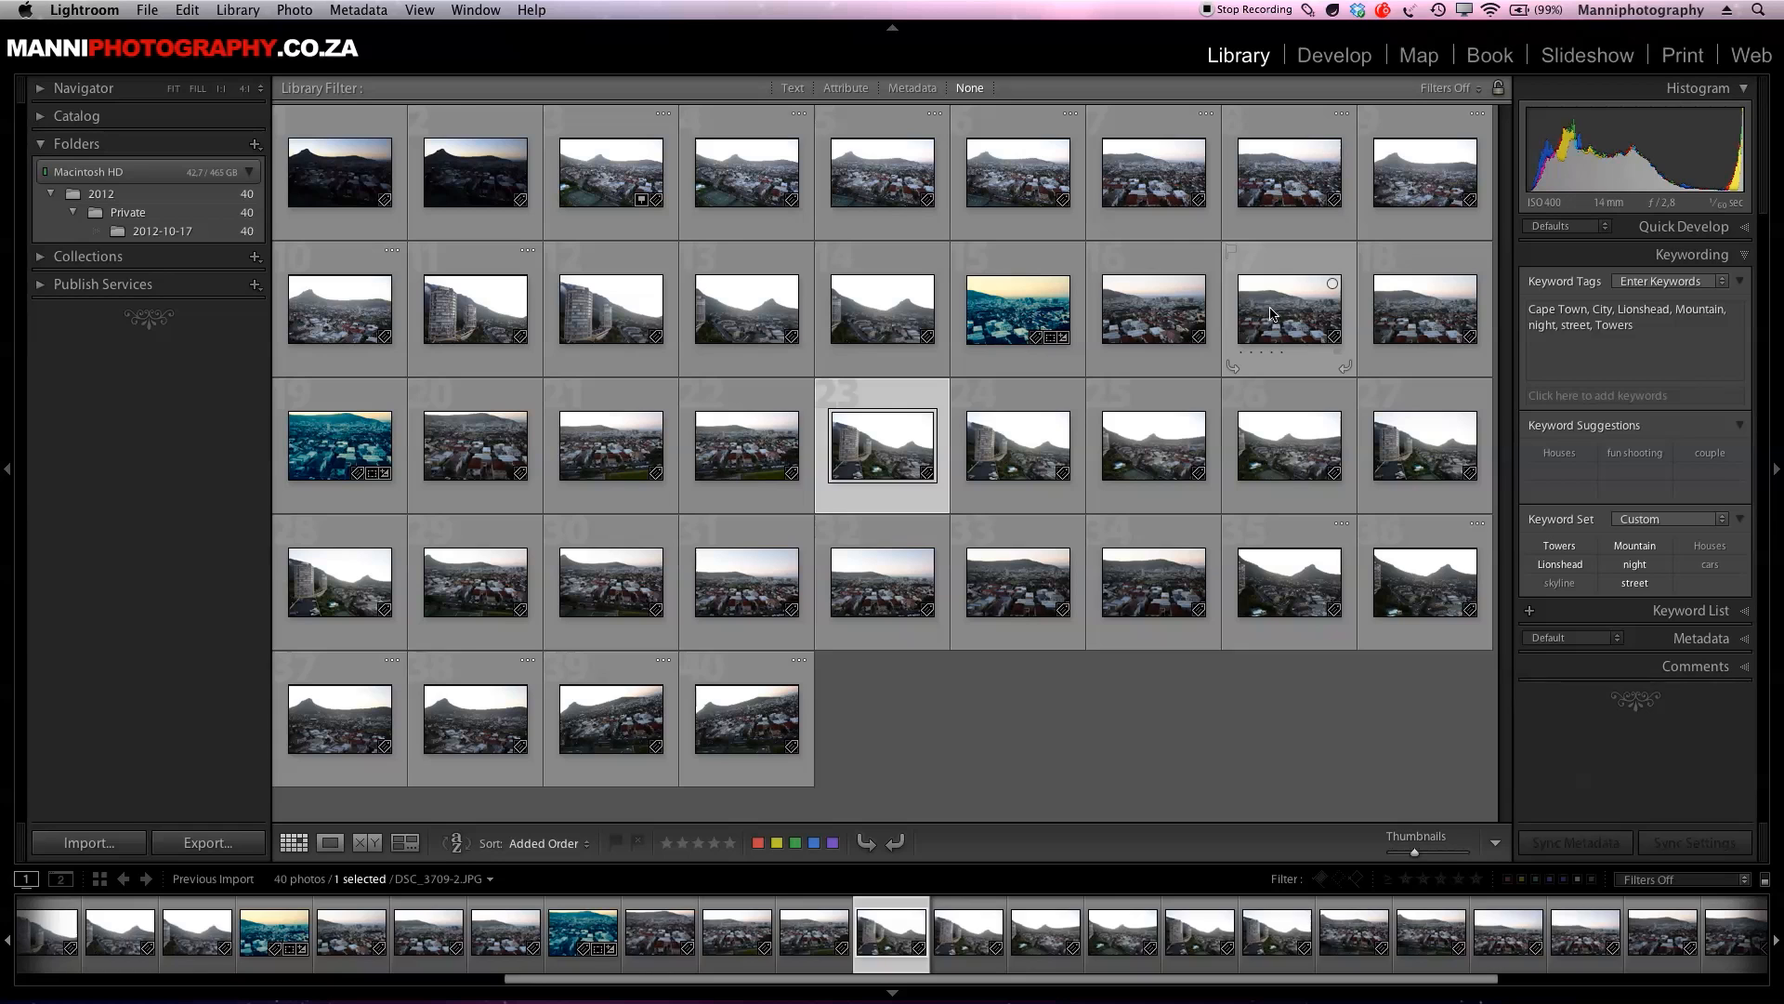
- Open the city view photo large and tag it night and skyline
{"action": "left_click", "coordinate": [330, 842]}
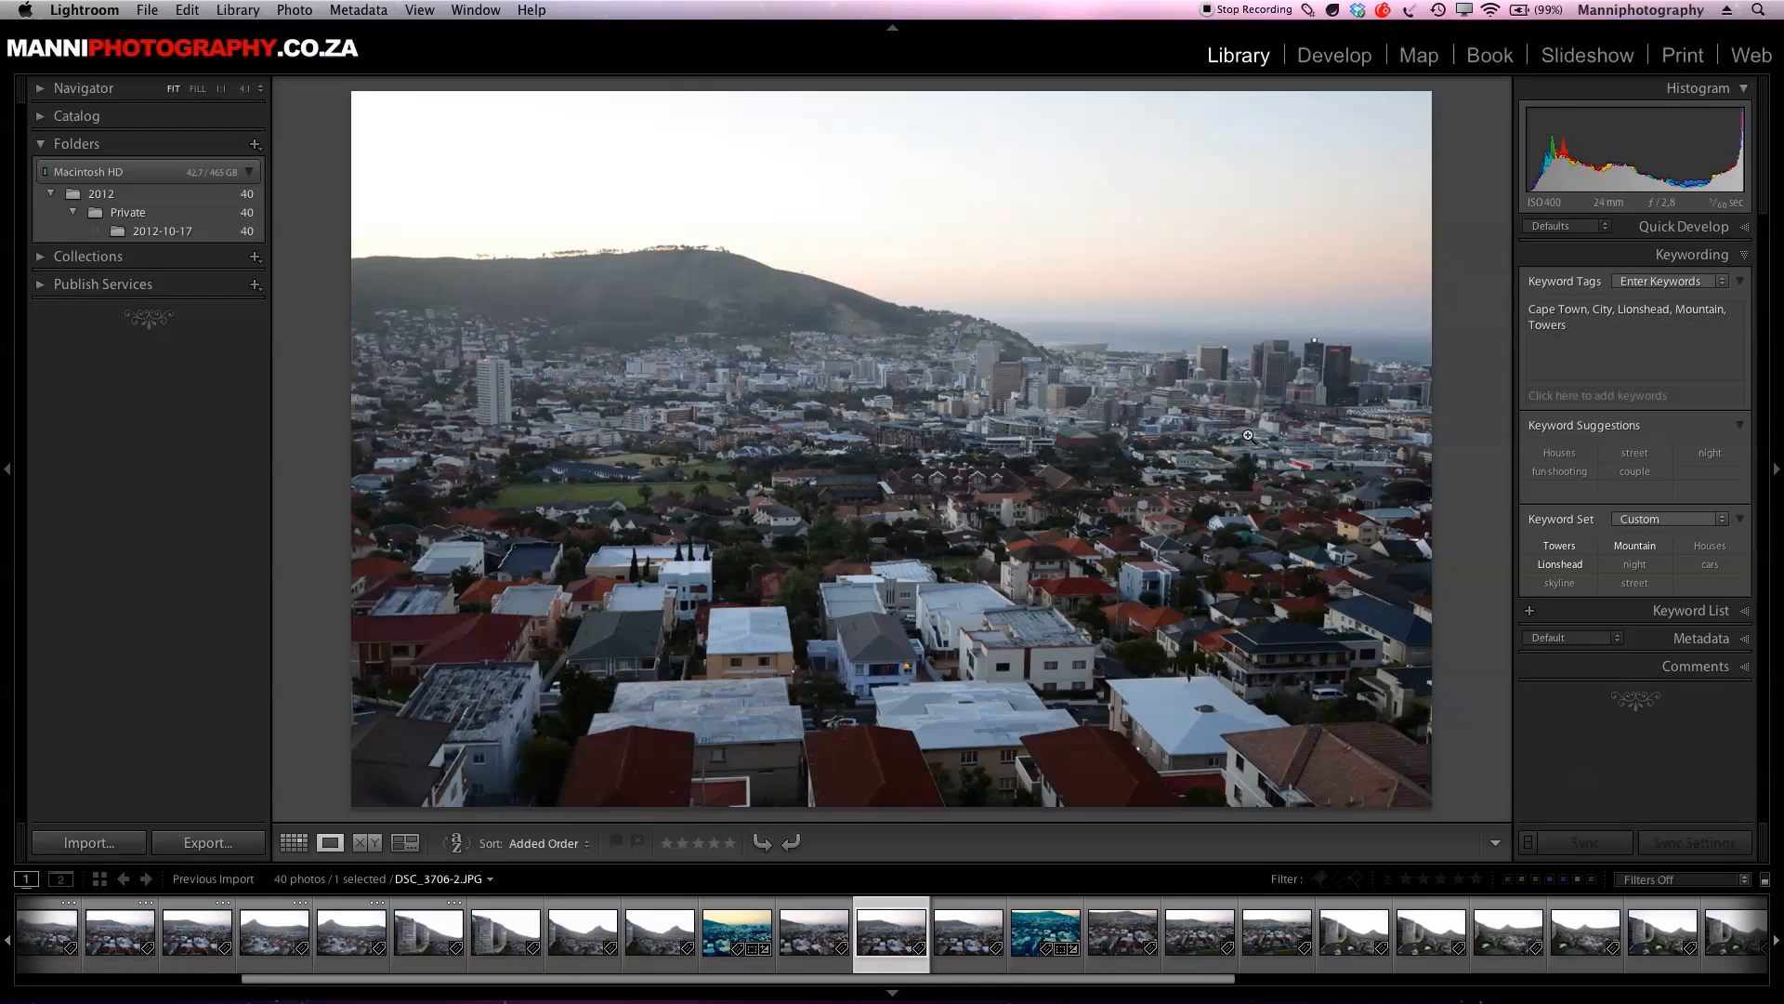
{"action": "mouse_move", "coordinate": [1431, 618]}
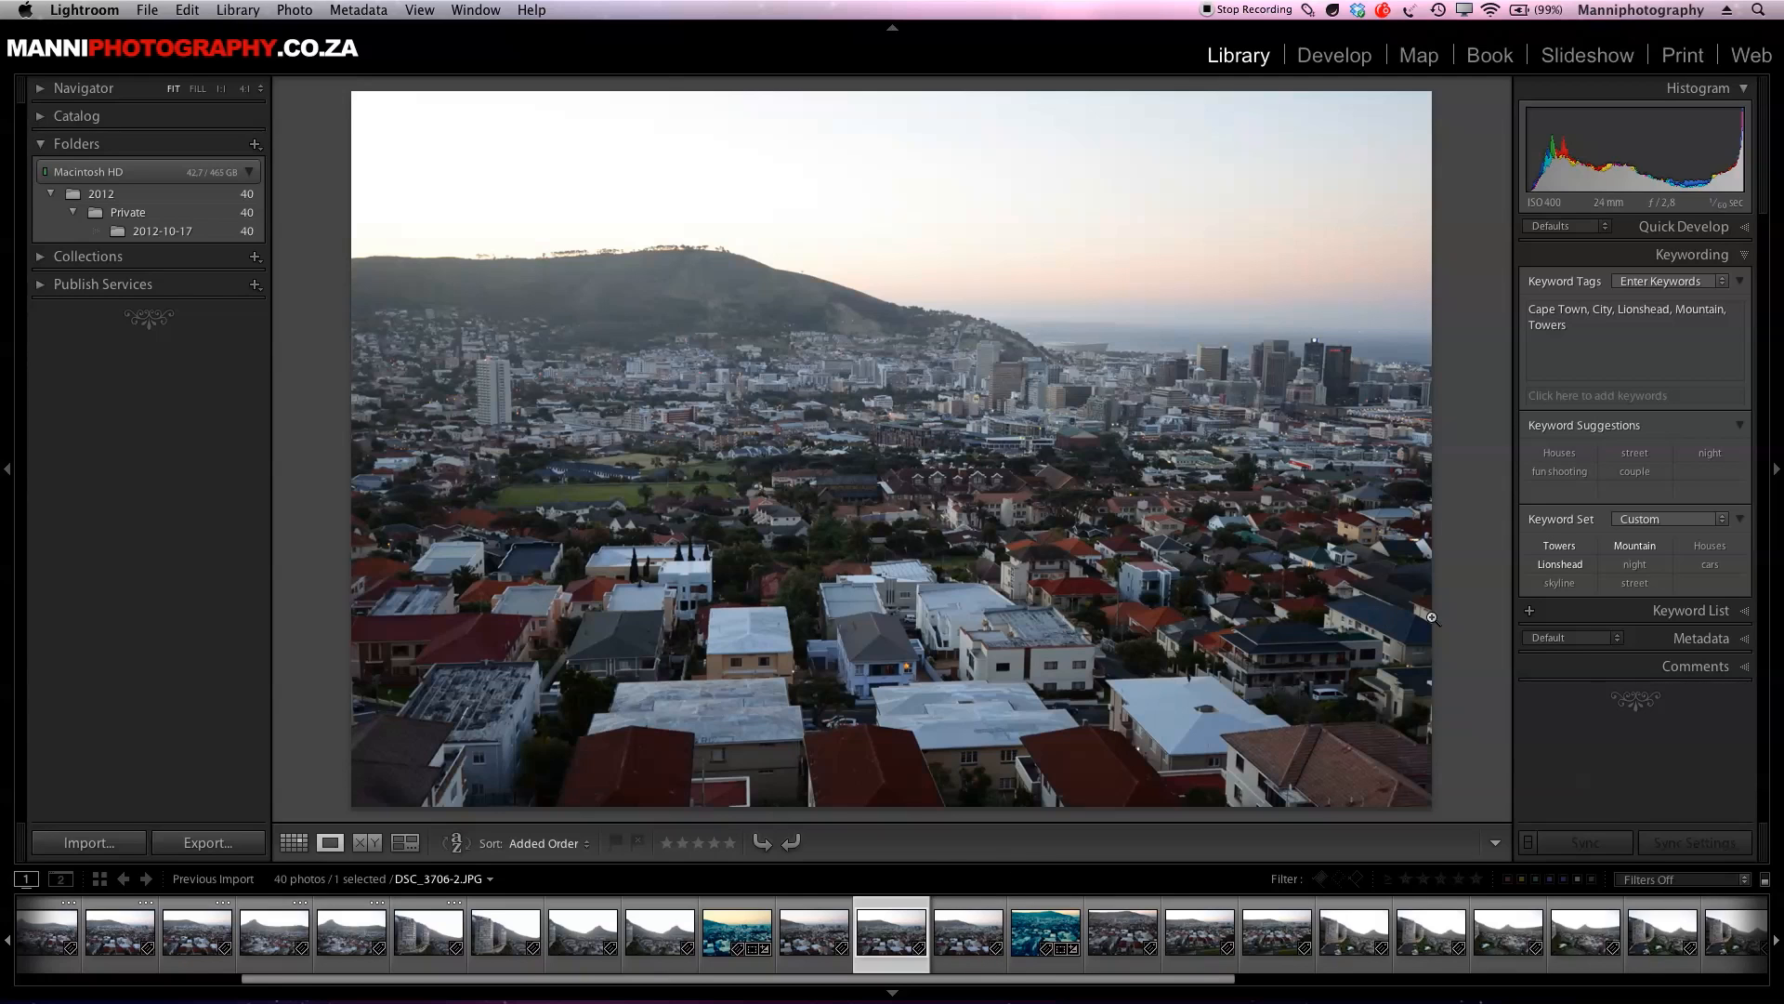
{"action": "mouse_move", "coordinate": [1394, 584]}
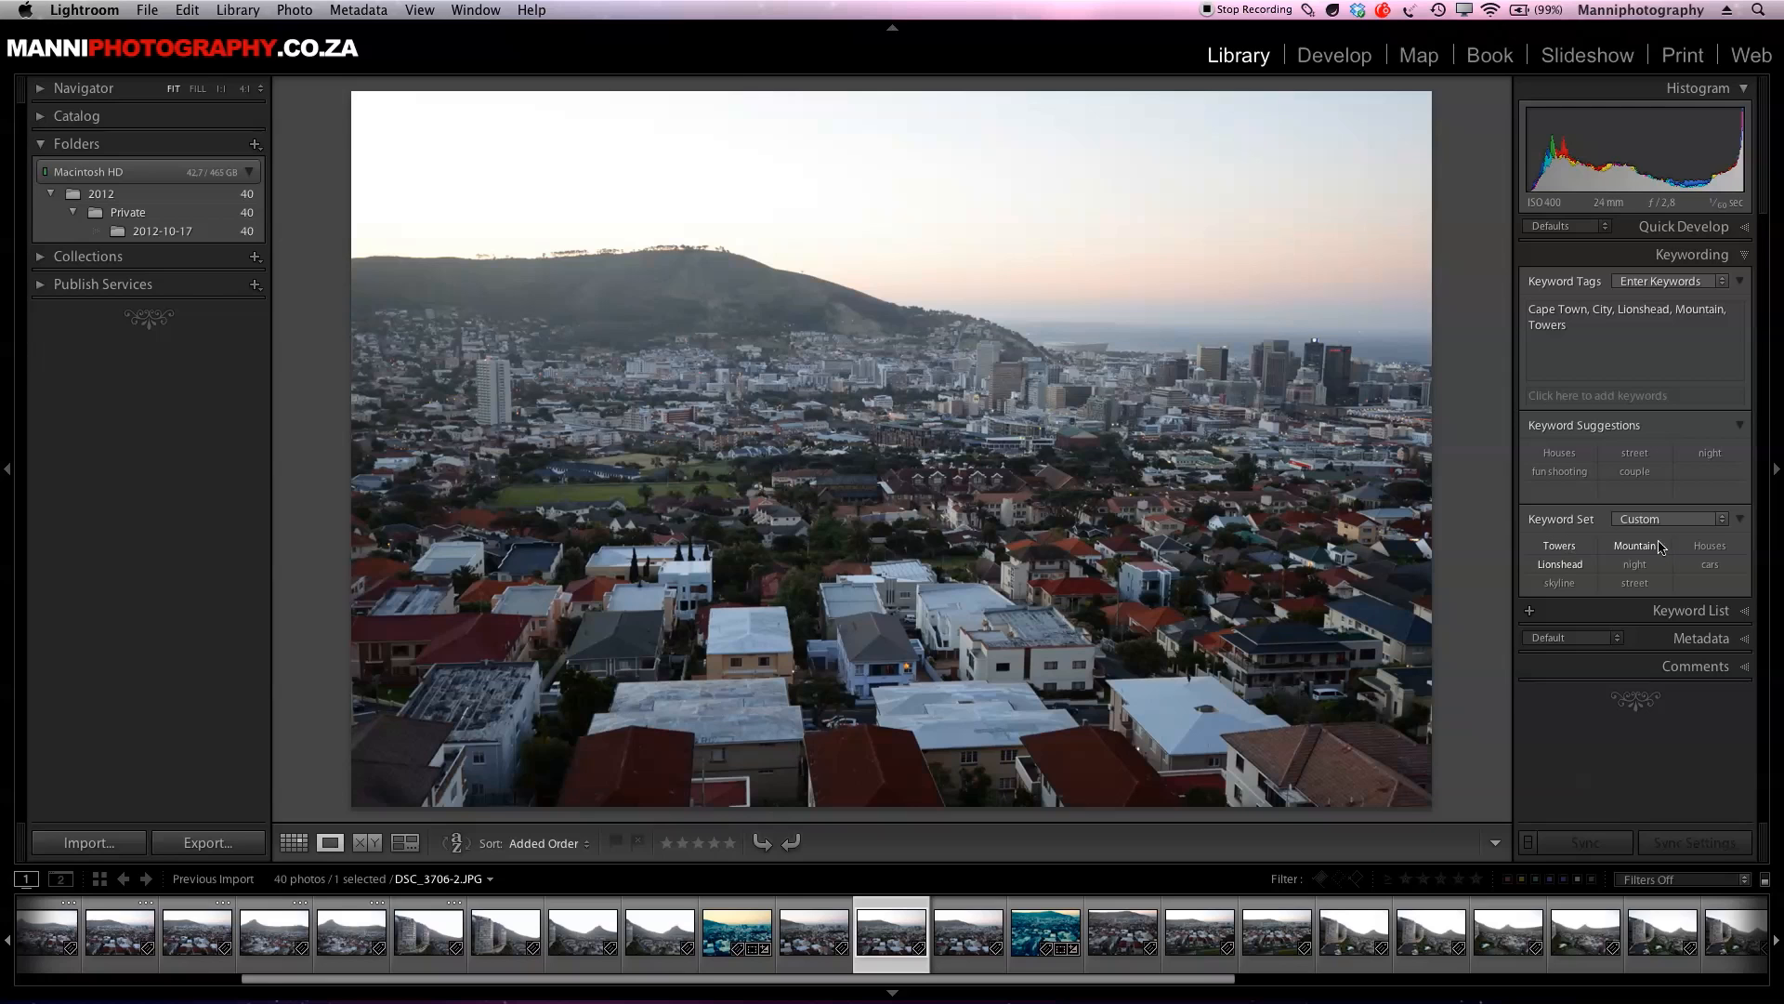
{"action": "left_click", "coordinate": [1633, 564]}
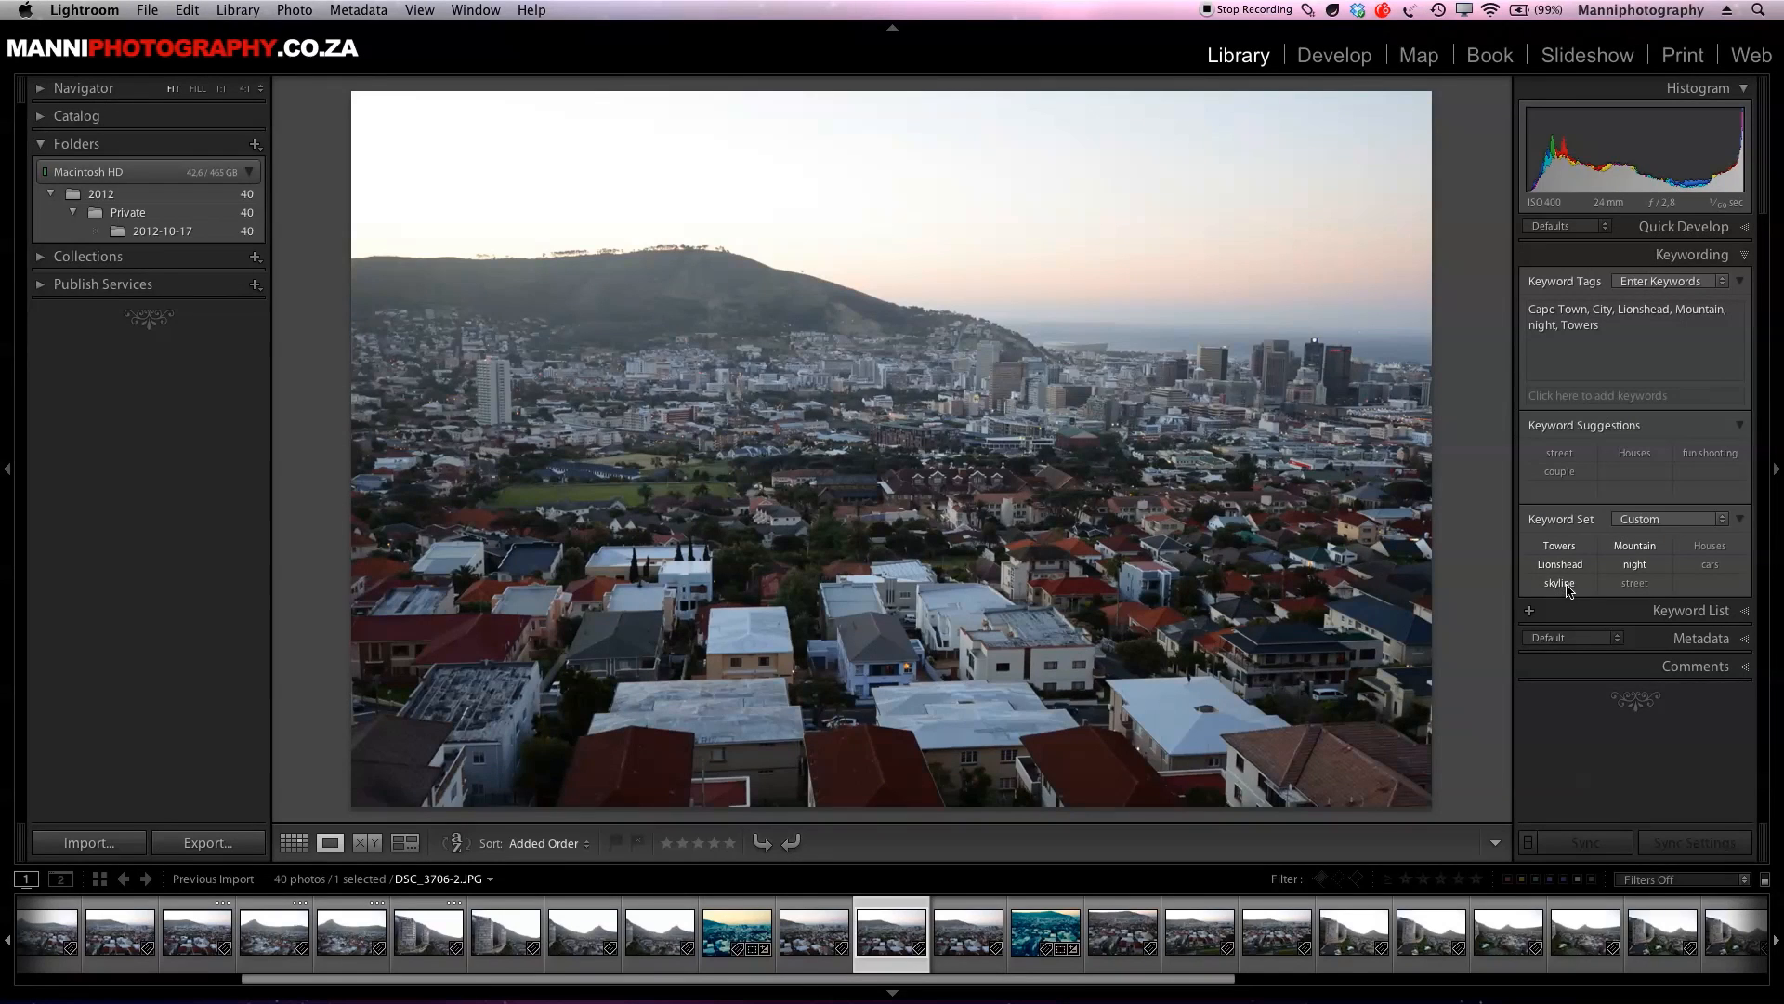
{"action": "left_click", "coordinate": [1558, 582]}
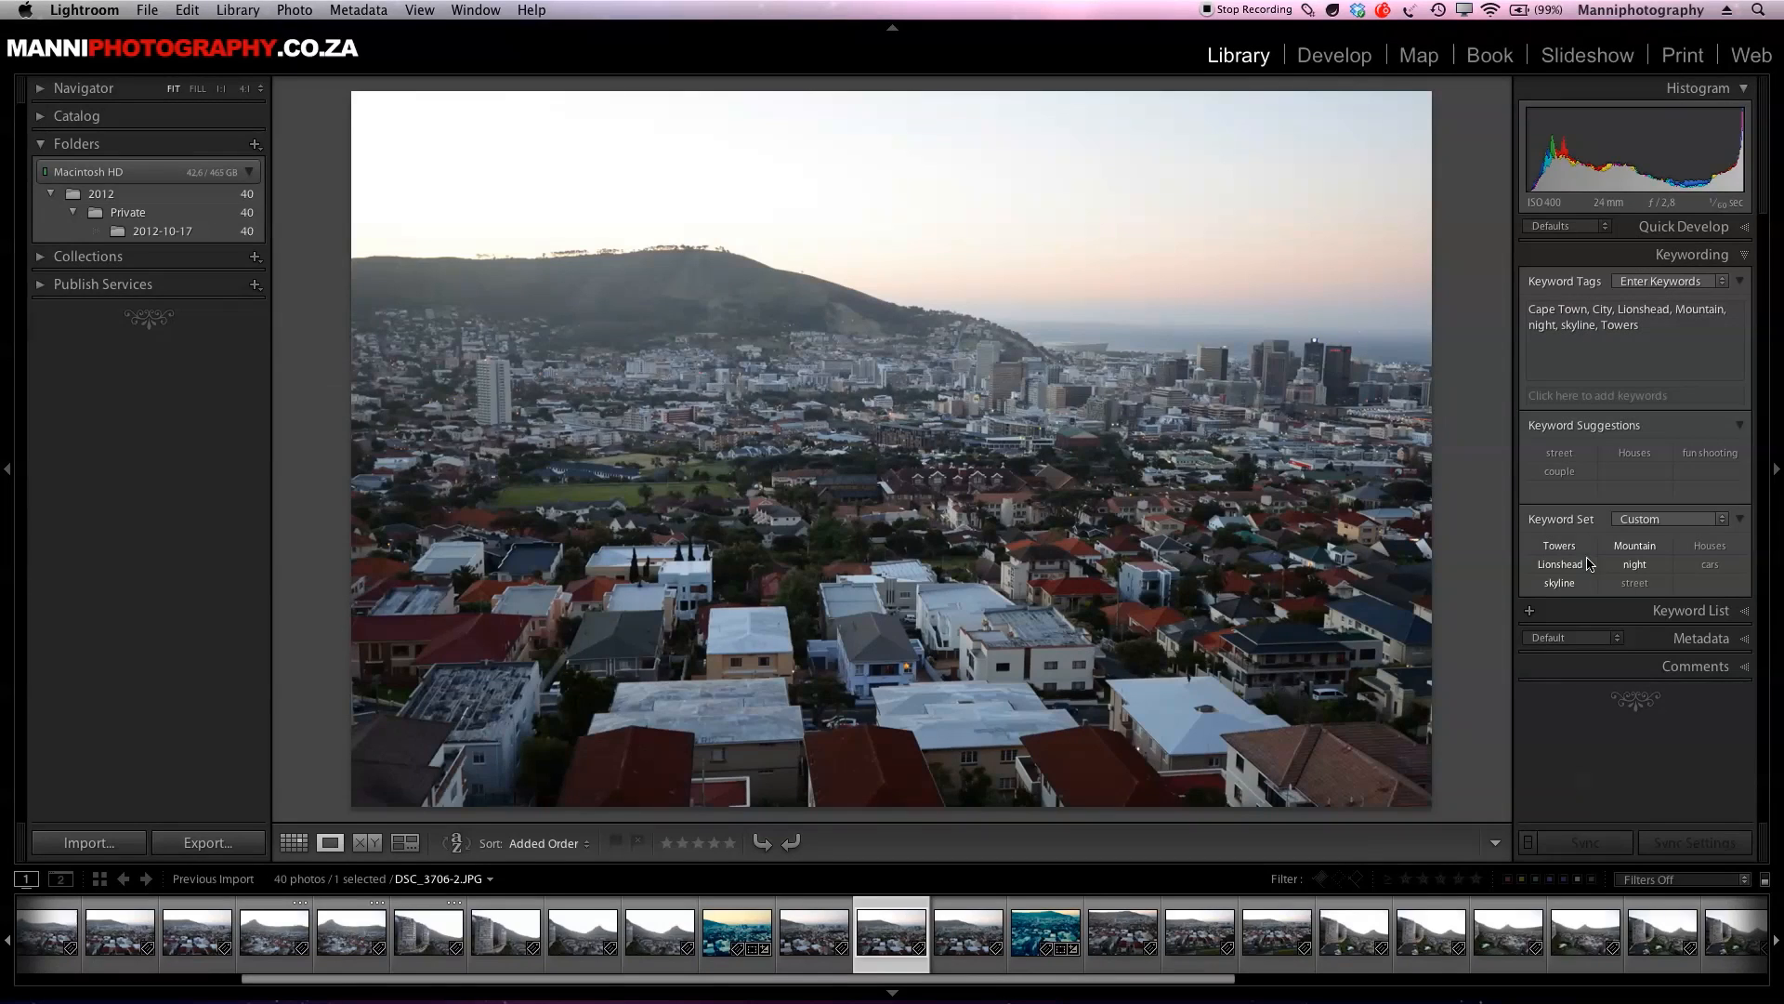
{"action": "mouse_move", "coordinate": [1678, 501]}
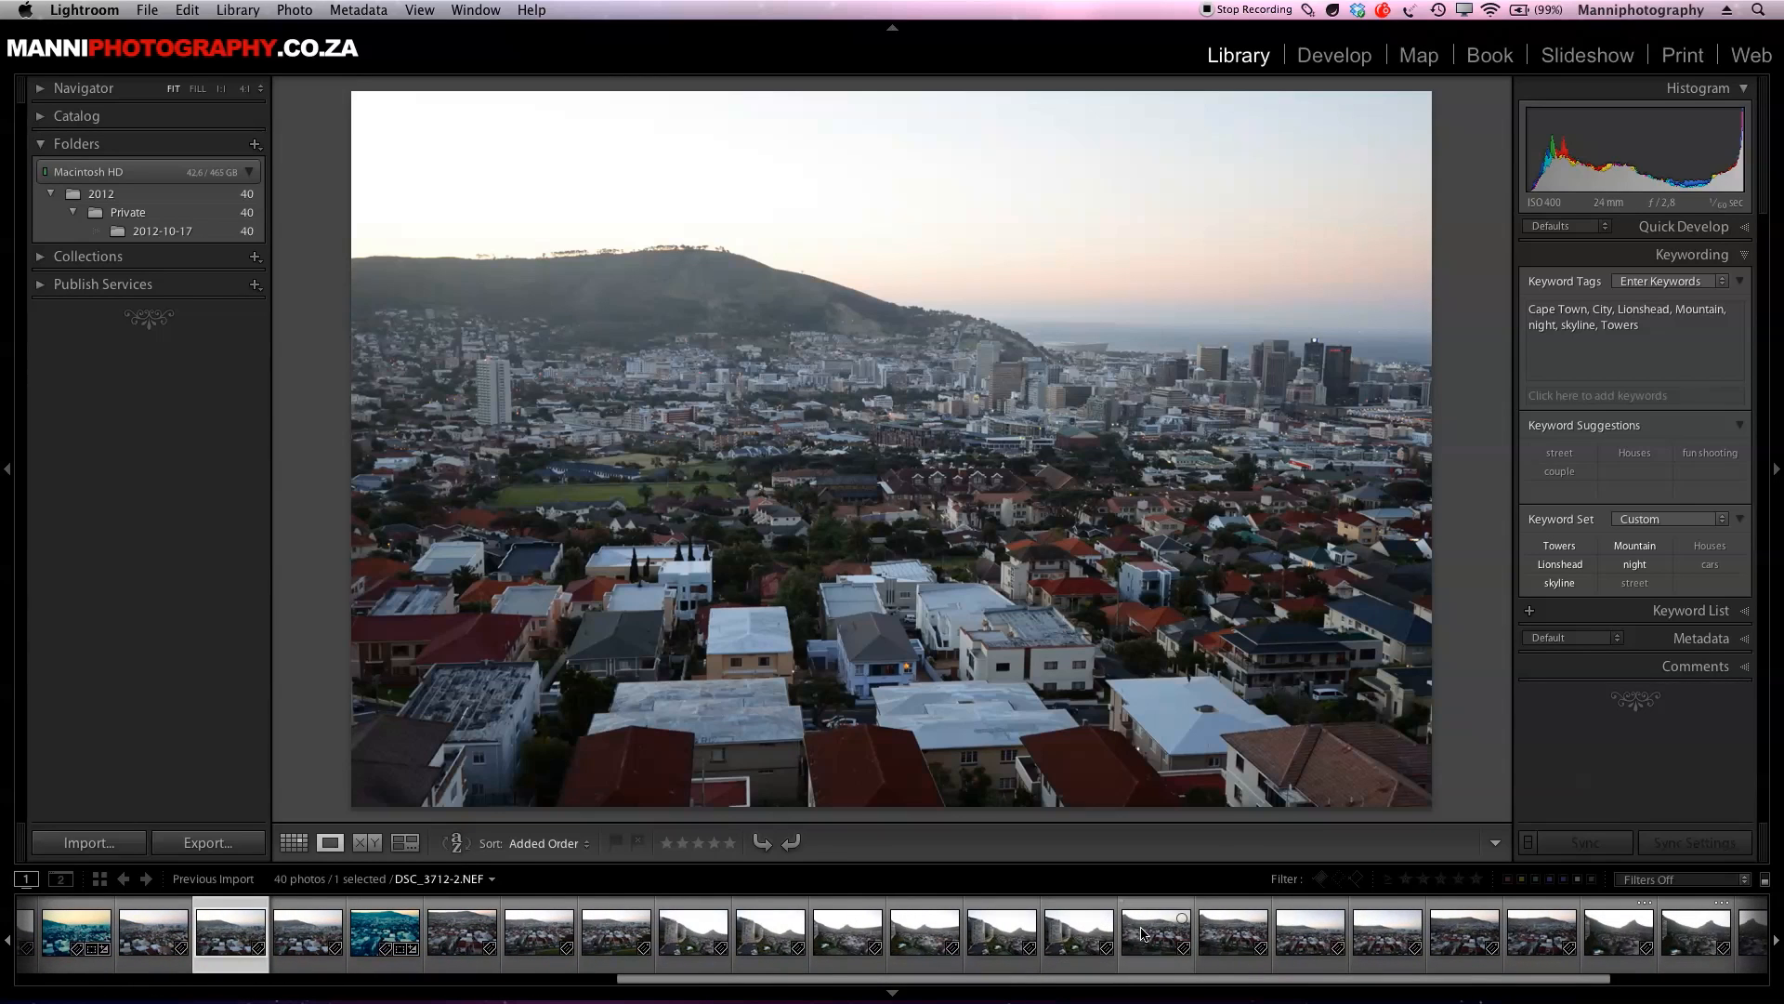
- Tag the mountain-peak photo DSC_3715 with night and collapse Keywording
{"action": "left_click", "coordinate": [1616, 933]}
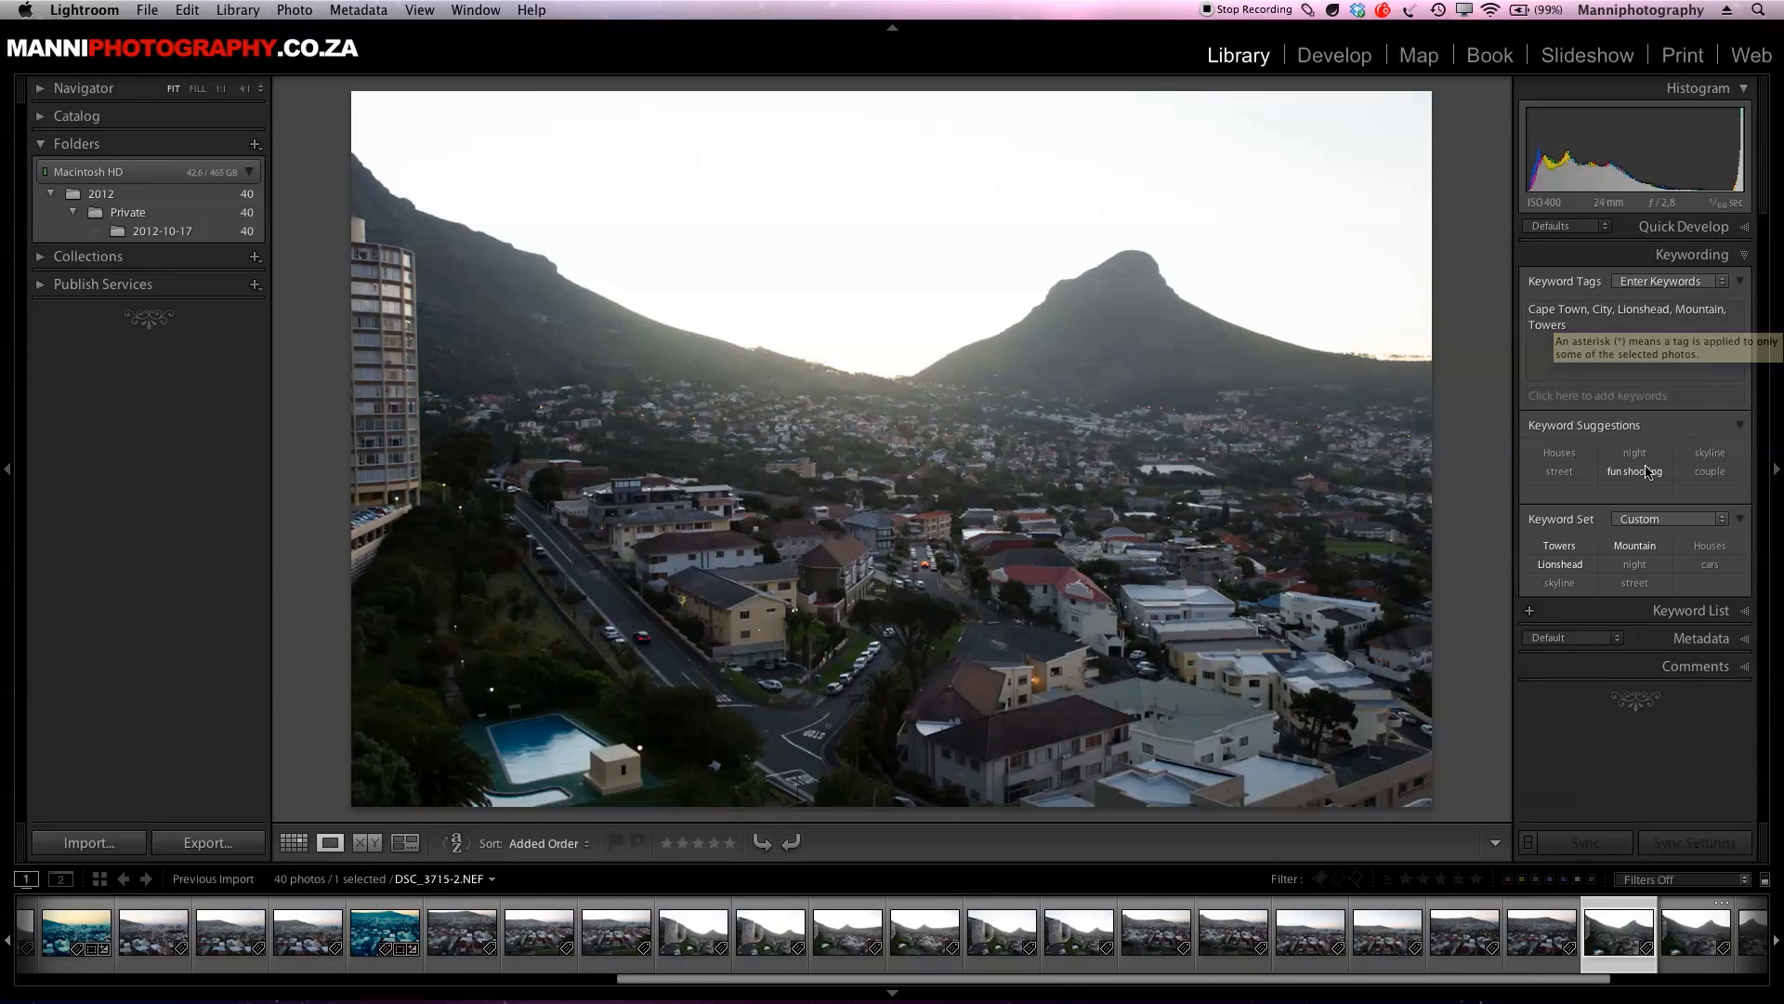
{"action": "left_click", "coordinate": [1634, 451]}
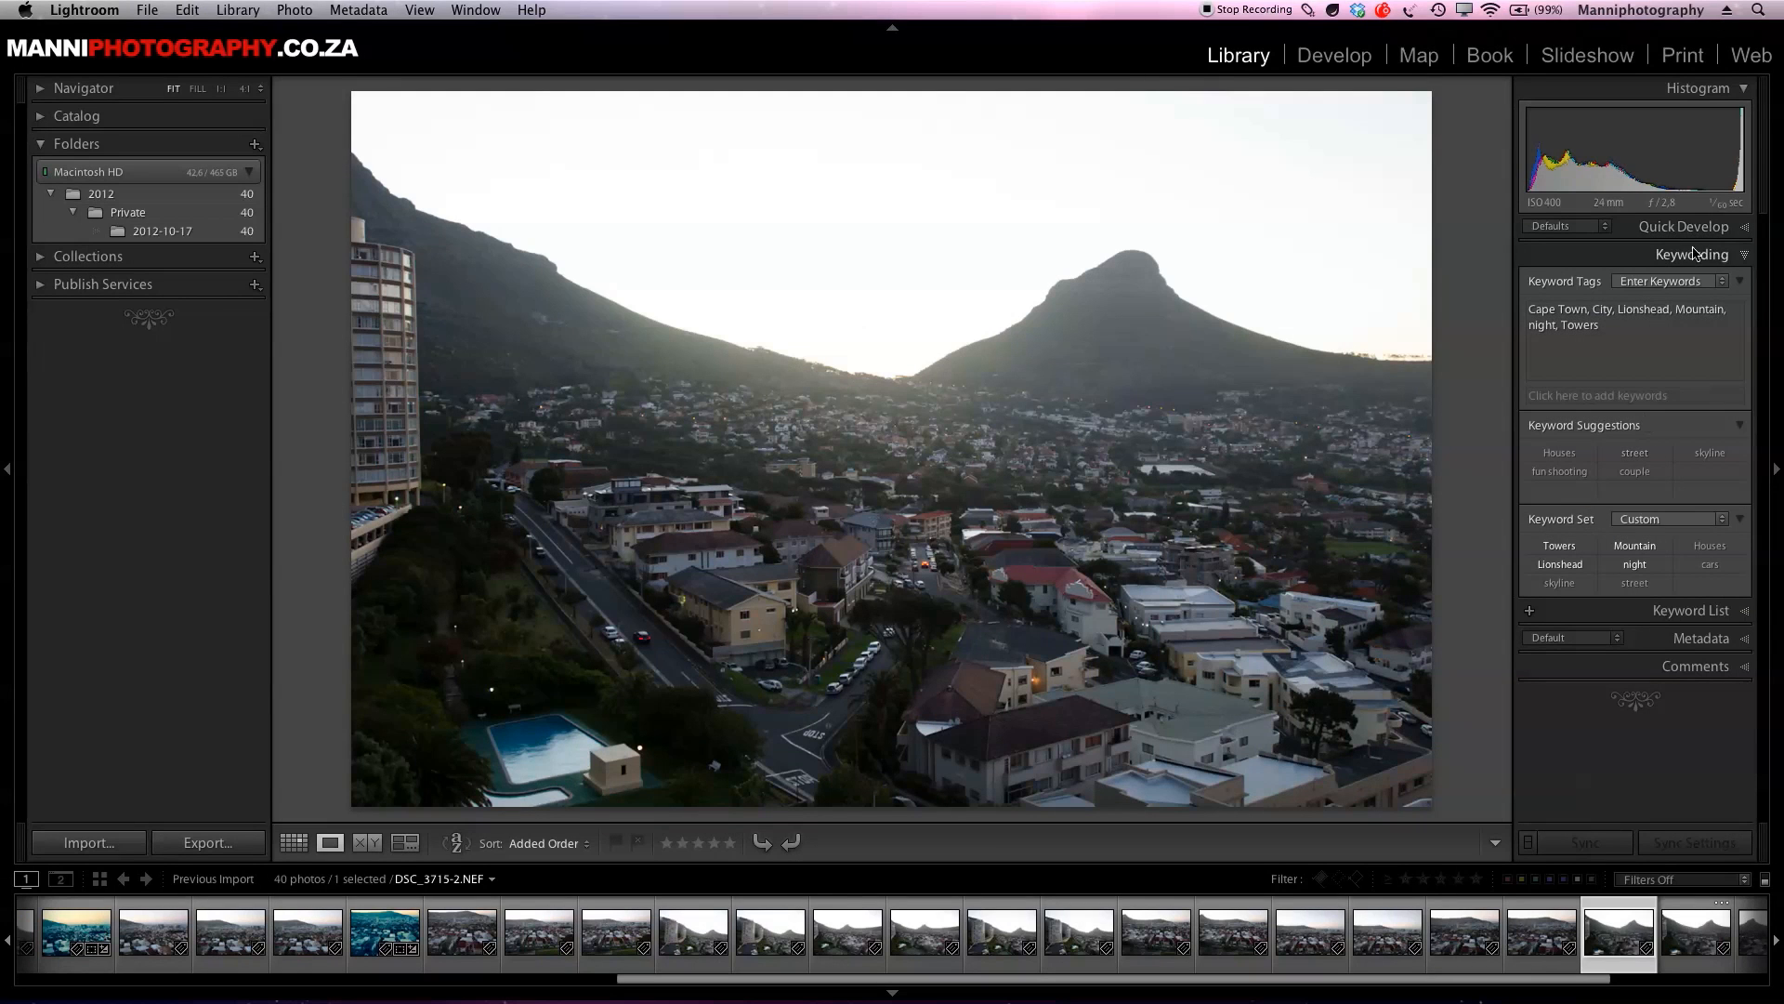
{"action": "left_click", "coordinate": [1693, 253]}
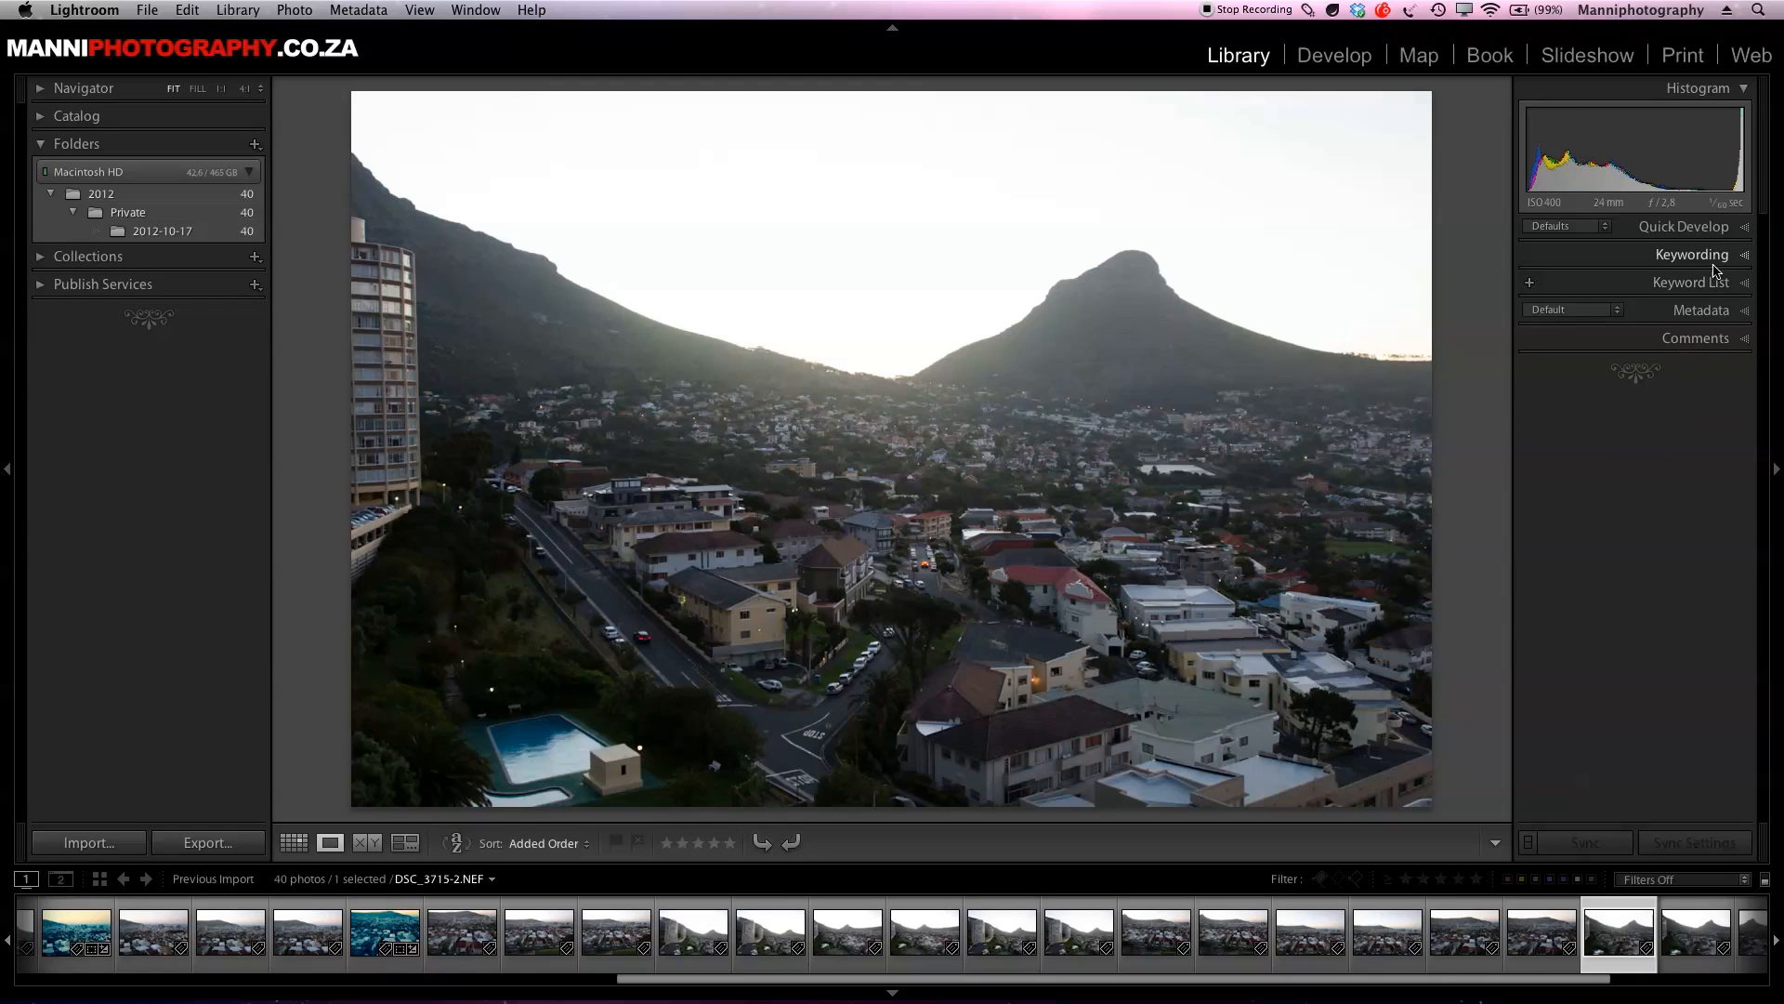
- Switch to Grid view to show all 40 thumbnails
{"action": "left_click", "coordinate": [294, 843]}
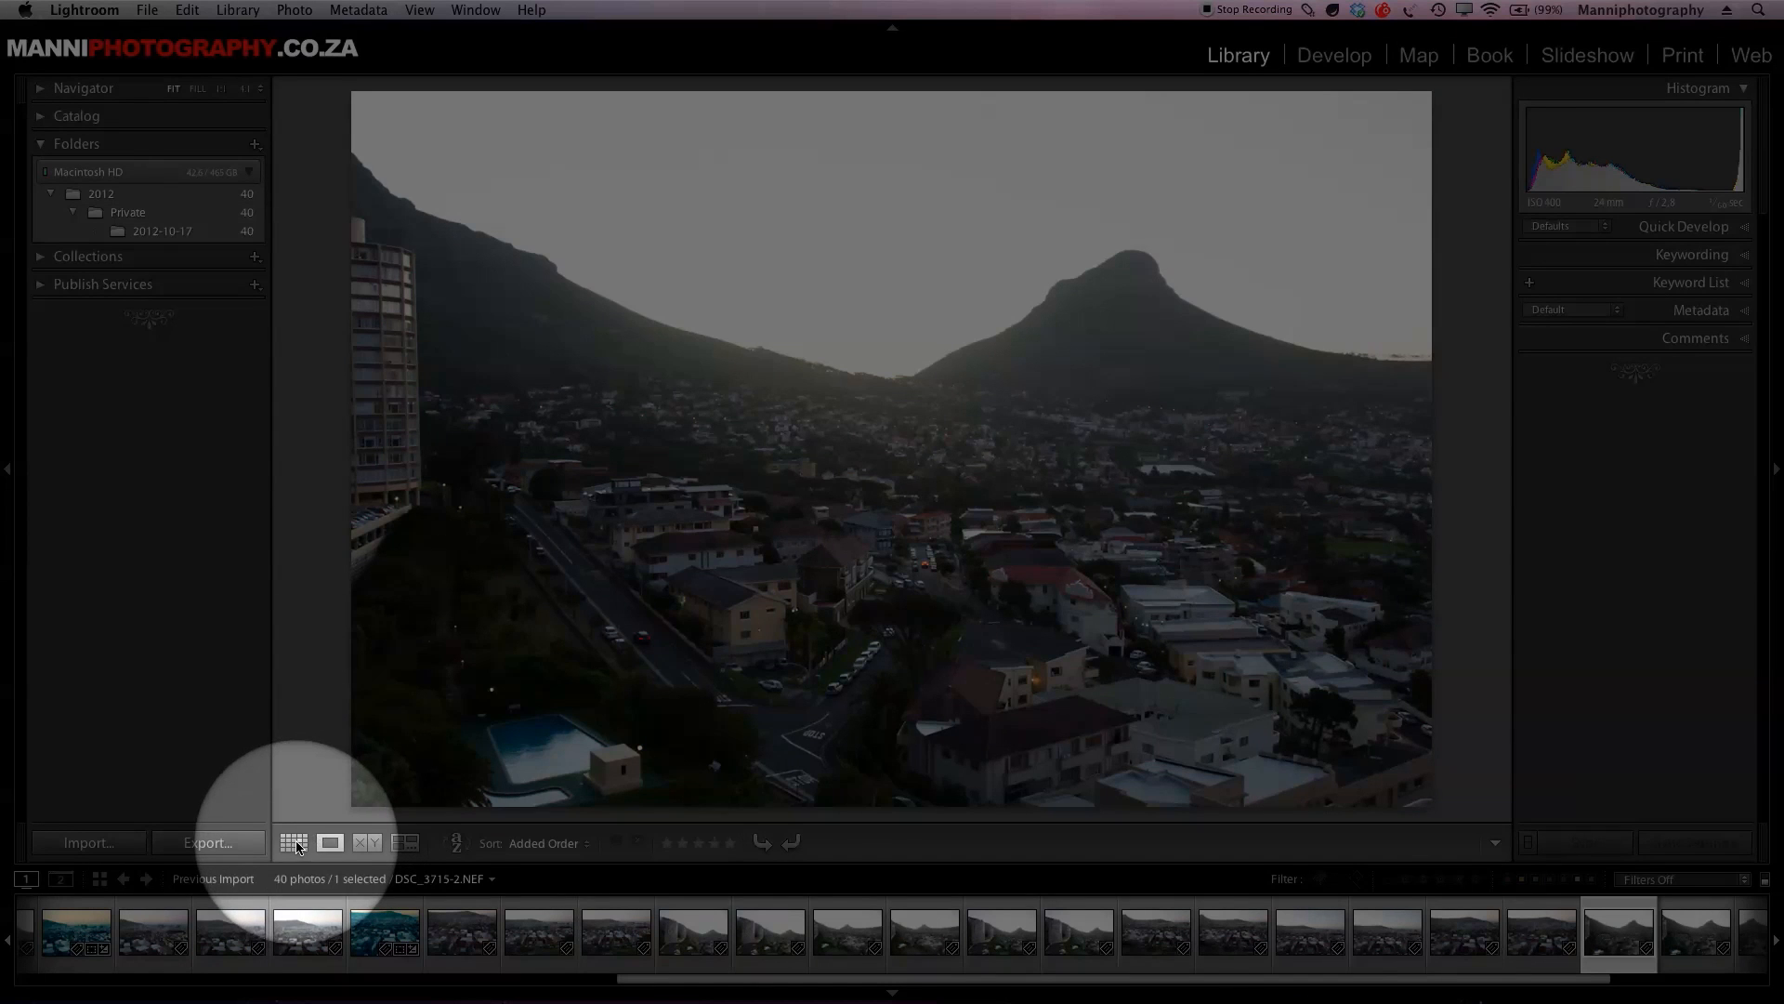
{"action": "left_click", "coordinate": [294, 843]}
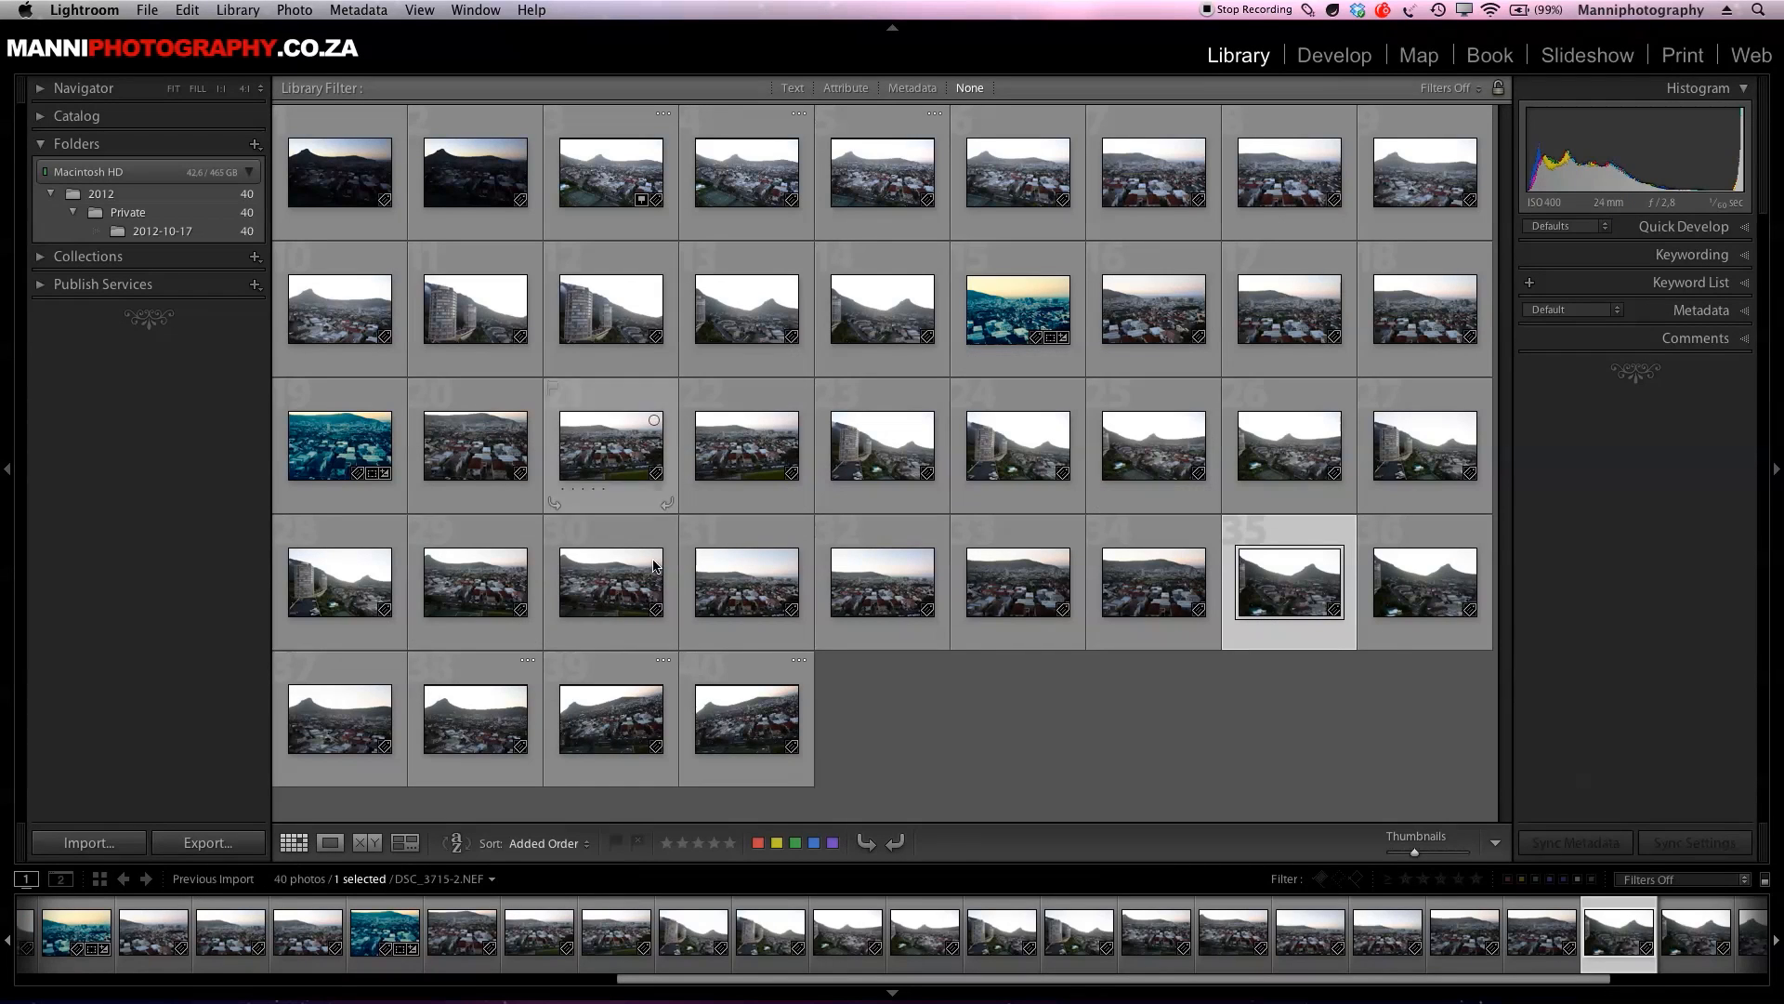
{"action": "mouse_move", "coordinate": [1019, 441]}
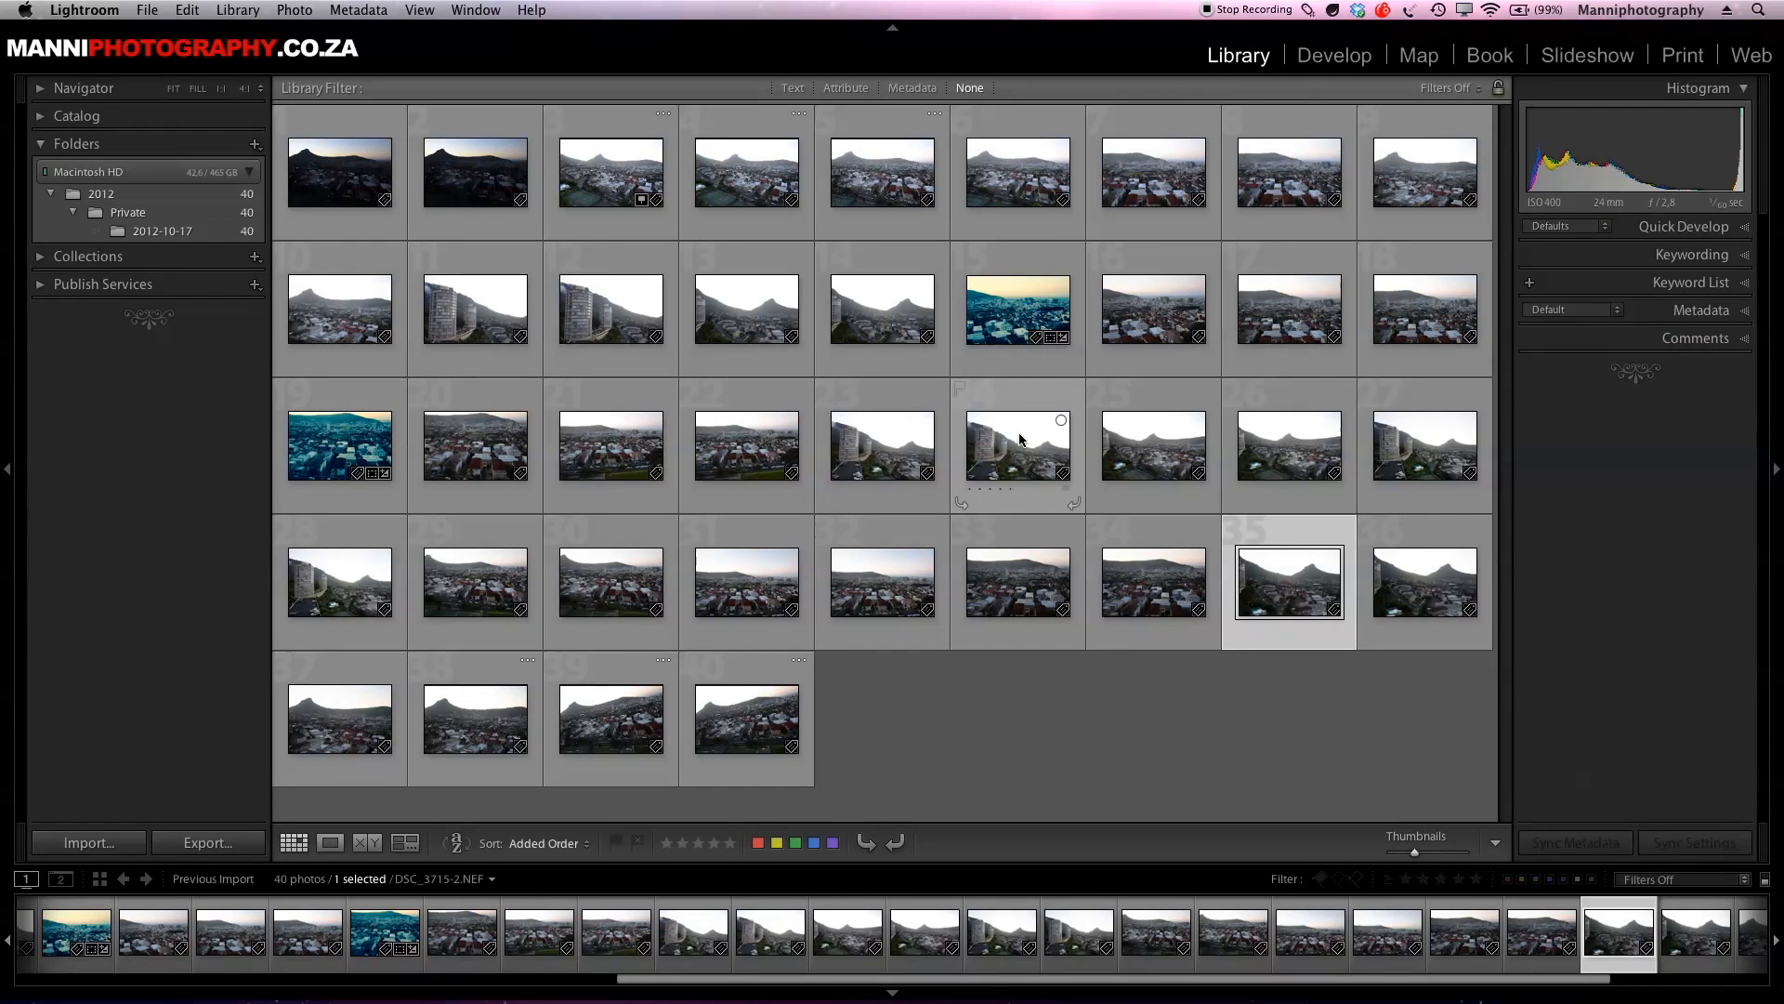
{"action": "mouse_move", "coordinate": [987, 729]}
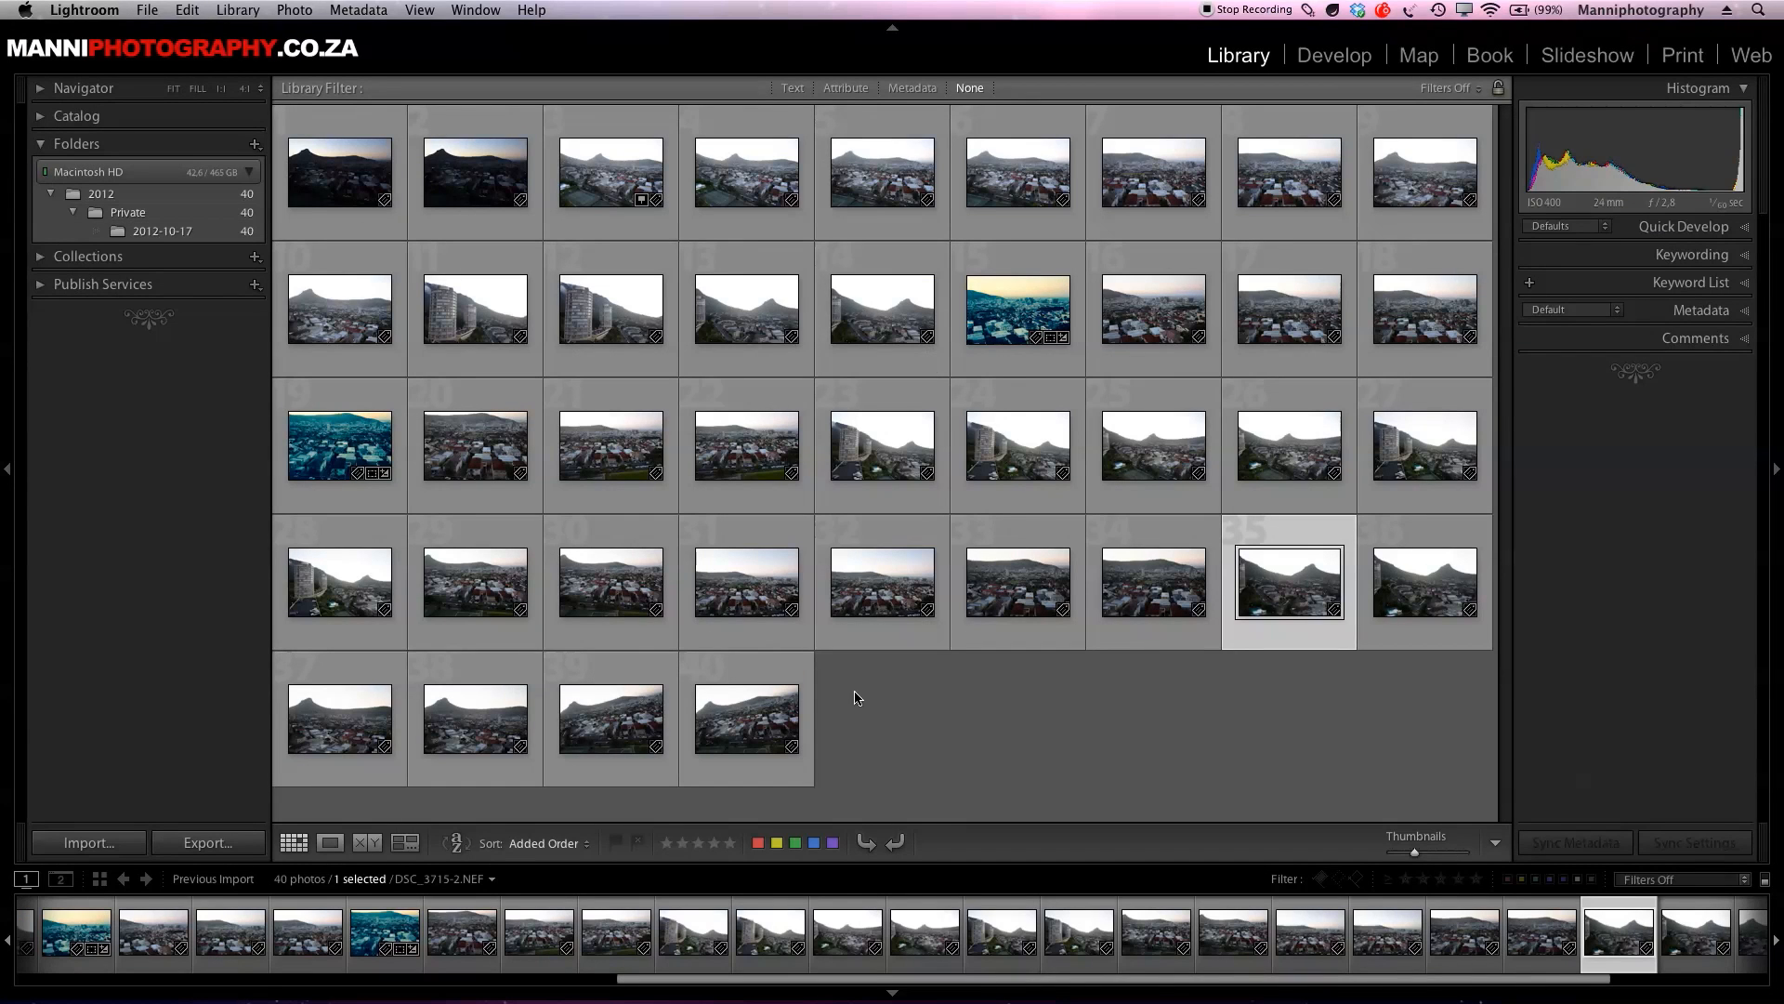
{"action": "mouse_move", "coordinate": [897, 711]}
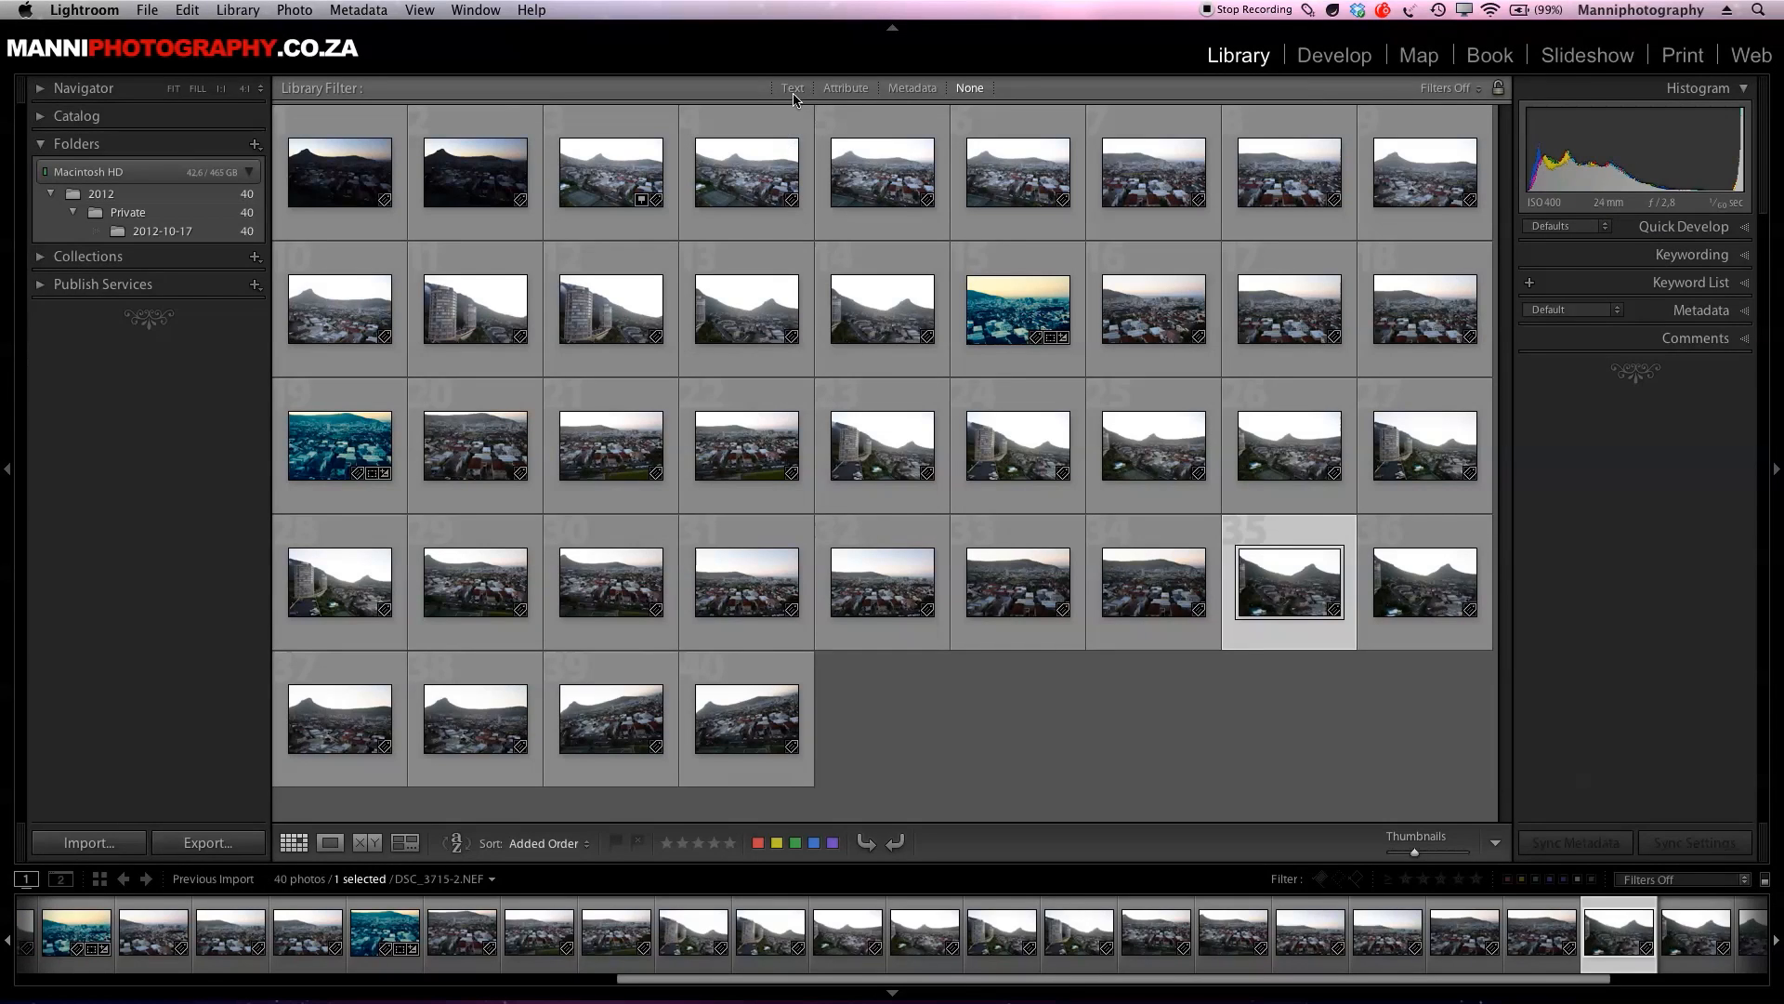
- Text-filter the grid for 'night', then change the search to 'skyline'
{"action": "left_click", "coordinate": [791, 87]}
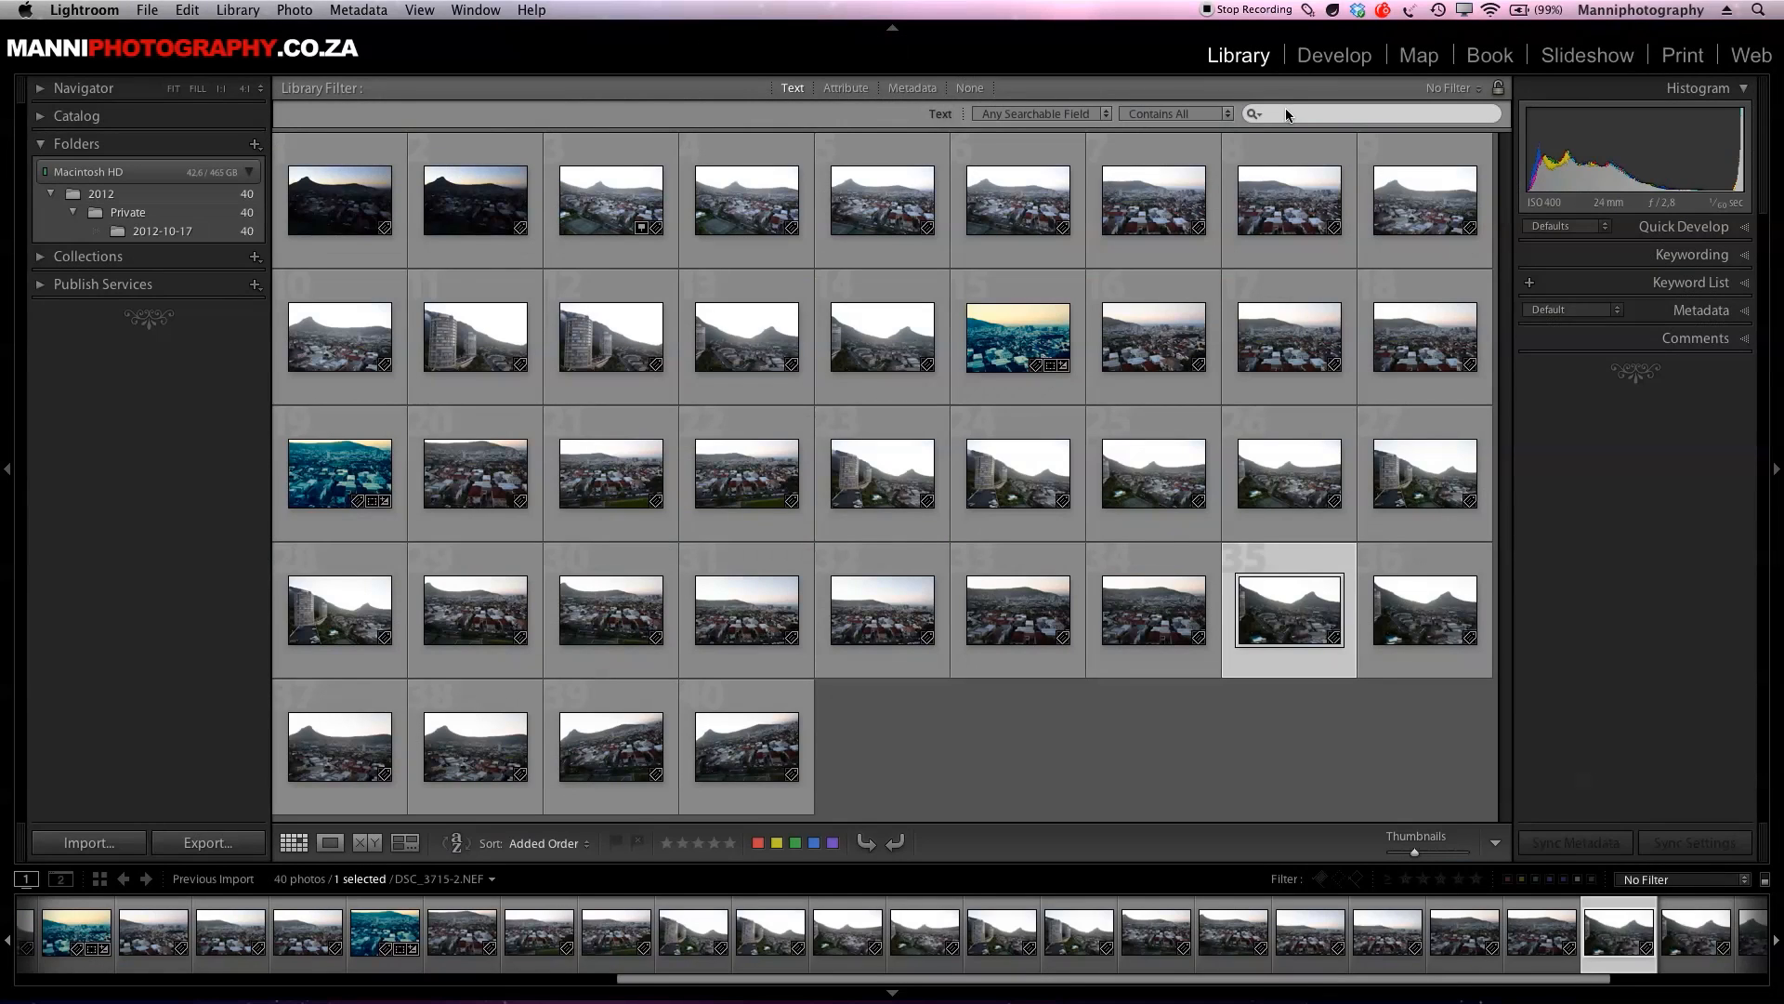
{"action": "left_click", "coordinate": [1365, 113]}
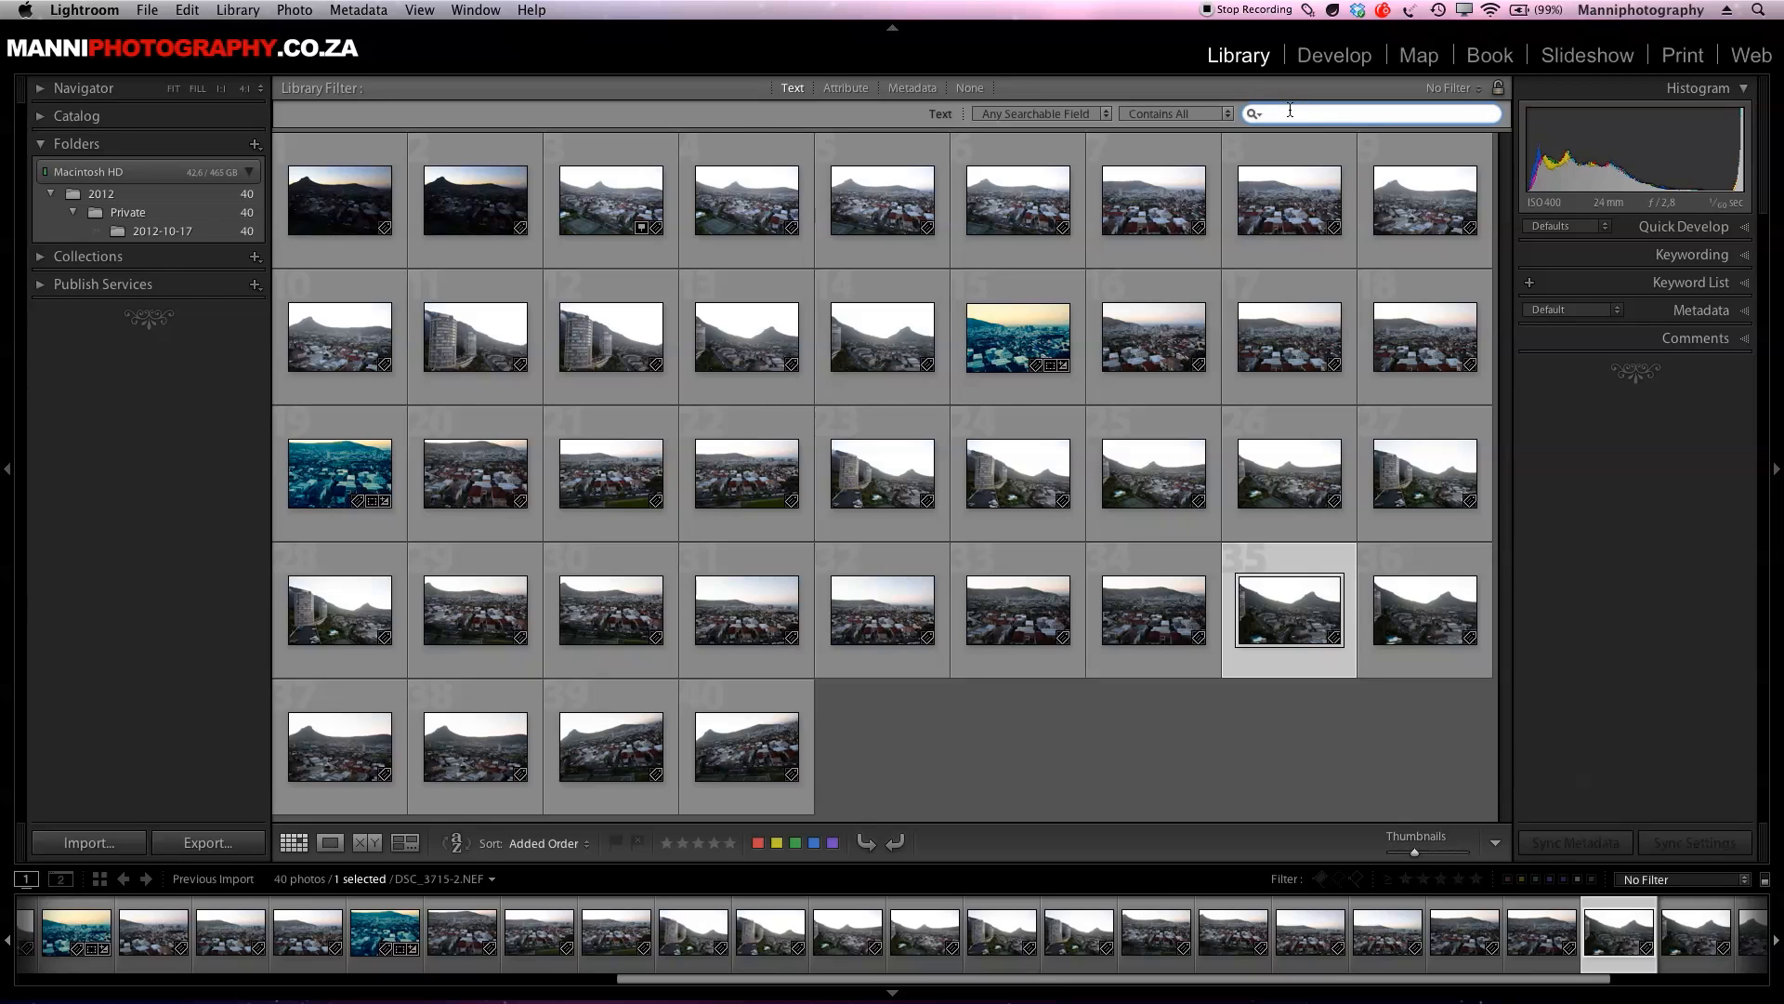
{"action": "type", "text": "night"}
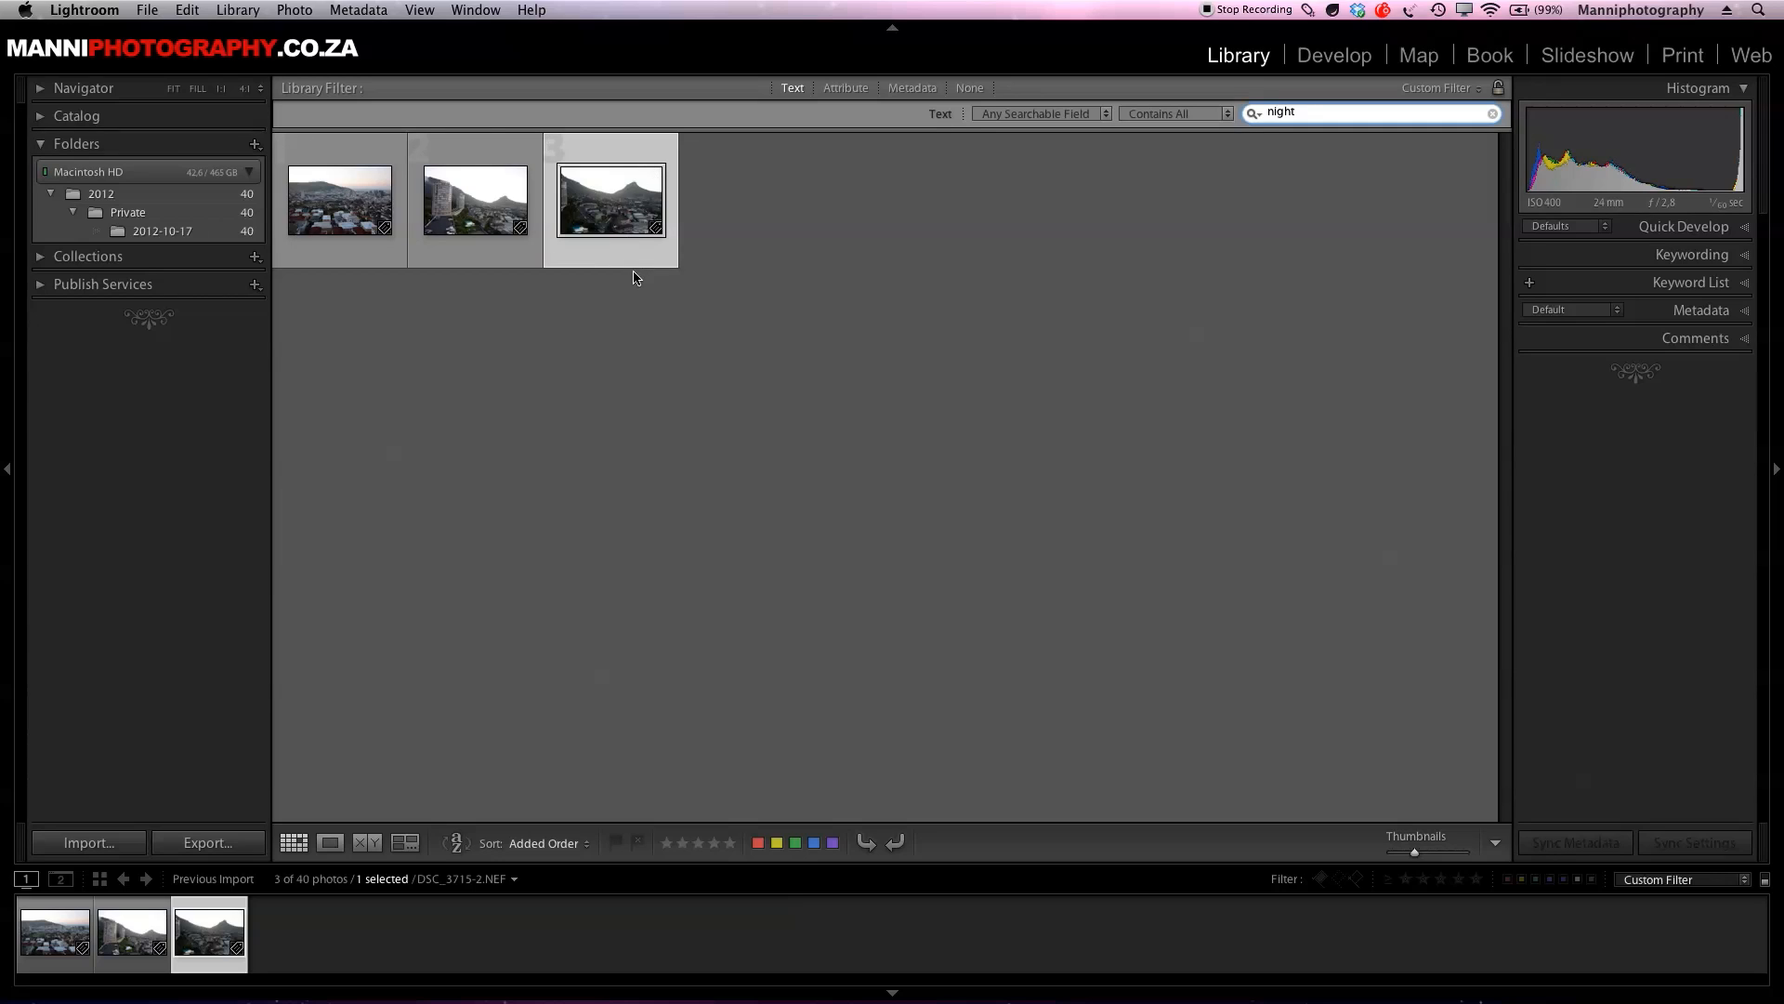
{"action": "mouse_move", "coordinate": [954, 265]}
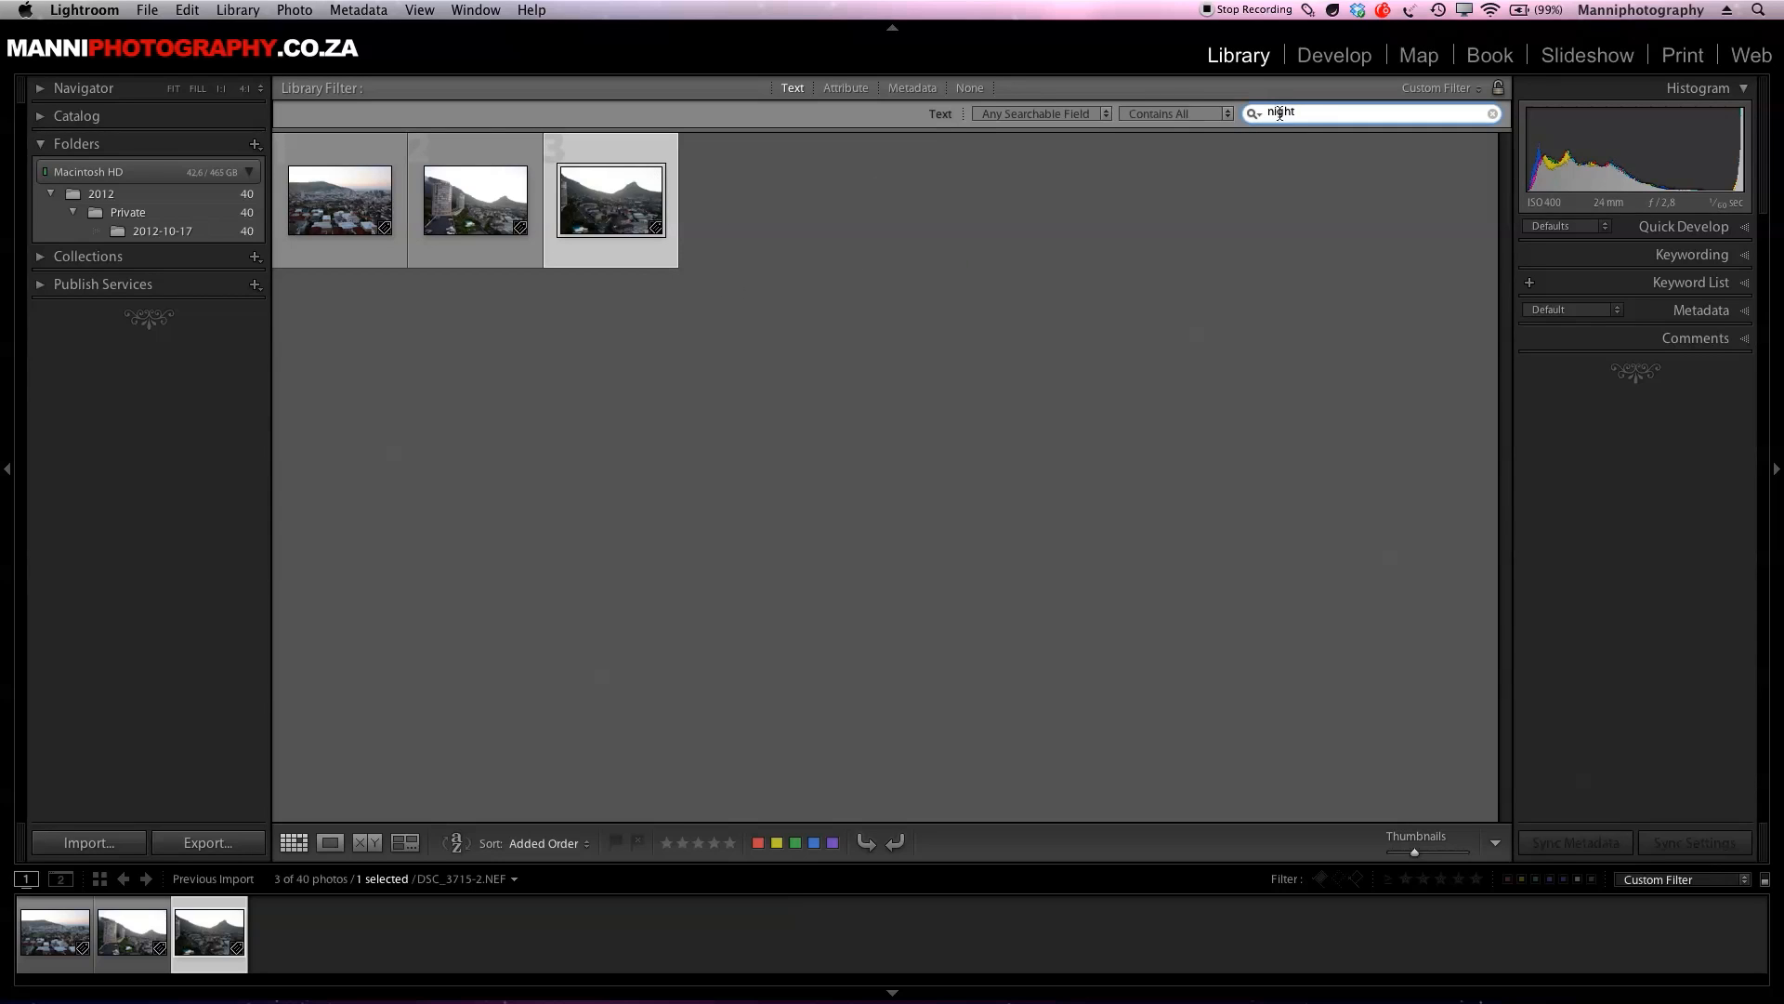
{"action": "type", "text": "skyline"}
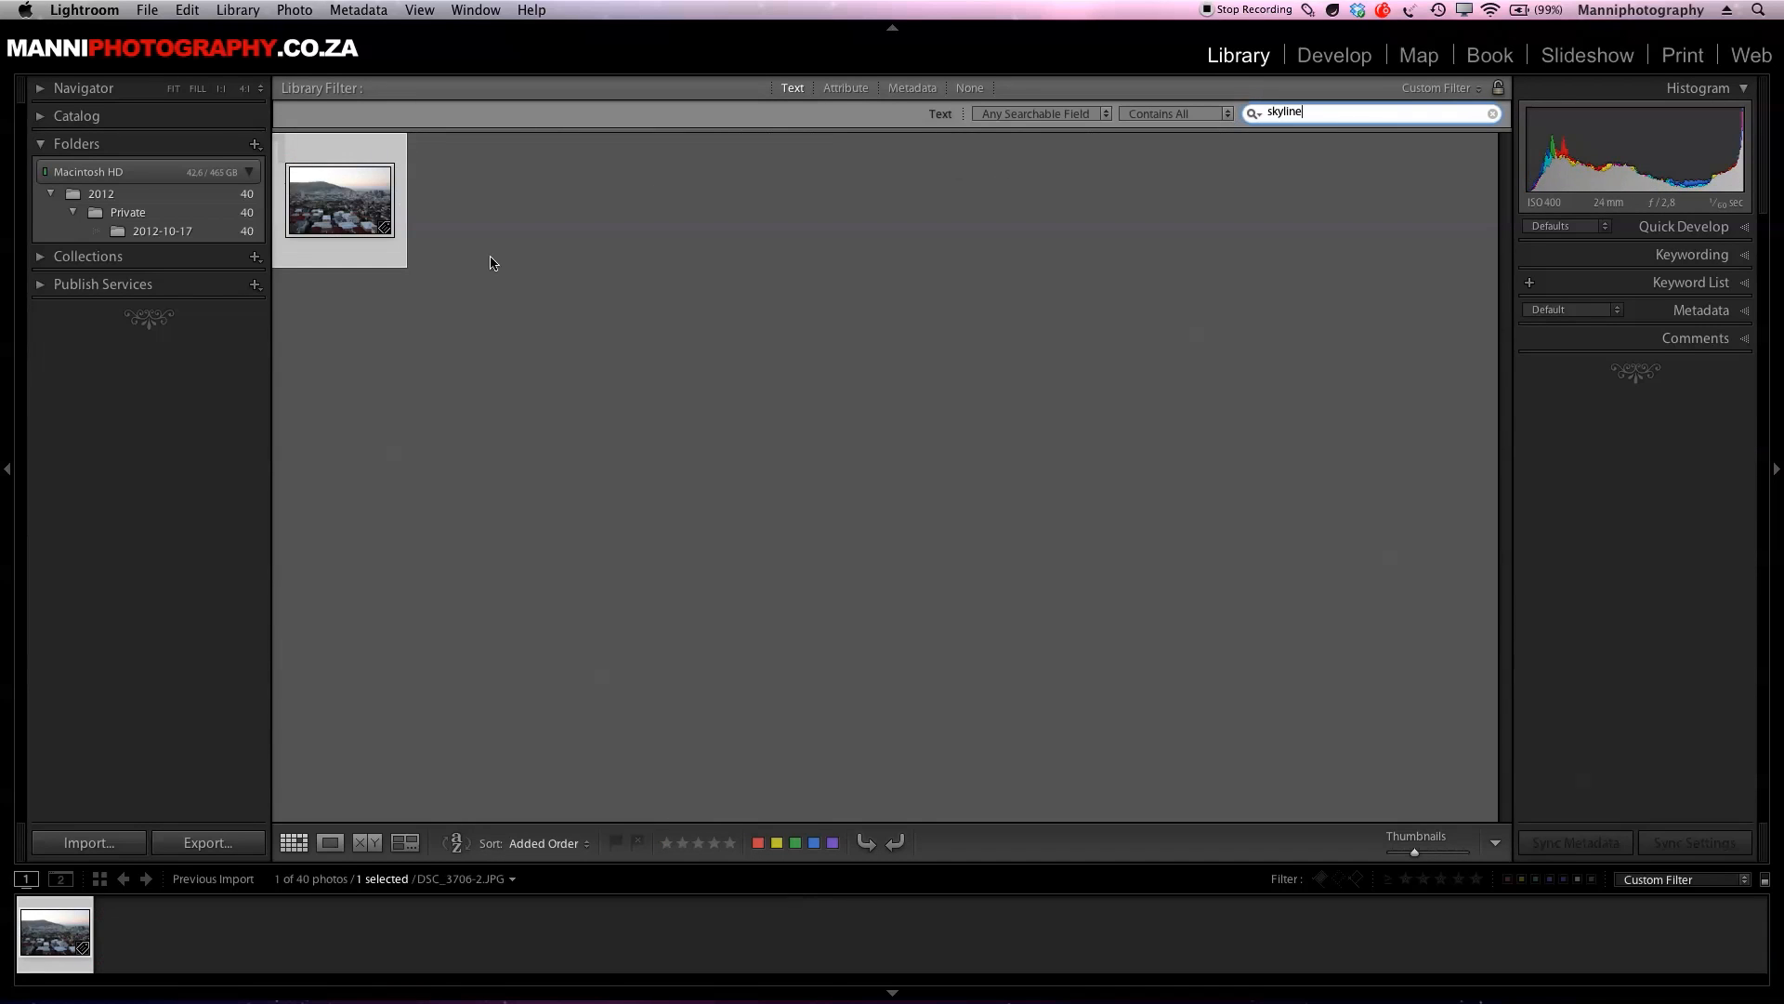
{"action": "mouse_move", "coordinate": [430, 186]}
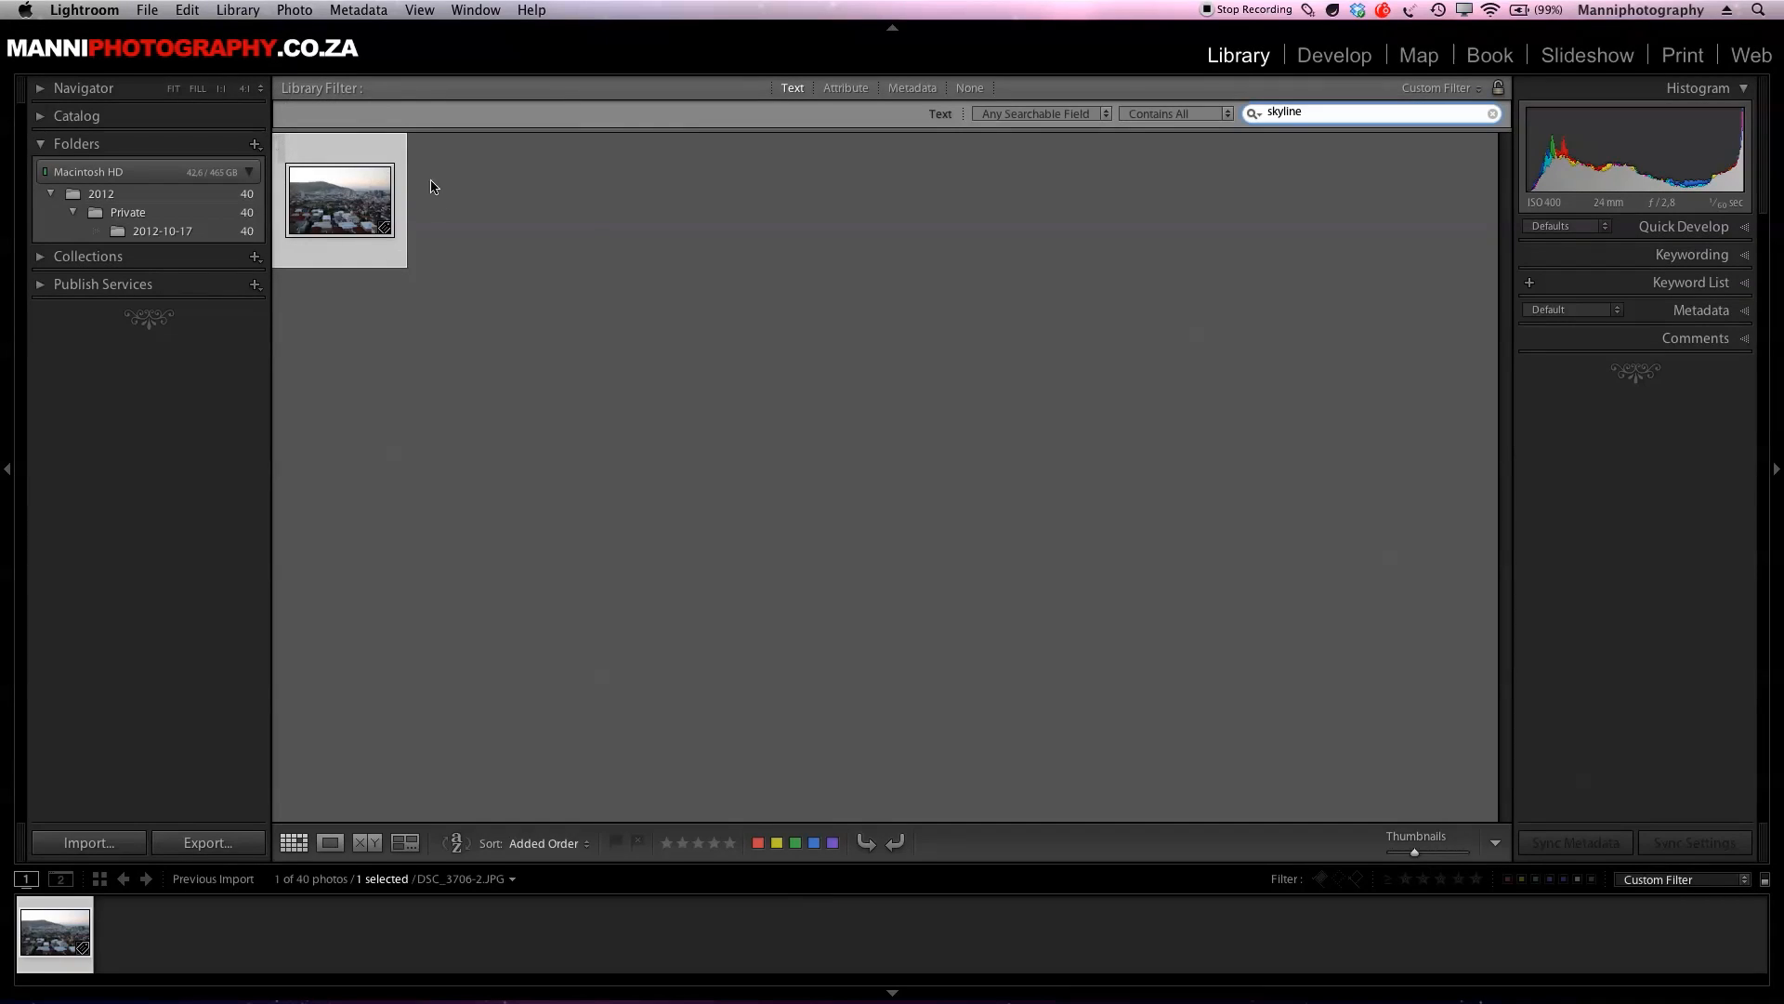
{"action": "mouse_move", "coordinate": [603, 238]}
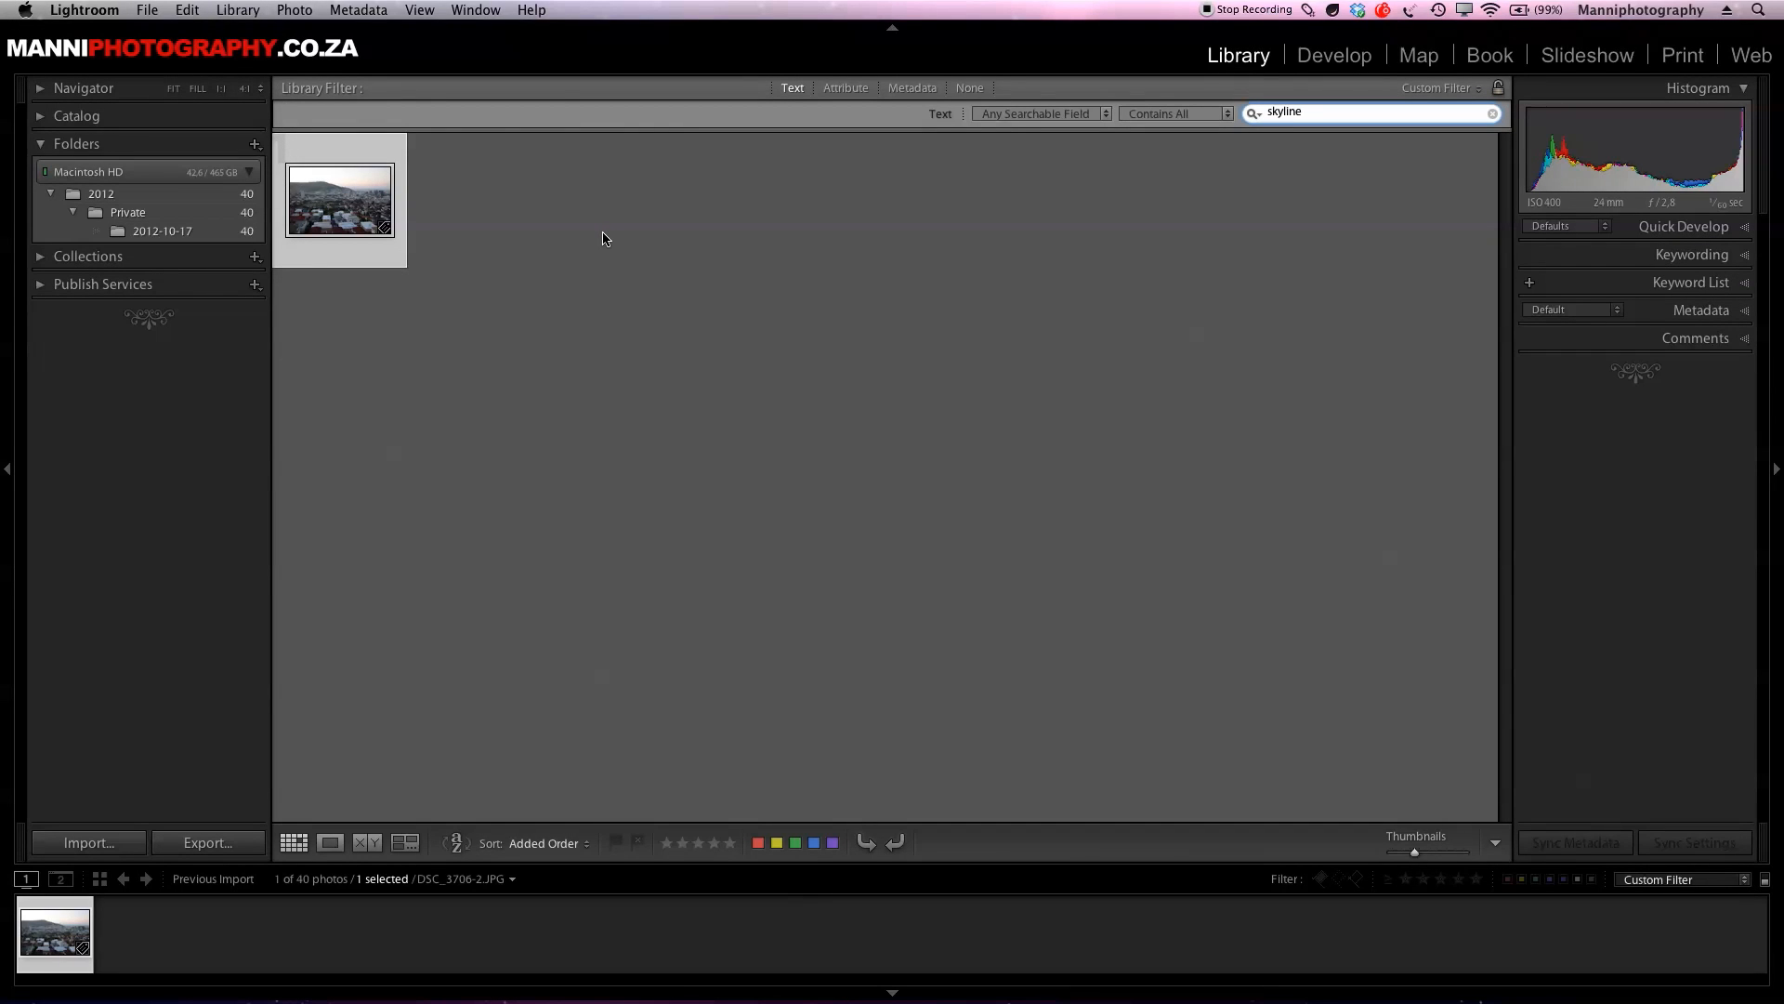